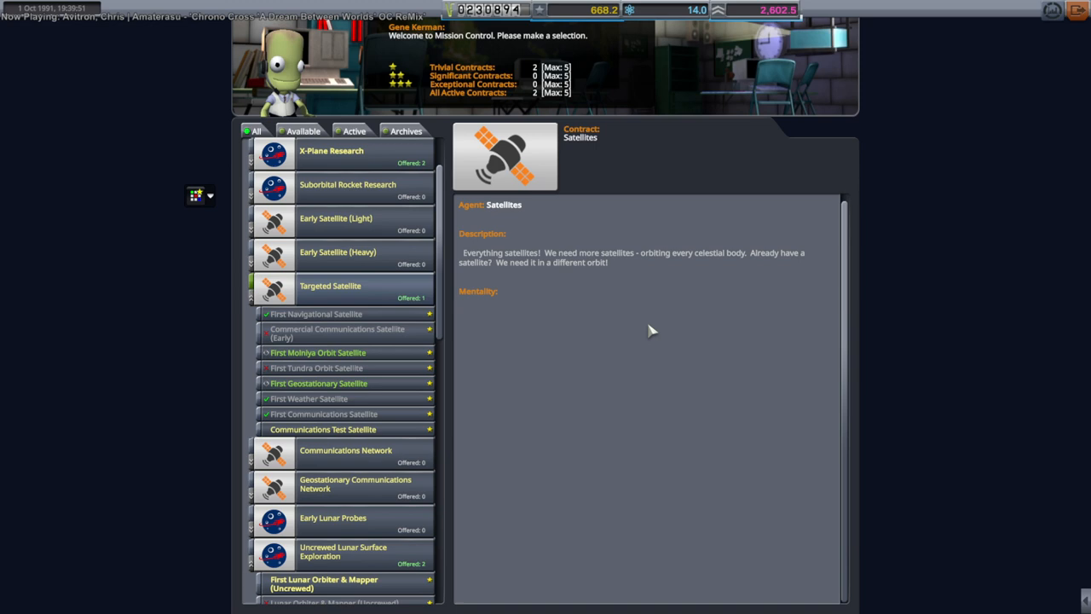
Step: View the First Molniya Orbit Satellite briefing, then return to First Geostationary Satellite
{"action": "left_click", "coordinate": [317, 382]}
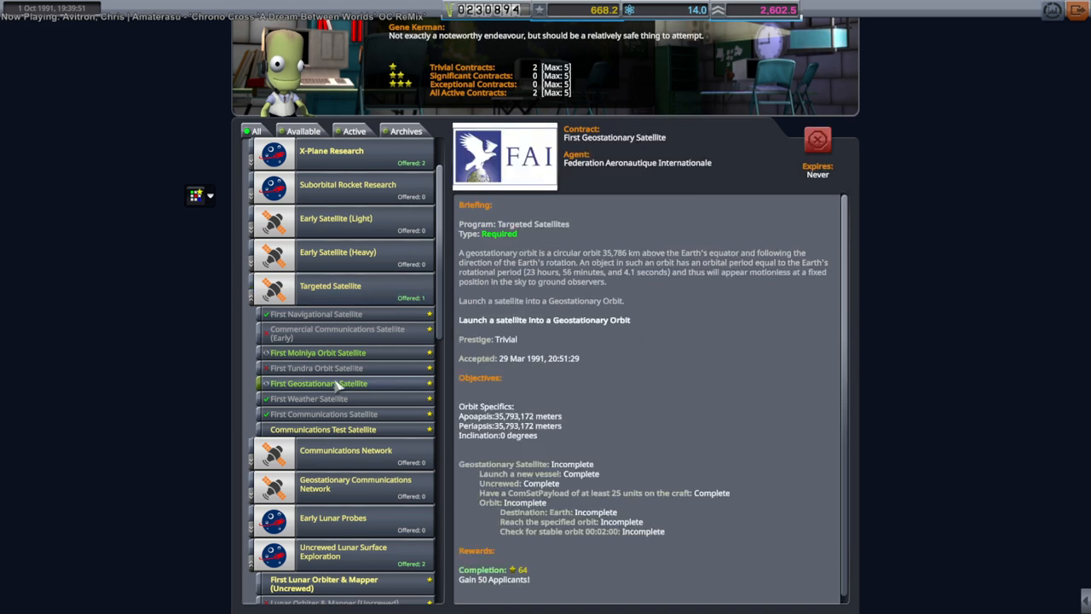
{"action": "mouse_move", "coordinate": [391, 390]}
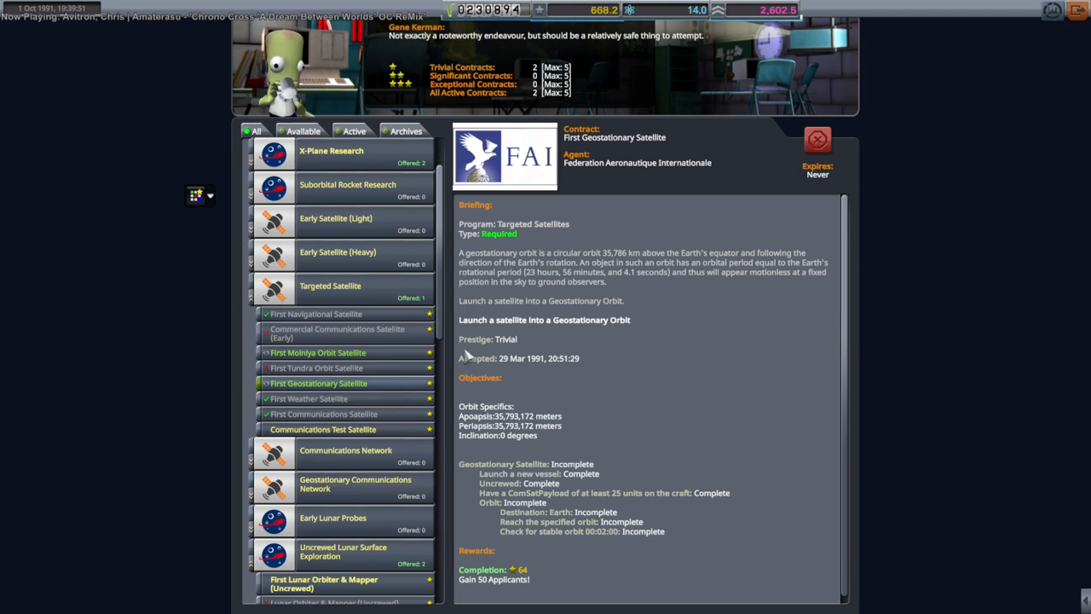
{"action": "mouse_move", "coordinate": [426, 373]}
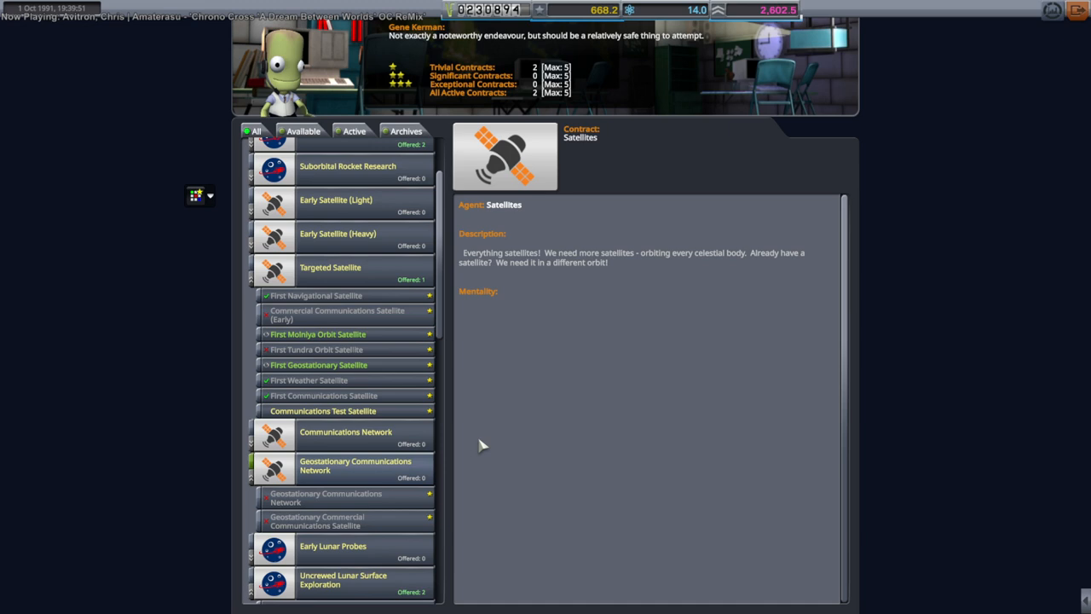
{"action": "mouse_move", "coordinate": [545, 401]}
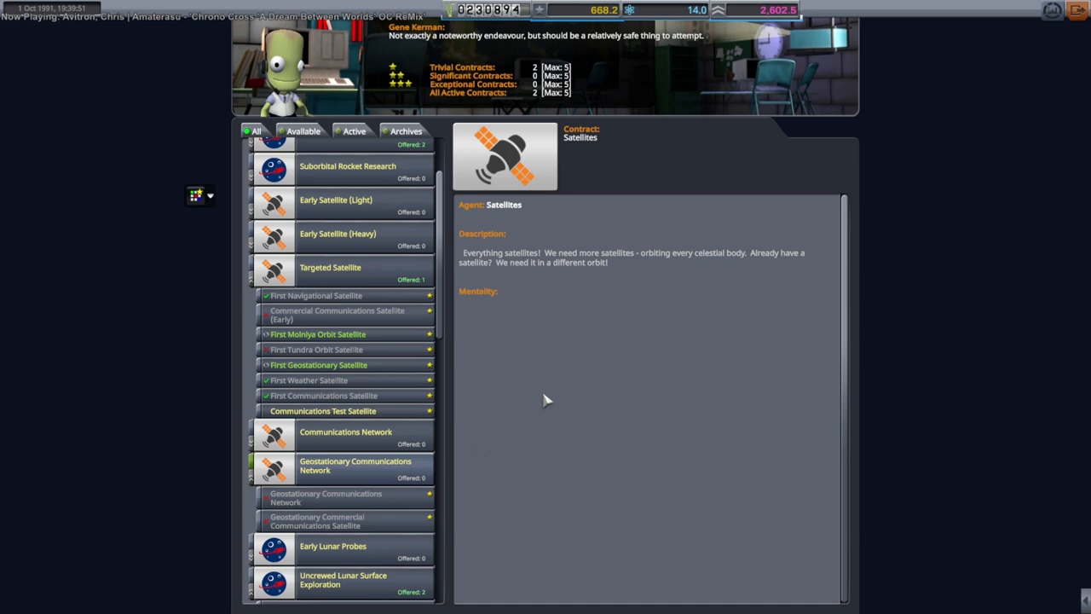
{"action": "mouse_move", "coordinate": [535, 377]}
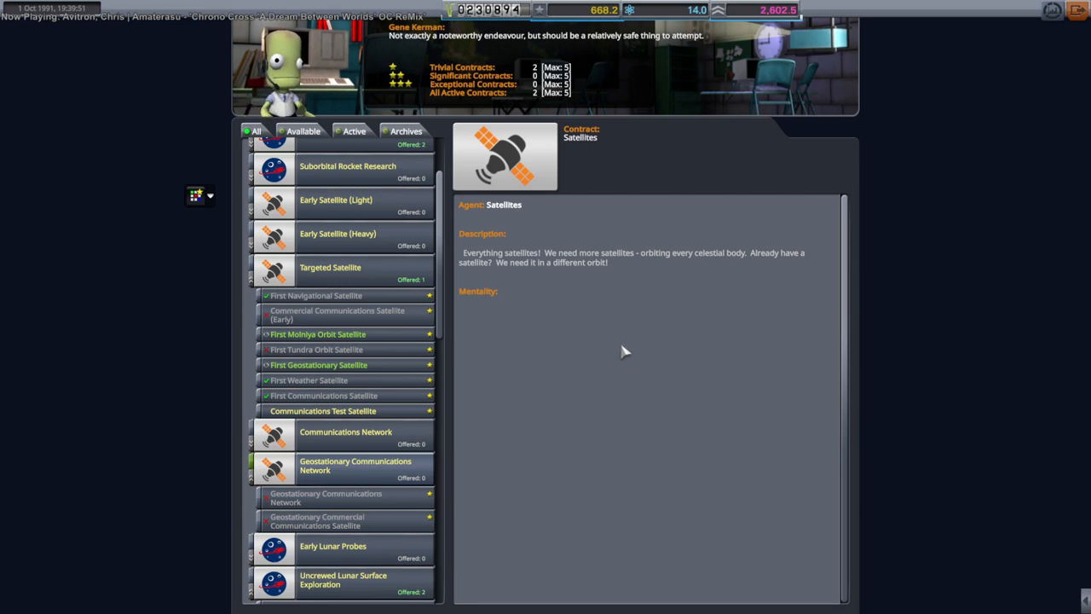
{"action": "mouse_move", "coordinate": [617, 344]}
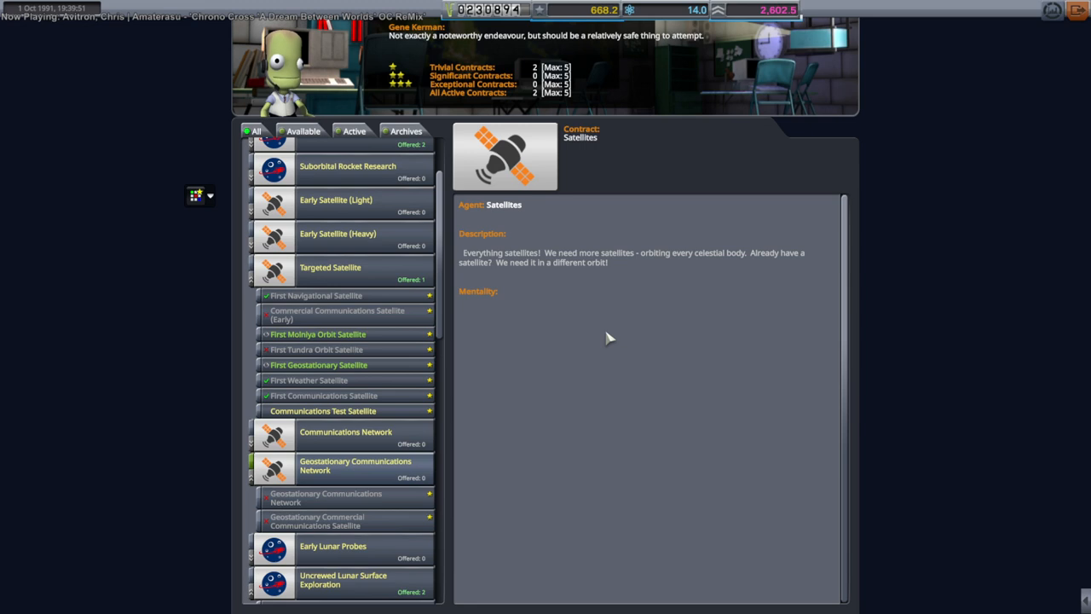
{"action": "mouse_move", "coordinate": [467, 324]}
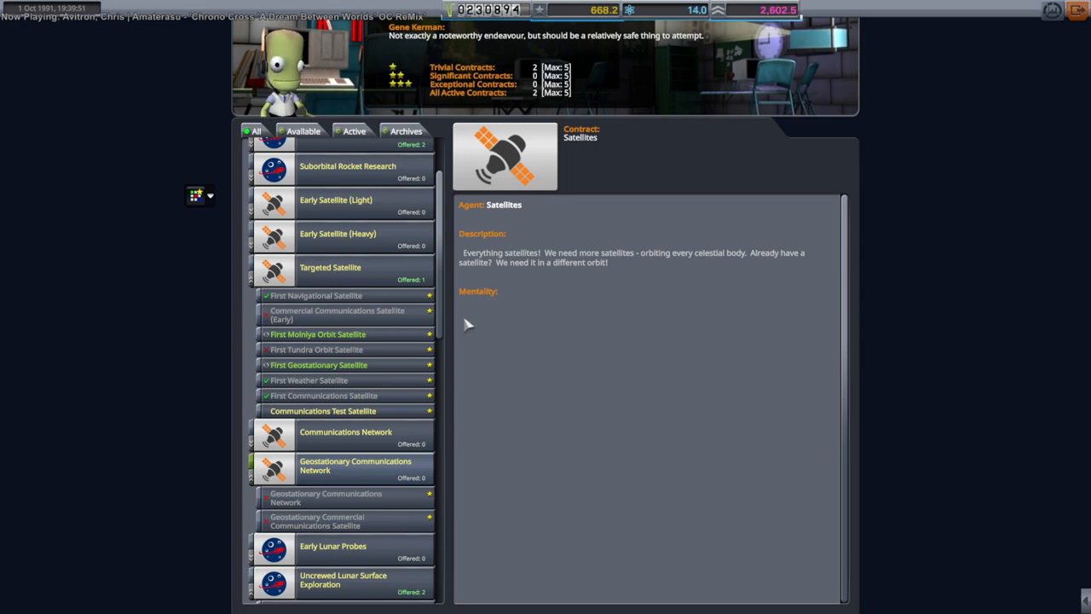
{"action": "left_click", "coordinate": [317, 334]}
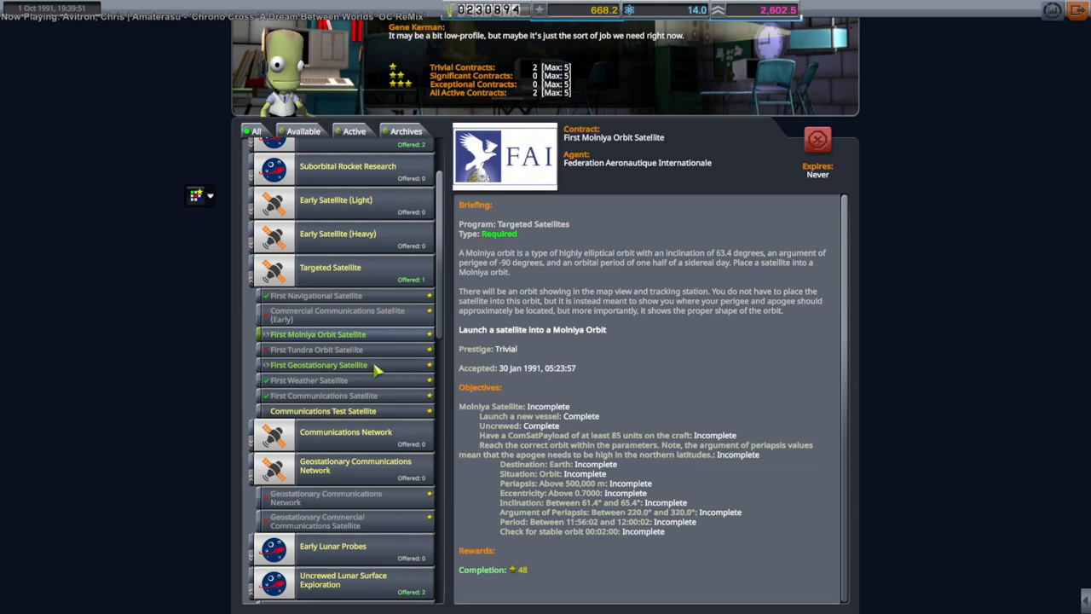
{"action": "left_click", "coordinate": [319, 364]}
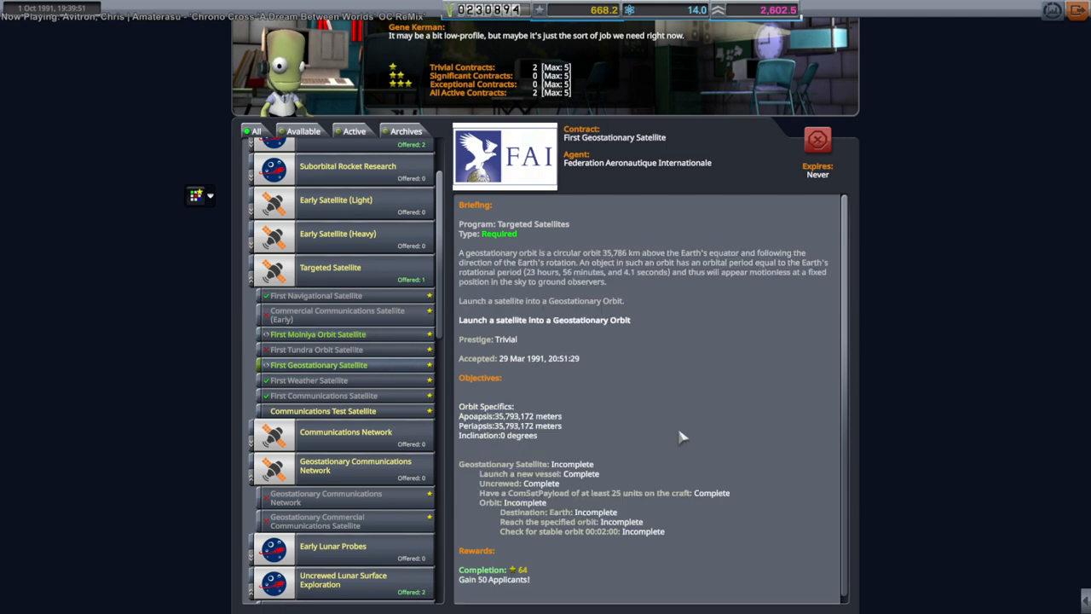
{"action": "mouse_move", "coordinate": [610, 423]}
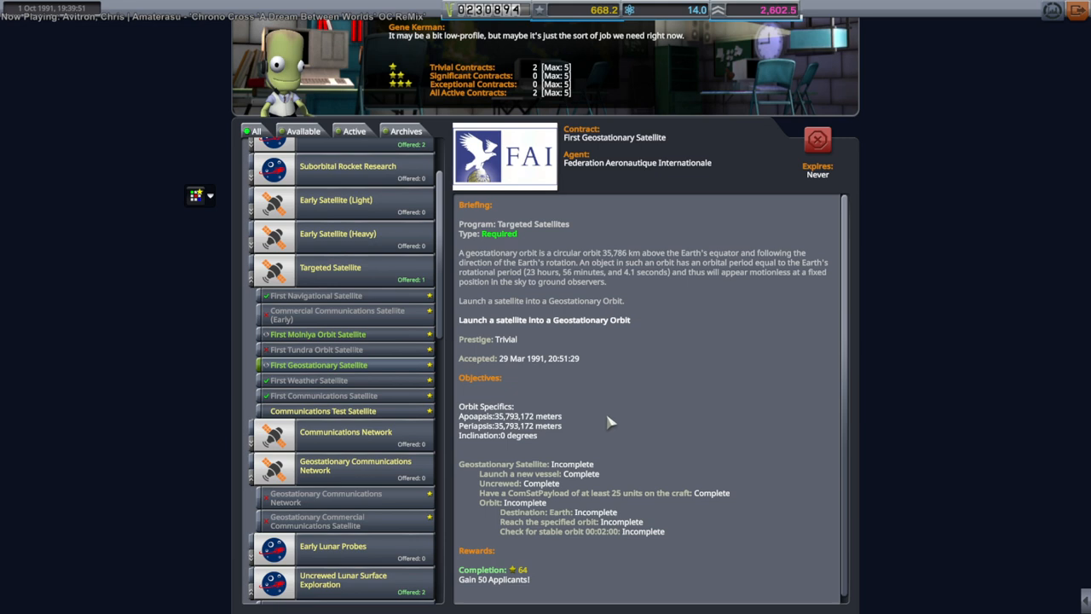
{"action": "mouse_move", "coordinate": [615, 390]}
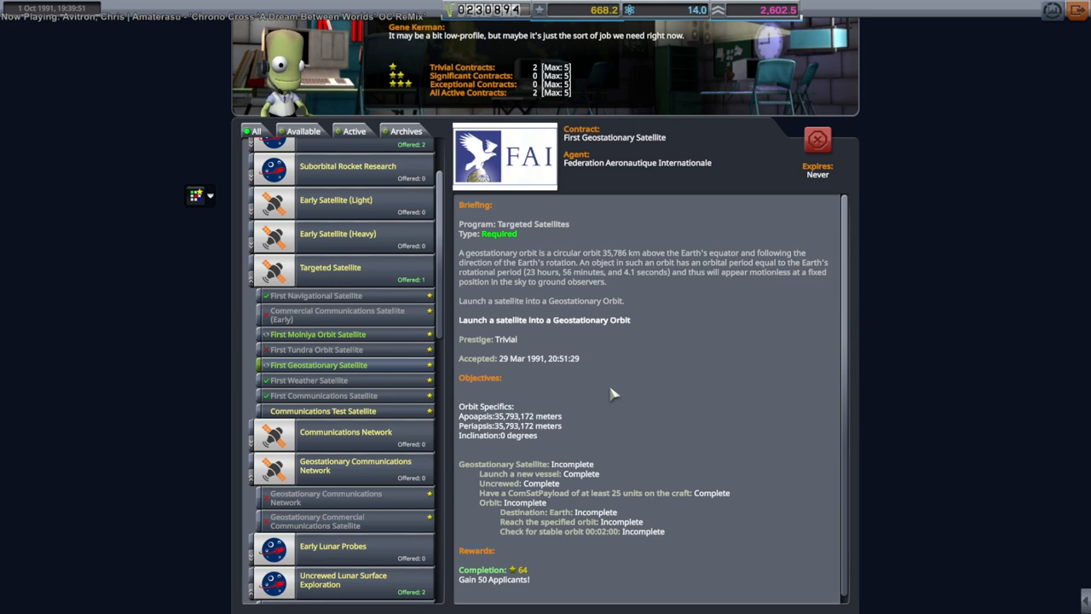
{"action": "mouse_move", "coordinate": [628, 314]}
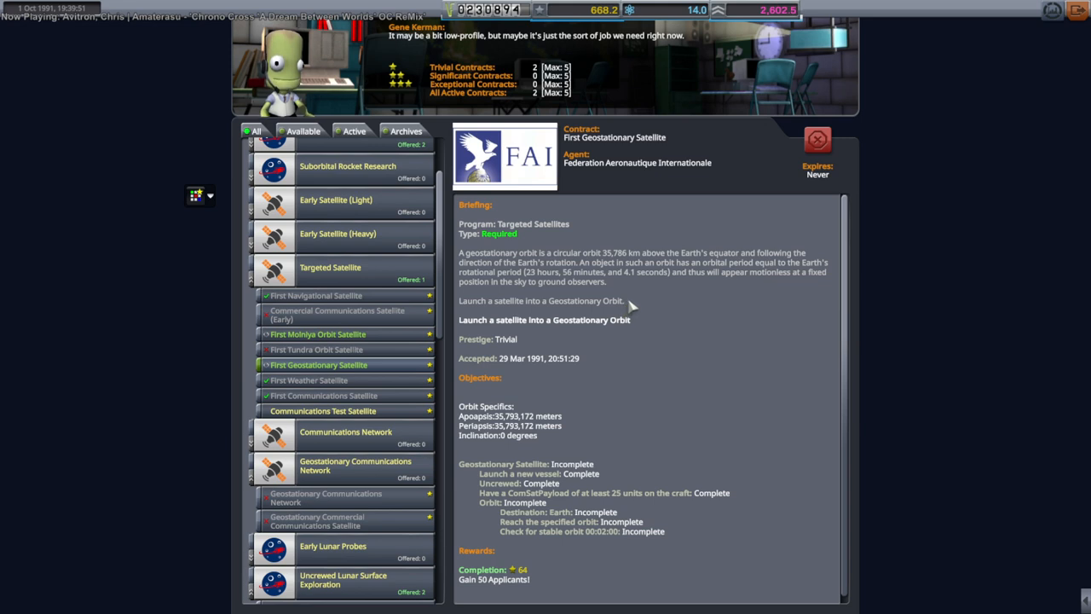
{"action": "mouse_move", "coordinate": [661, 317]}
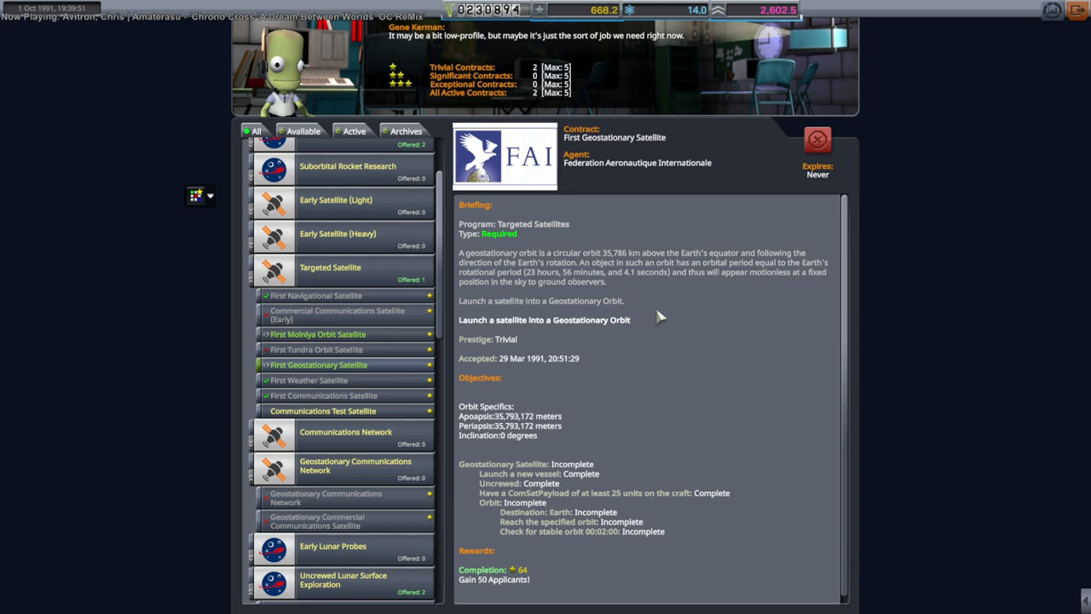
{"action": "mouse_move", "coordinate": [655, 313]}
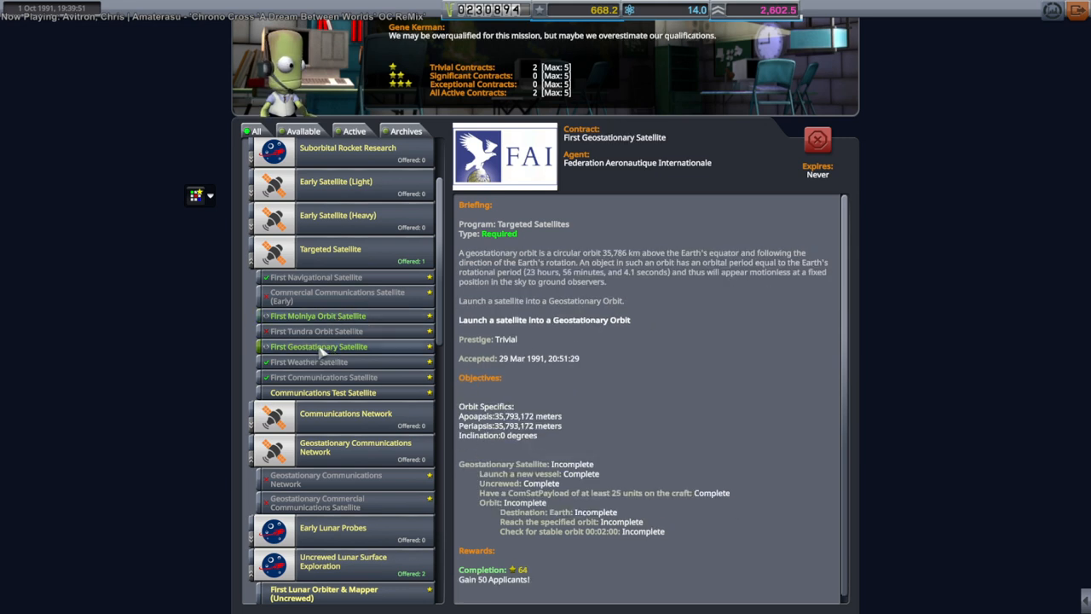
Step: Scroll the contract list and view the lunar orbiter, then First Lunar Landing (Uncrewed) briefing
{"action": "scroll", "scroll_direction": "down", "scroll_amount": 3}
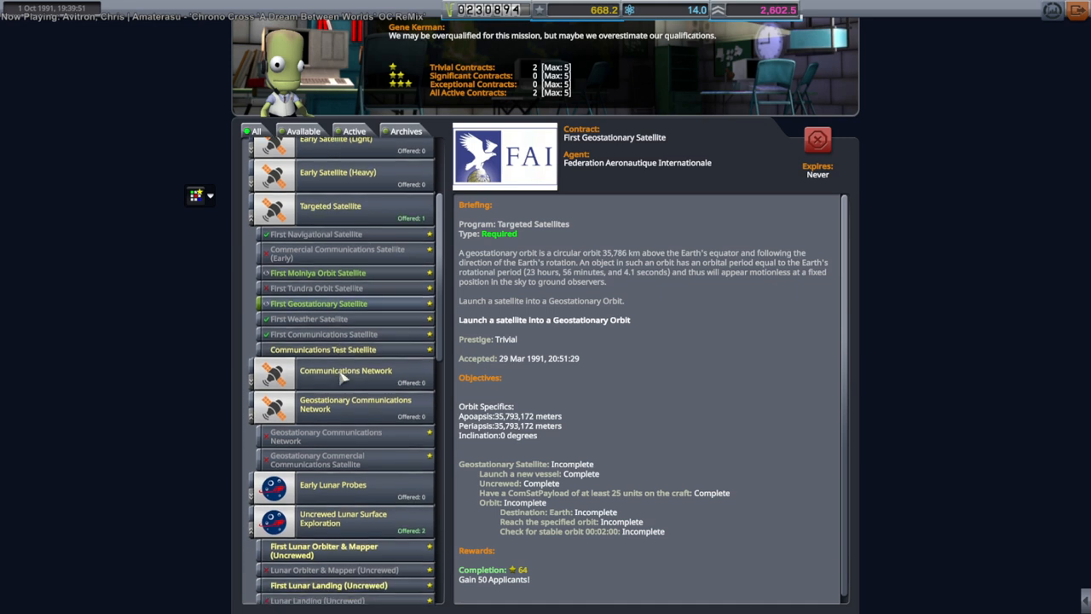
{"action": "scroll", "scroll_direction": "down", "scroll_amount": 3}
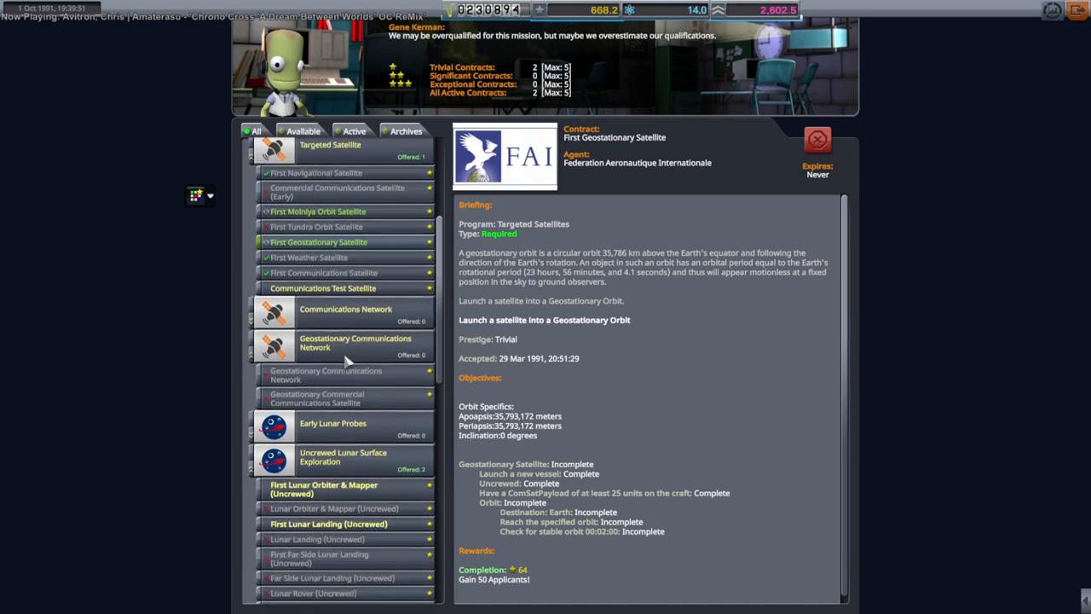
{"action": "scroll", "scroll_direction": "down", "scroll_amount": 3}
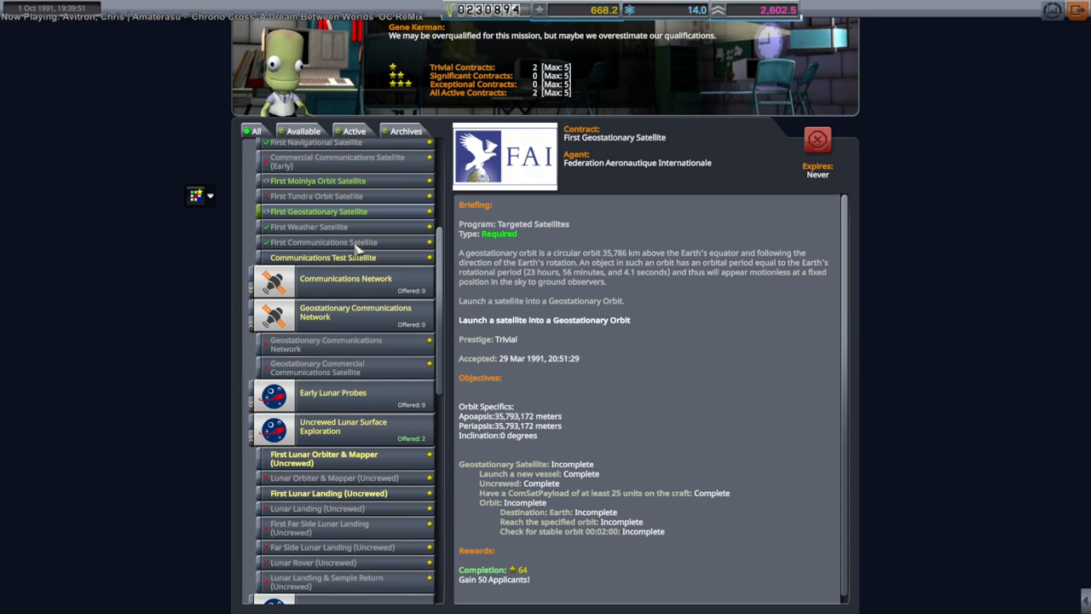
{"action": "left_click", "coordinate": [324, 456]}
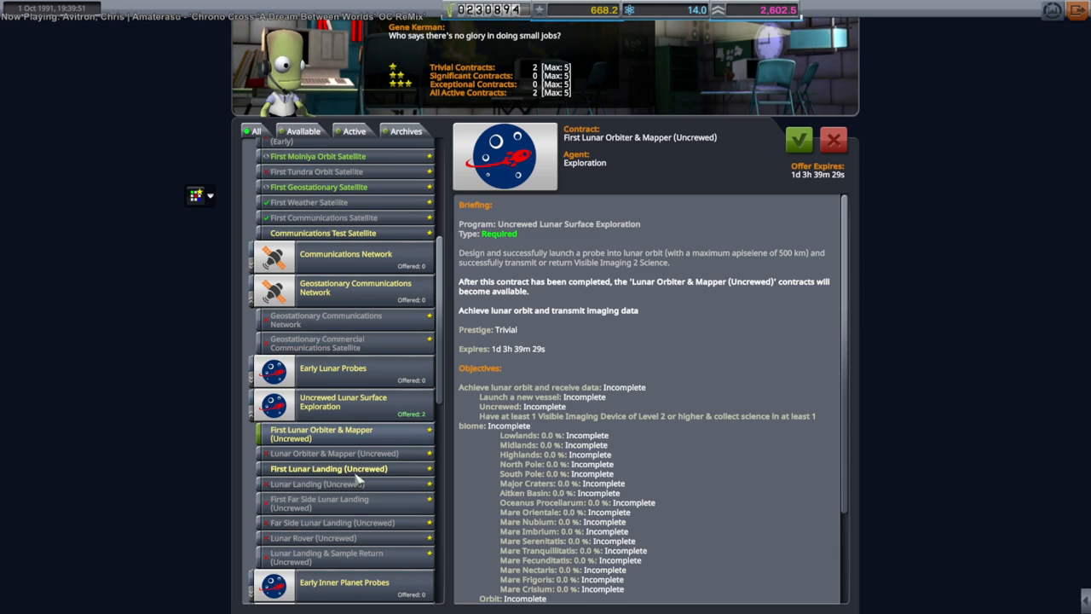
{"action": "left_click", "coordinate": [327, 467]}
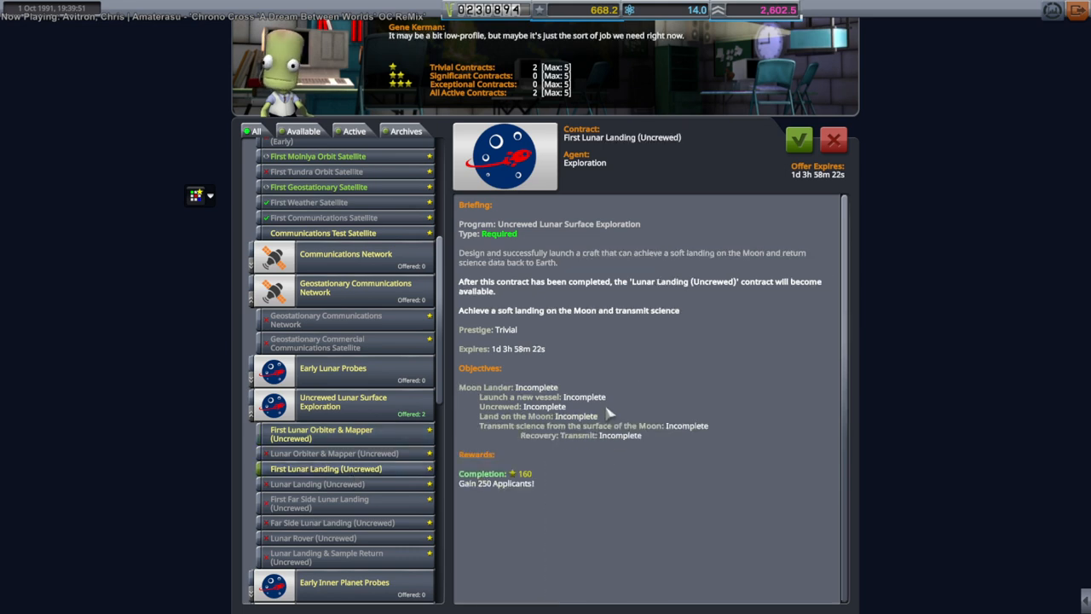
{"action": "mouse_move", "coordinate": [617, 380]}
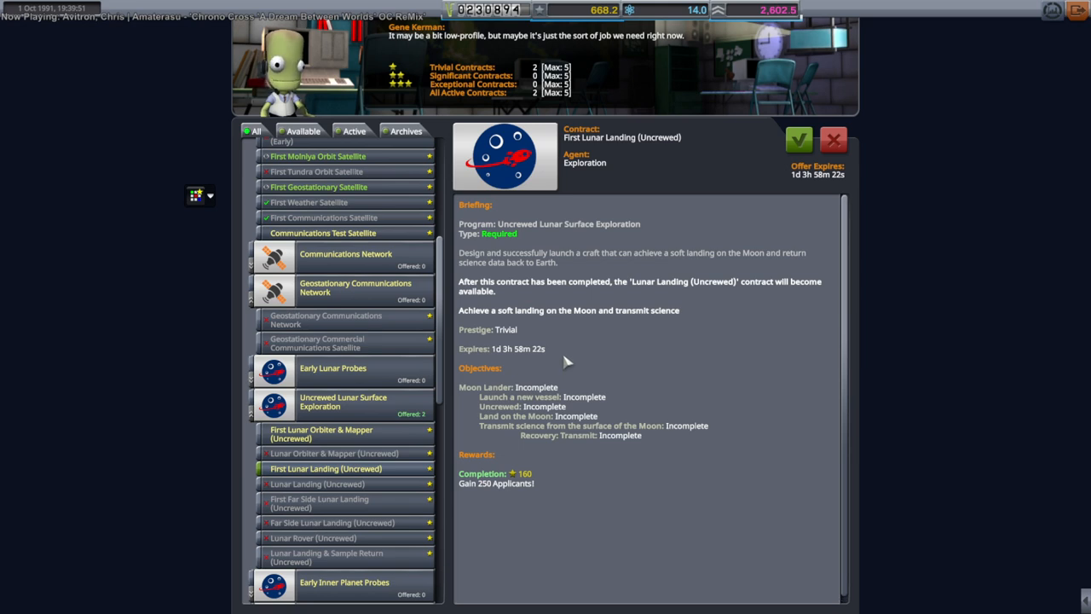
{"action": "mouse_move", "coordinate": [569, 358]}
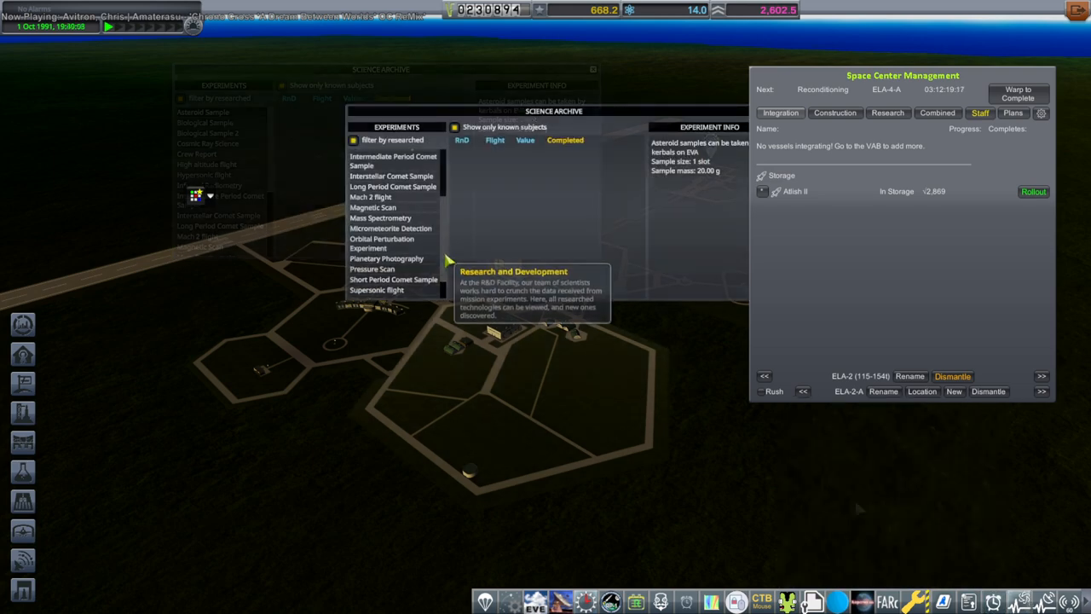
Step: Switch the Science Archive to research values for Planetary Photography and move the window aside
{"action": "left_click", "coordinate": [385, 259]}
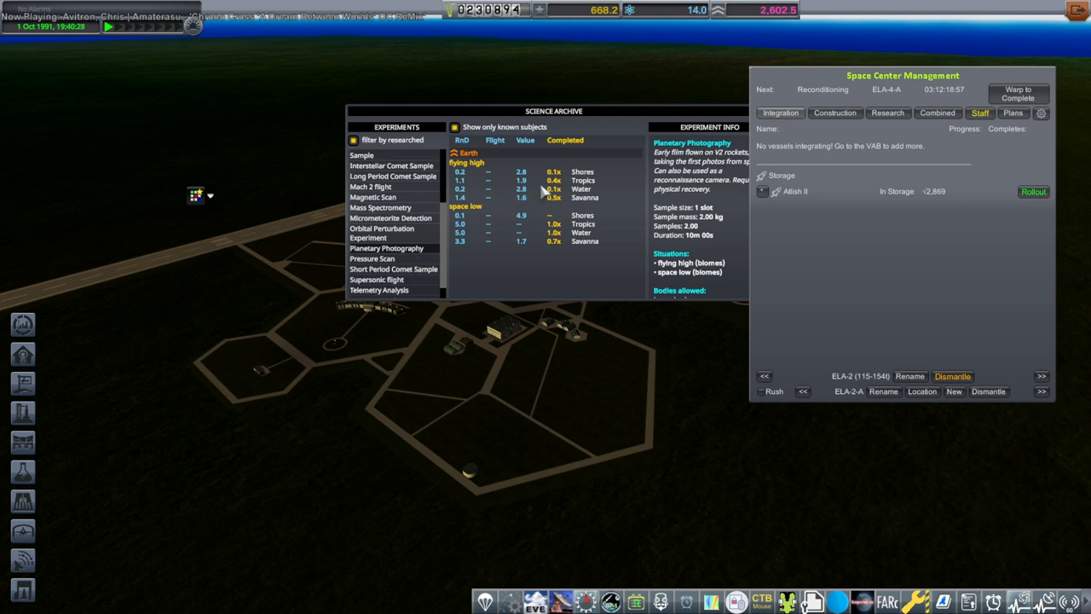
{"action": "left_click_drag", "start_coordinate": [552, 111], "coordinate": [513, 128]}
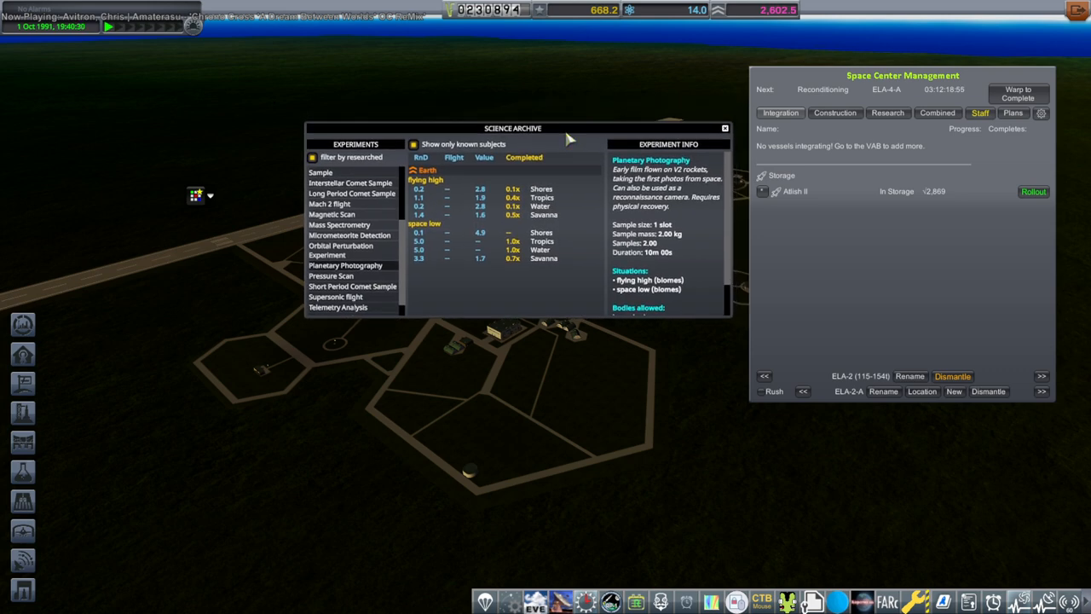
{"action": "mouse_move", "coordinate": [724, 140]}
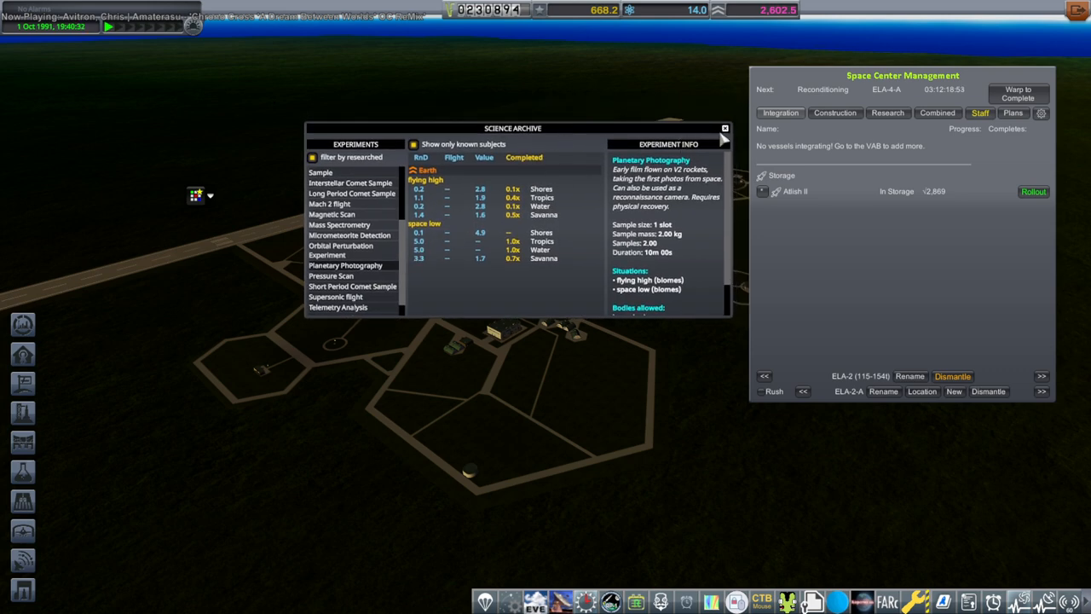
Step: Enter the Vehicle Assembly Building with the Deneb G satellite loaded
{"action": "left_click", "coordinate": [726, 128]}
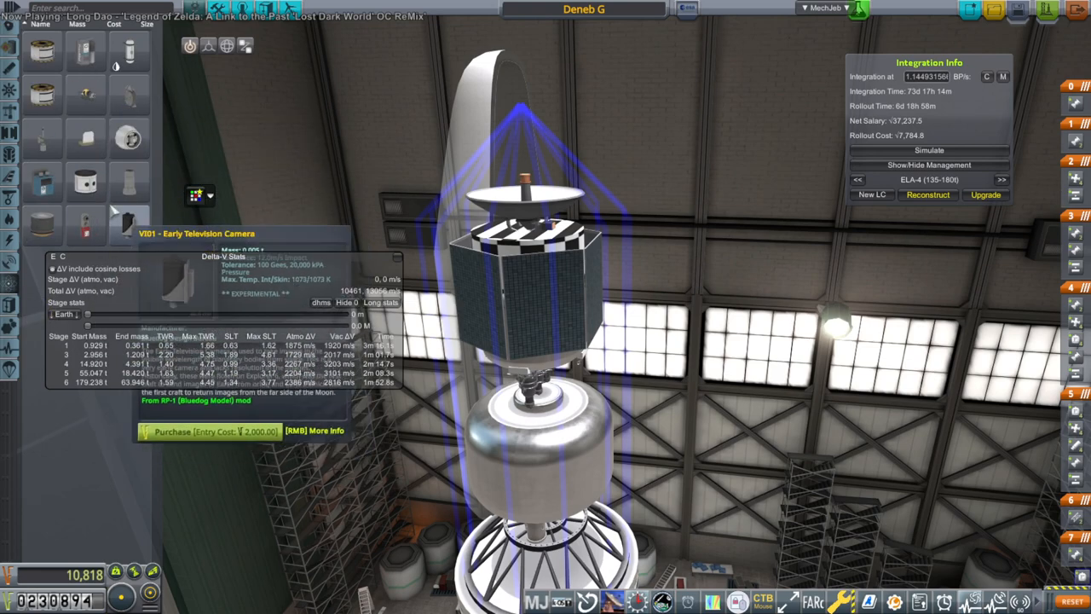
{"action": "mouse_move", "coordinate": [85, 92]}
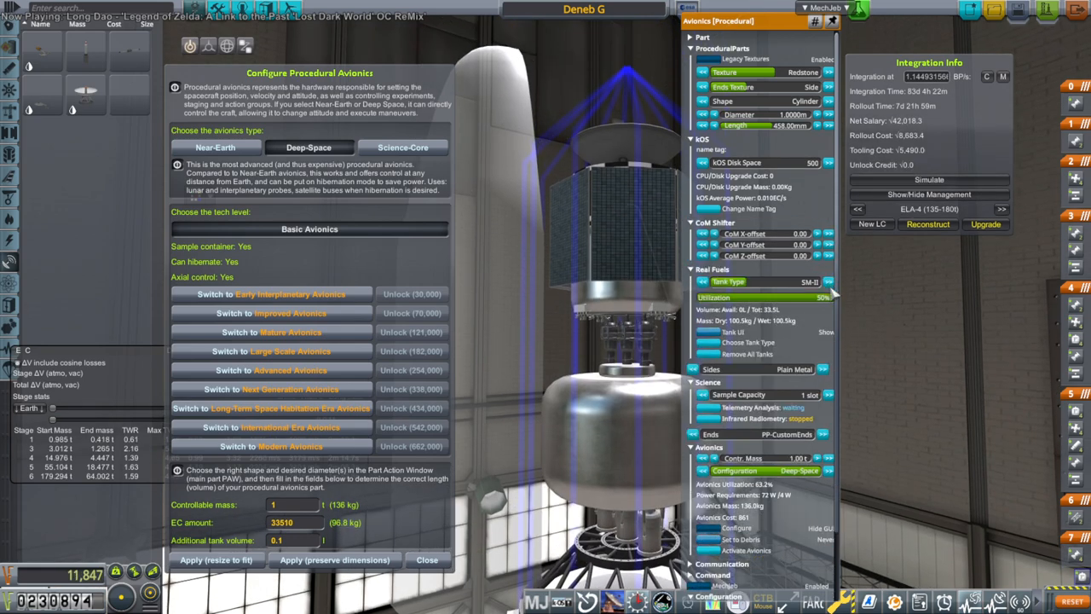
{"action": "mouse_move", "coordinate": [809, 339]}
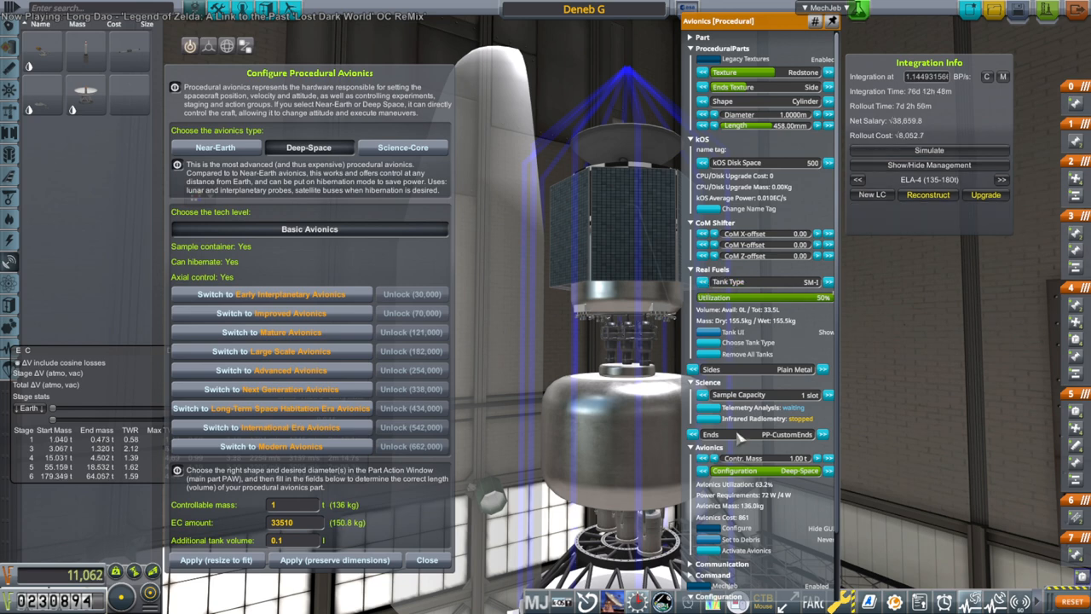
Step: Confirm Deneb G's procedural avionics and view the untooled avionics tooling cost
{"action": "scroll", "scroll_direction": "down", "scroll_amount": 3}
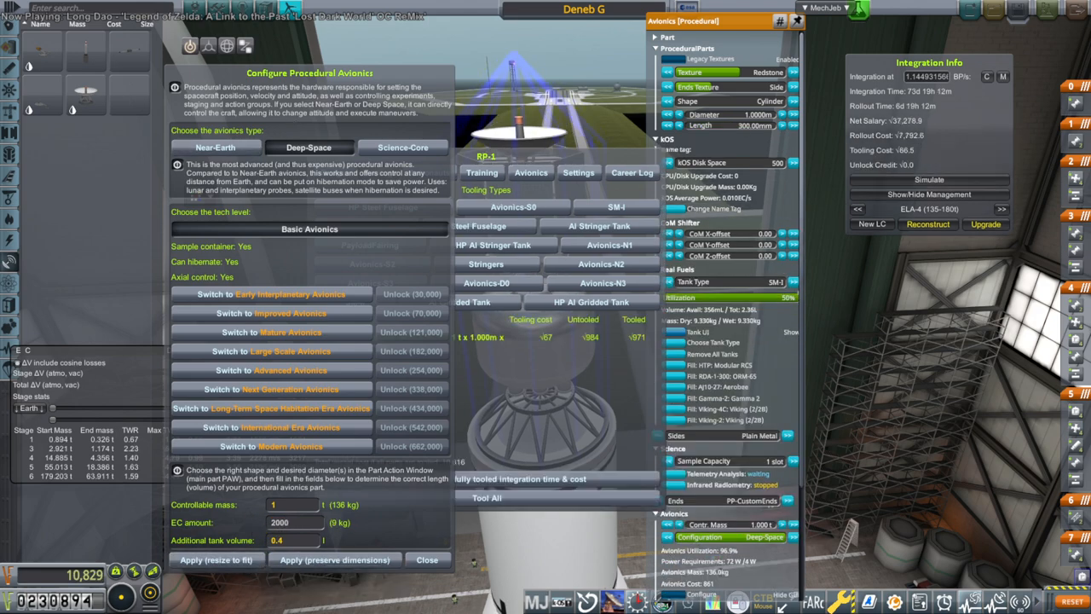
{"action": "left_click", "coordinate": [426, 559]}
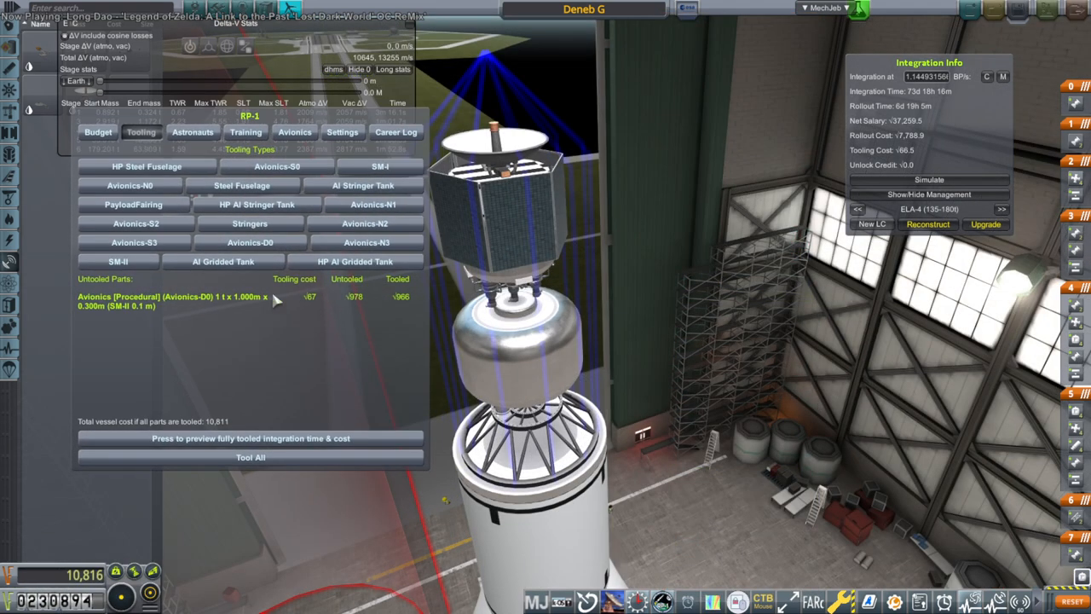
{"action": "mouse_move", "coordinate": [309, 308]}
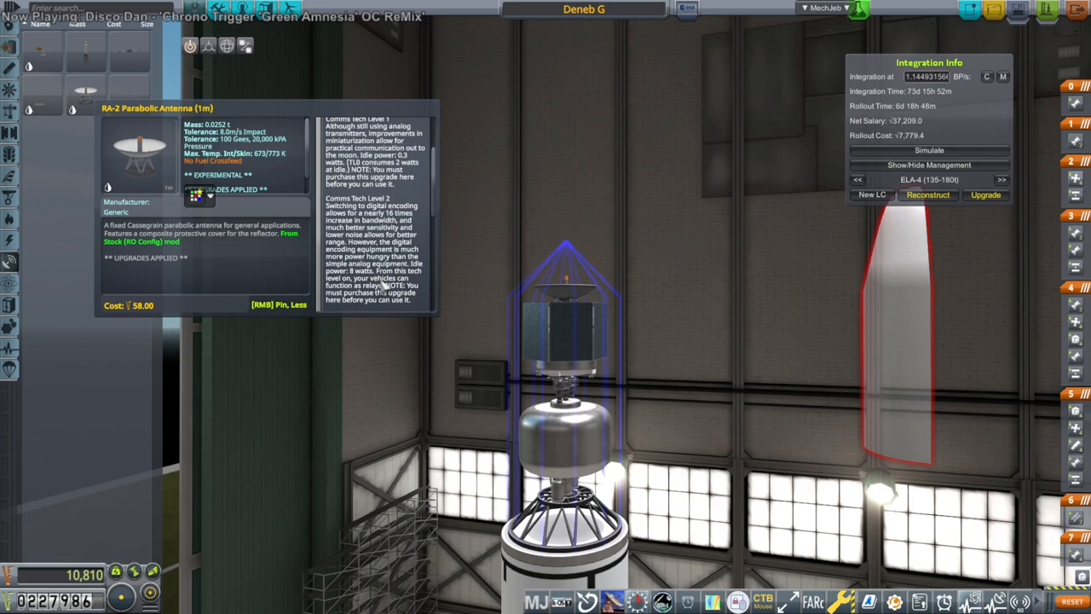
{"action": "mouse_move", "coordinate": [723, 347]}
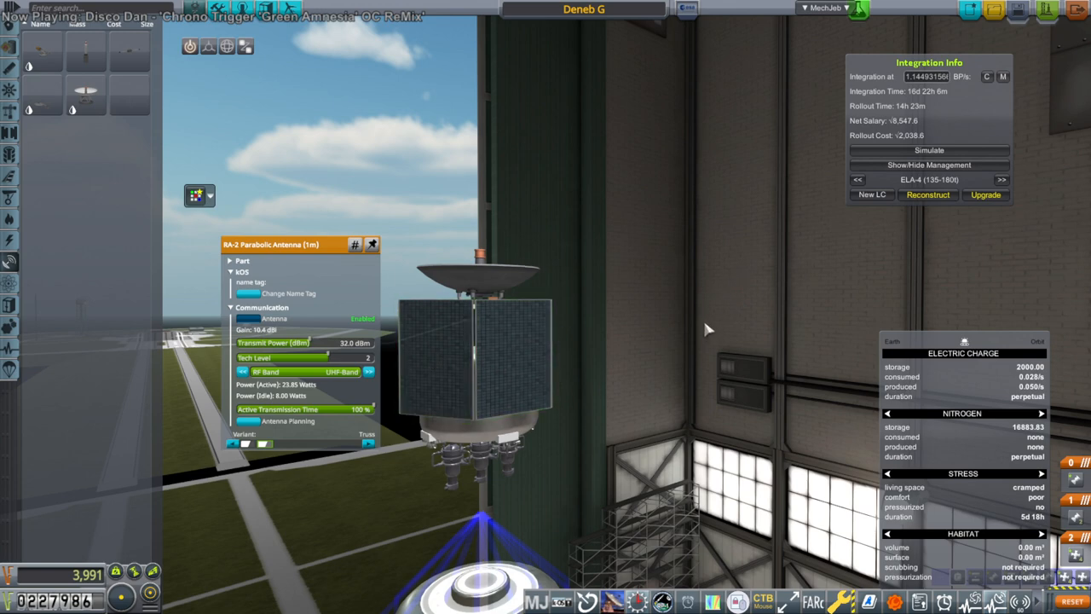
{"action": "mouse_move", "coordinate": [716, 334]}
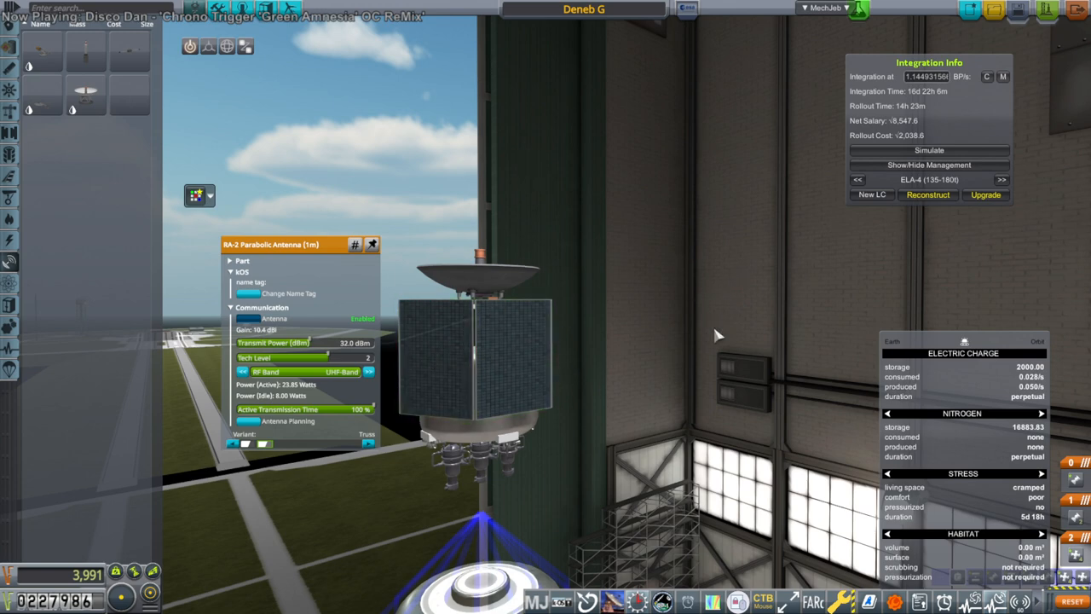
{"action": "mouse_move", "coordinate": [702, 303]}
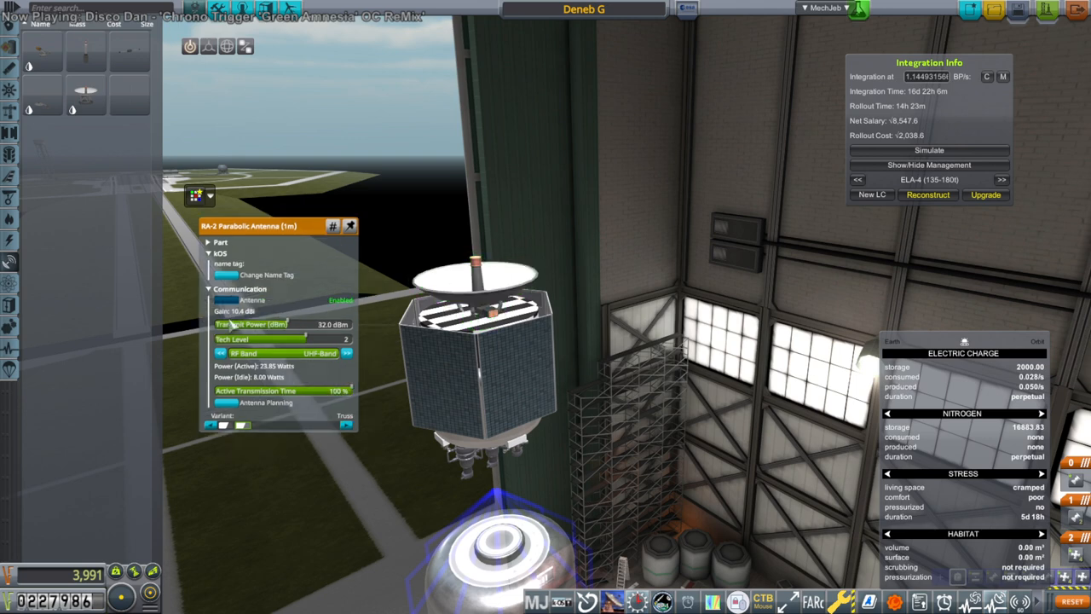
Step: Plan the parabolic antenna link at Moon distance and read the Madrid data rates
{"action": "left_click", "coordinate": [252, 403]}
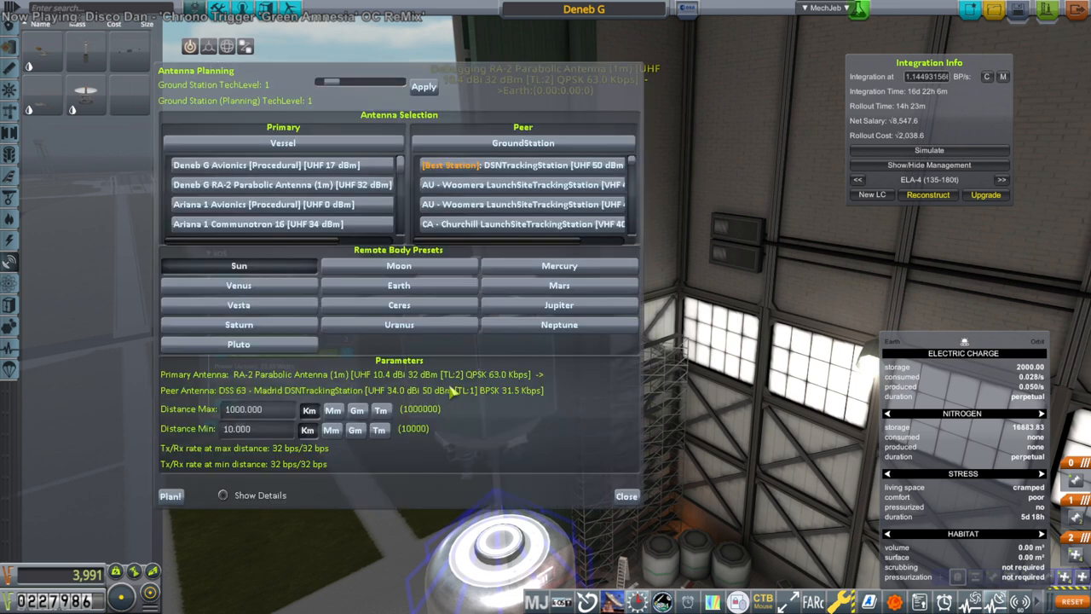
{"action": "left_click", "coordinate": [399, 266]}
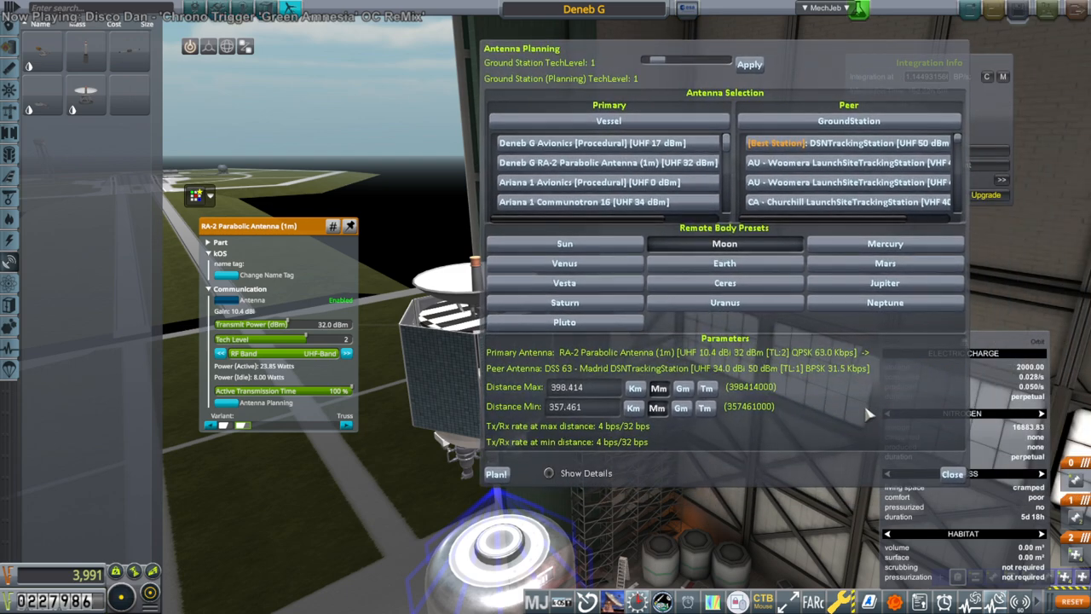
{"action": "left_click", "coordinate": [951, 473]}
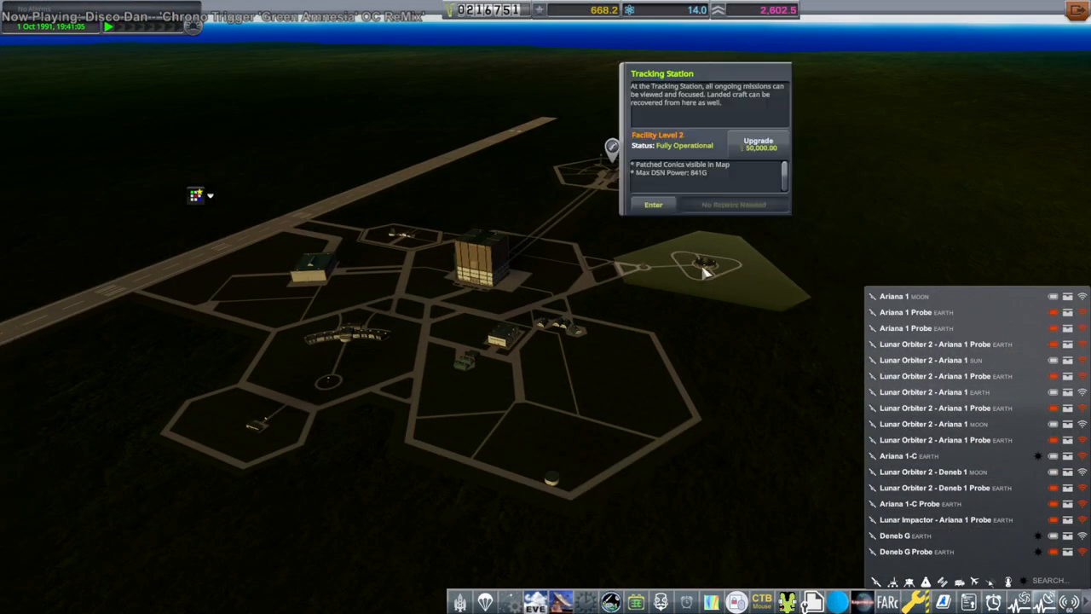
{"action": "mouse_move", "coordinate": [757, 143]}
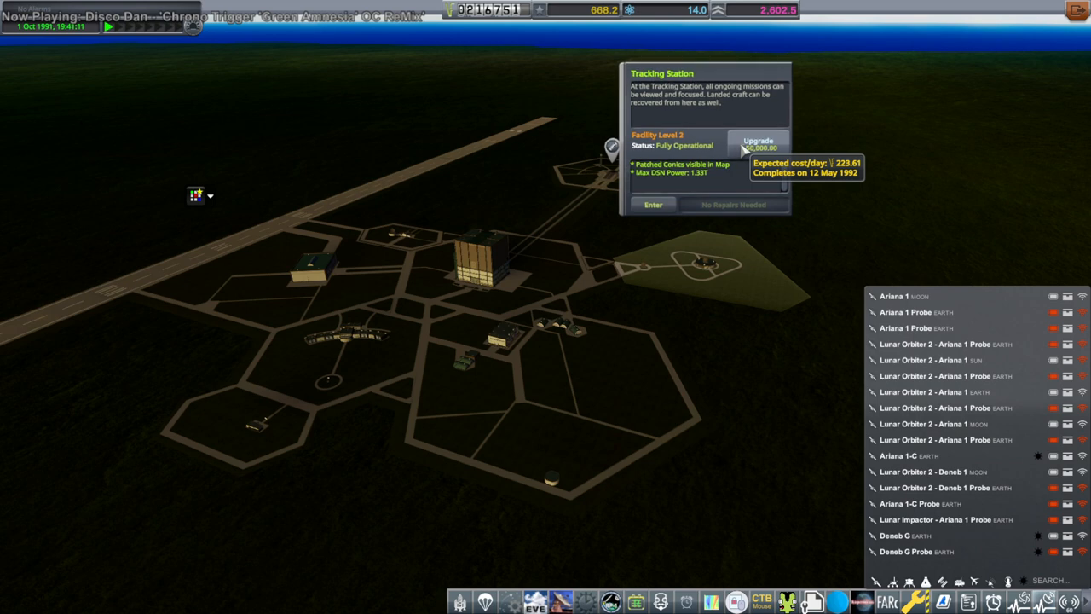
{"action": "mouse_move", "coordinate": [646, 96]}
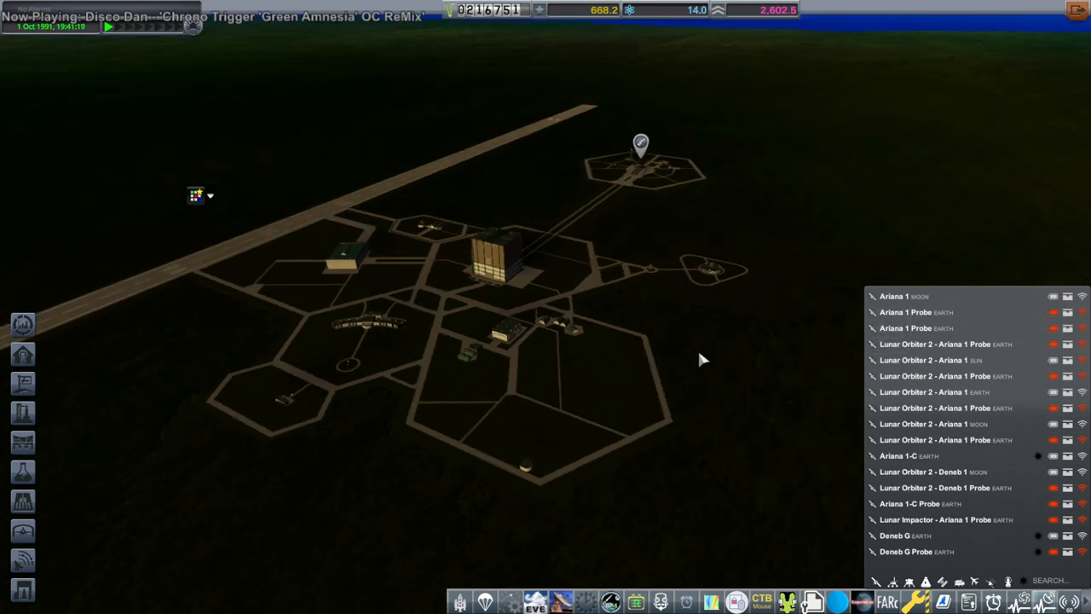
{"action": "mouse_move", "coordinate": [497, 255]}
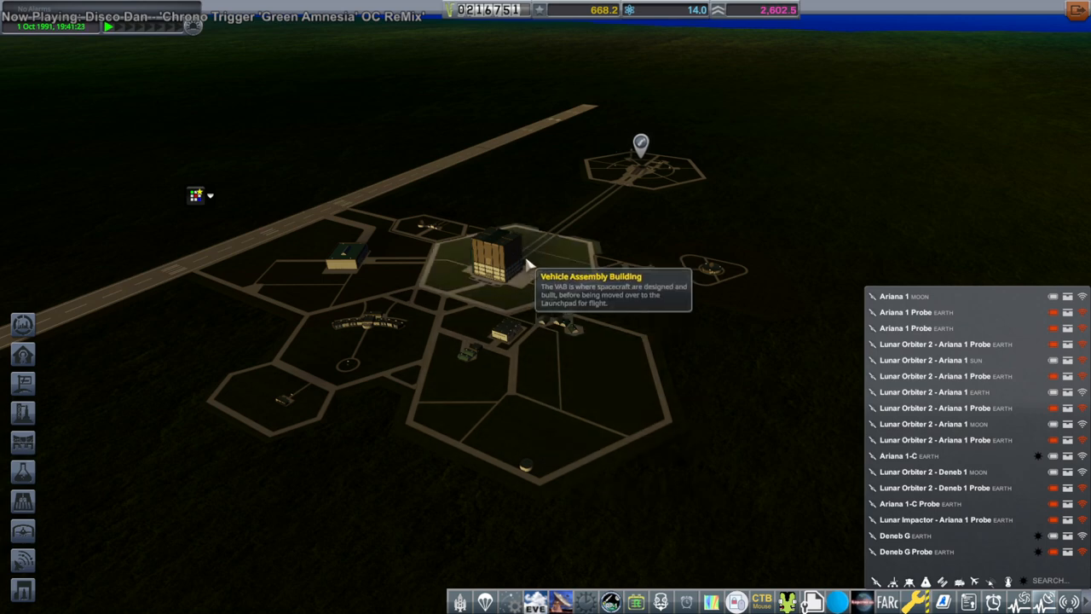
Step: Enter the Vehicle Assembly Building to edit Lunar Impactor - Ariana 1
{"action": "left_click", "coordinate": [497, 255]}
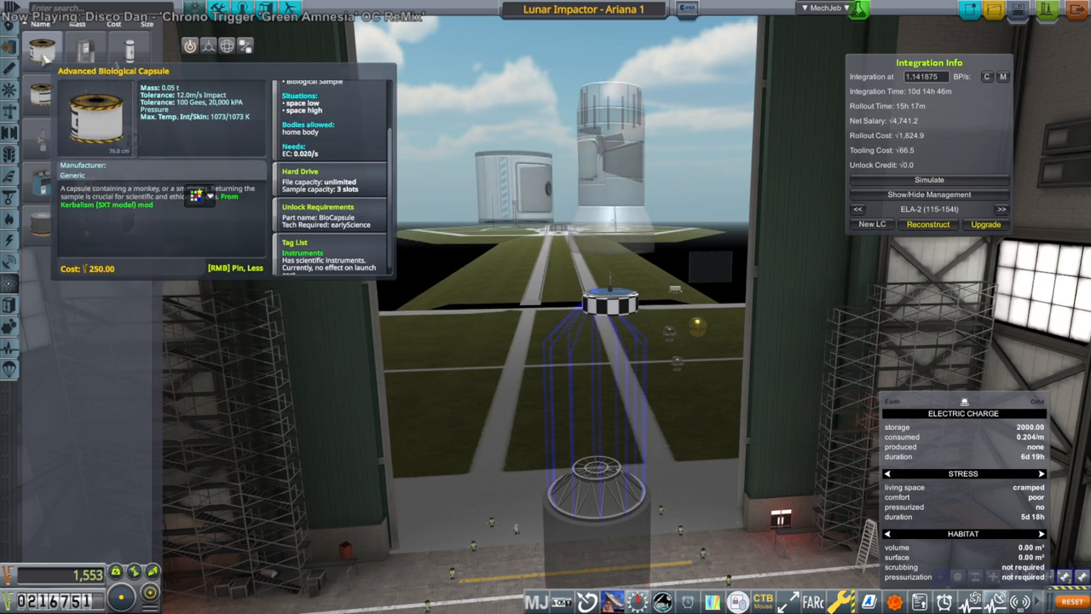
{"action": "mouse_move", "coordinate": [503, 331]}
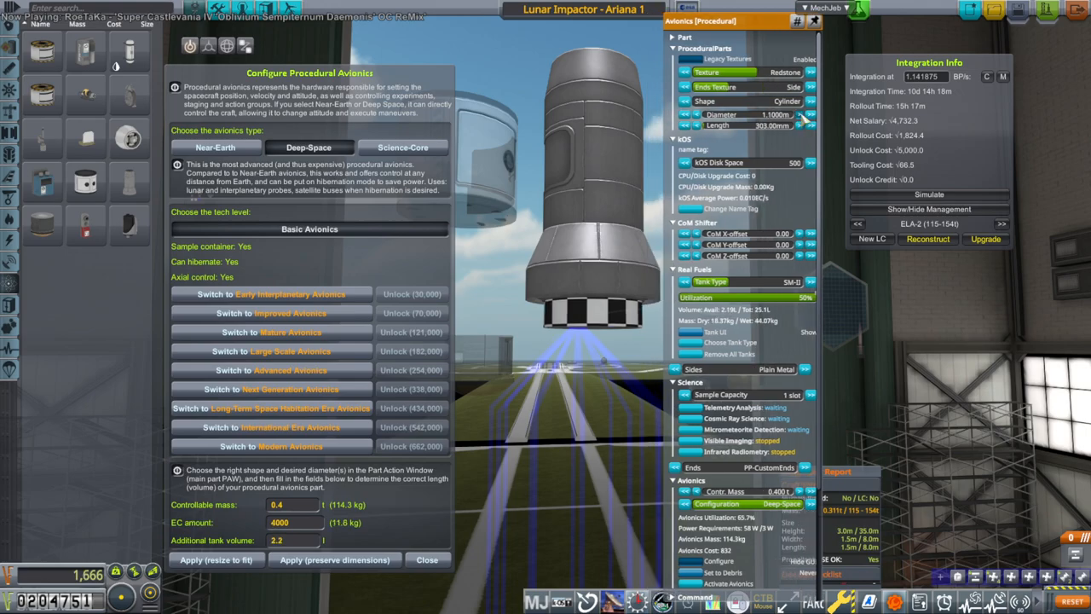
Step: Confirm the avionics configuration and search the parts list for 'sample'
{"action": "left_click", "coordinate": [426, 559]}
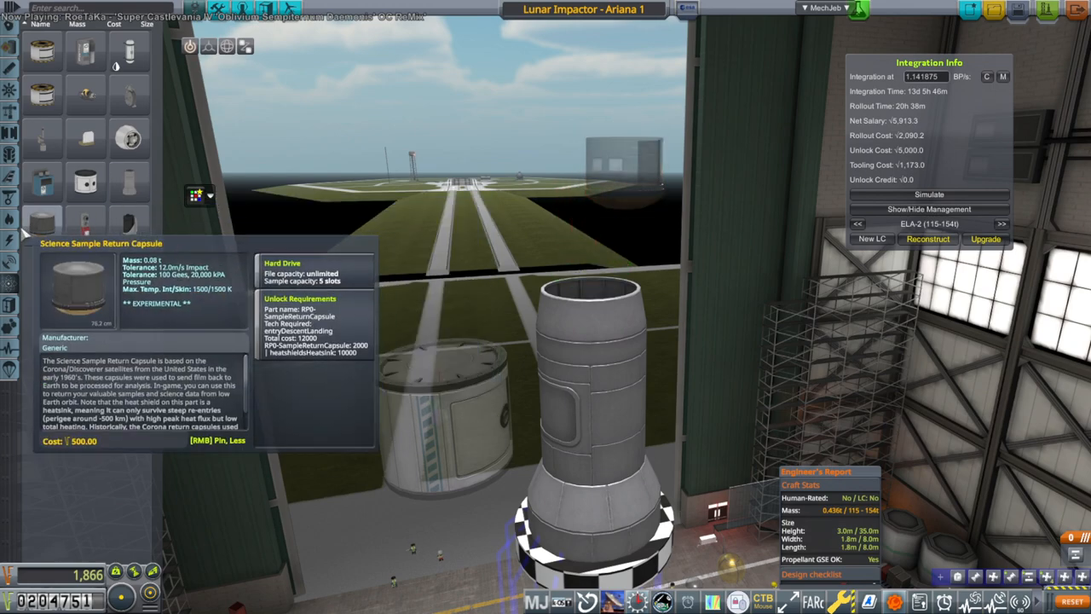
{"action": "scroll", "scroll_direction": "down", "scroll_amount": 3}
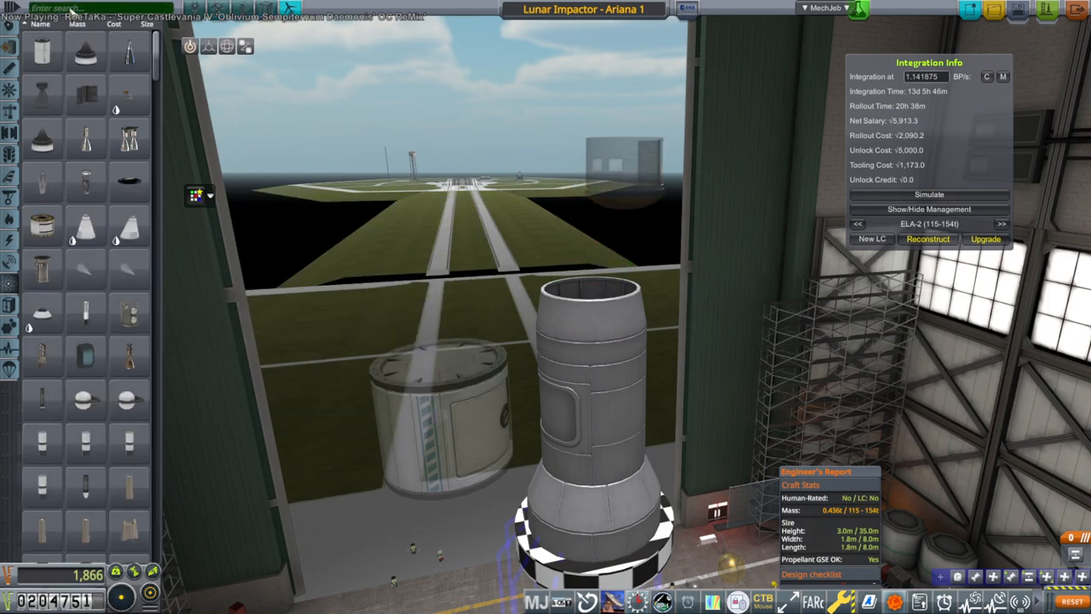
{"action": "type", "text": "sample"}
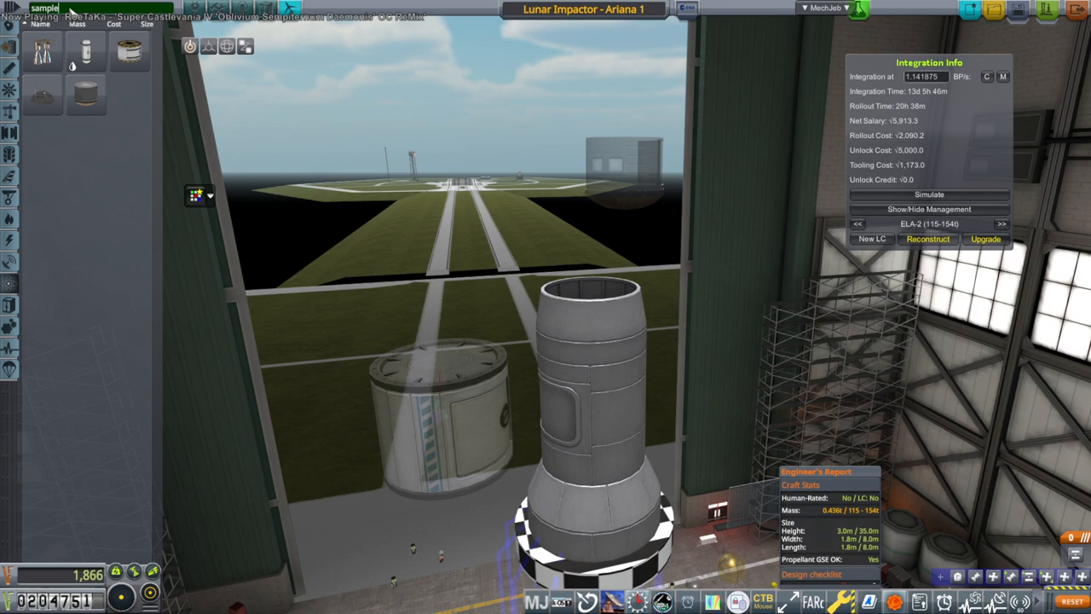
{"action": "mouse_move", "coordinate": [41, 95]}
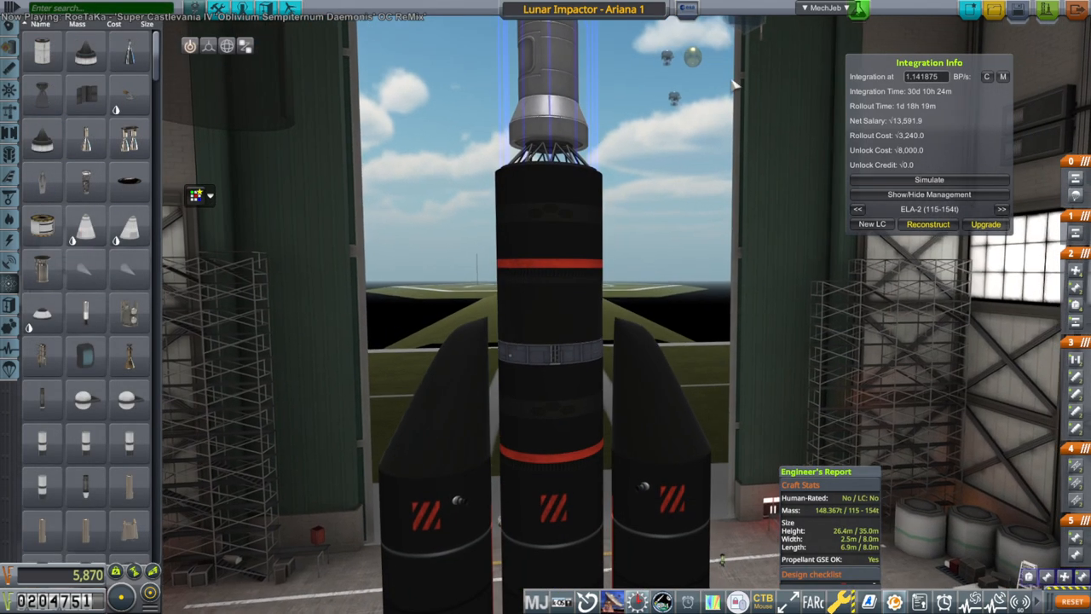
Step: Open the Sample Return Command Module's part window to review its communication settings
{"action": "left_click", "coordinate": [823, 7]}
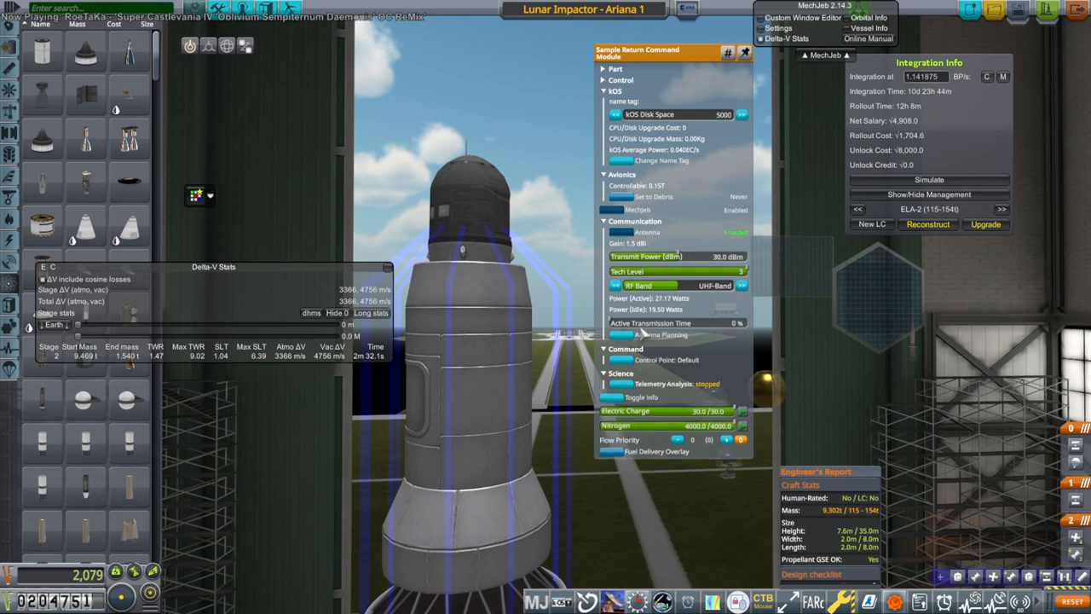
{"action": "mouse_move", "coordinate": [692, 92]}
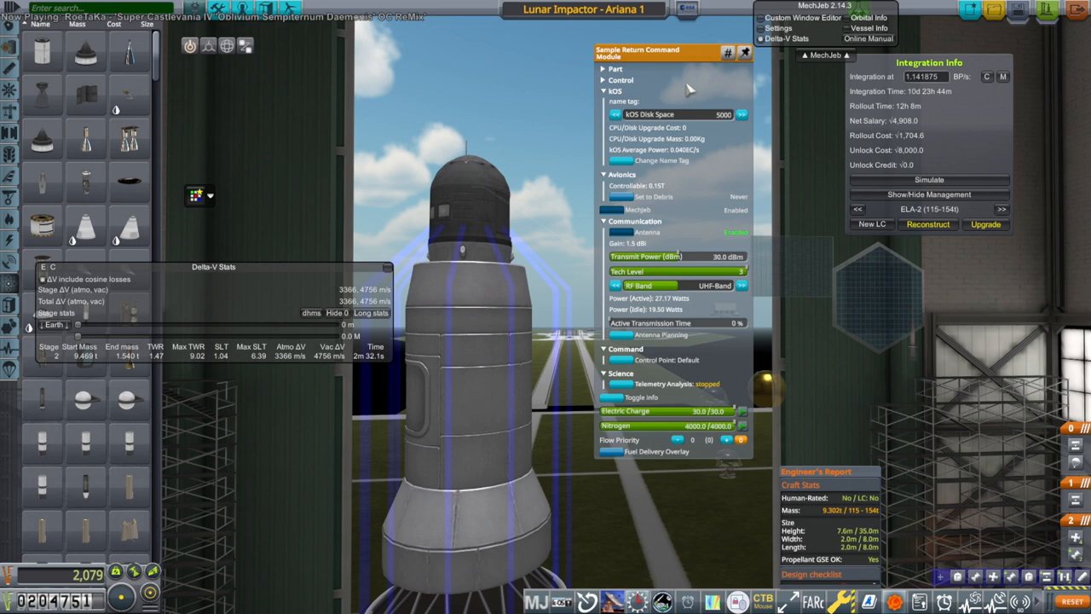
{"action": "mouse_move", "coordinate": [252, 102]}
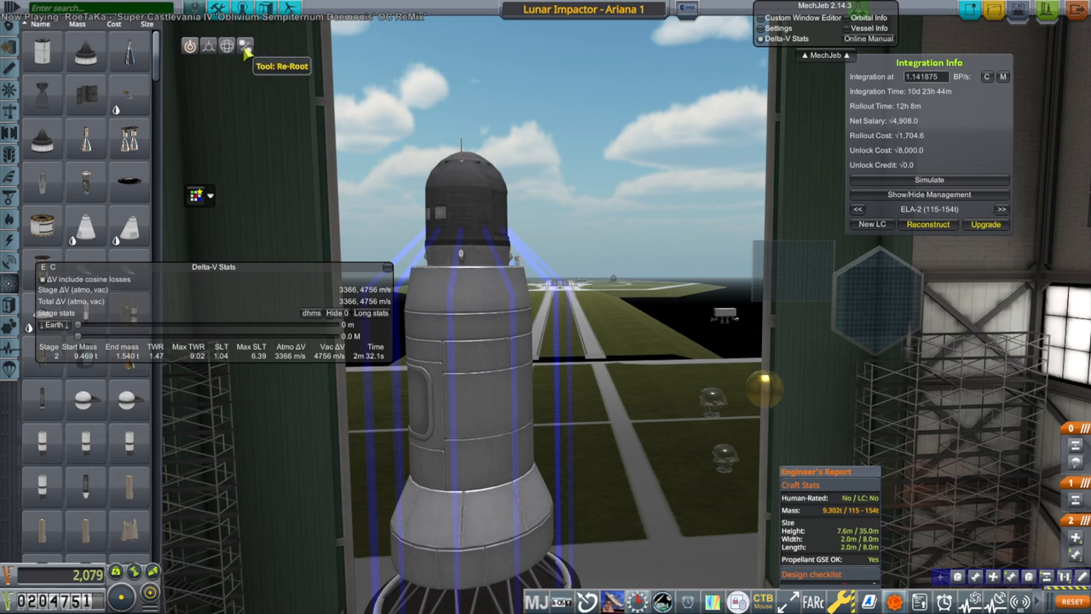
{"action": "left_click", "coordinate": [246, 44]}
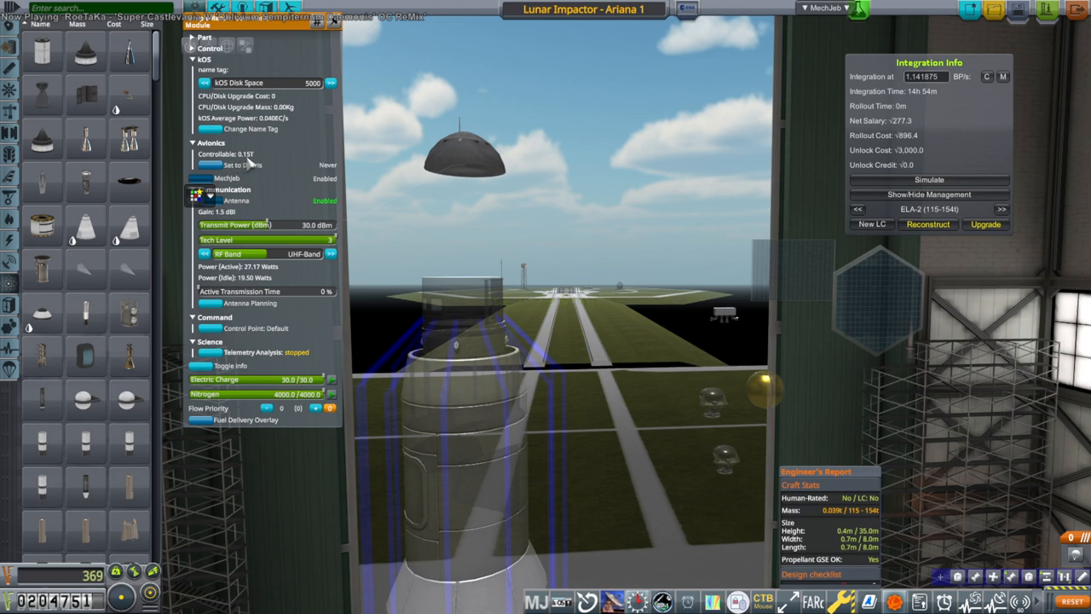
{"action": "mouse_move", "coordinate": [839, 544]}
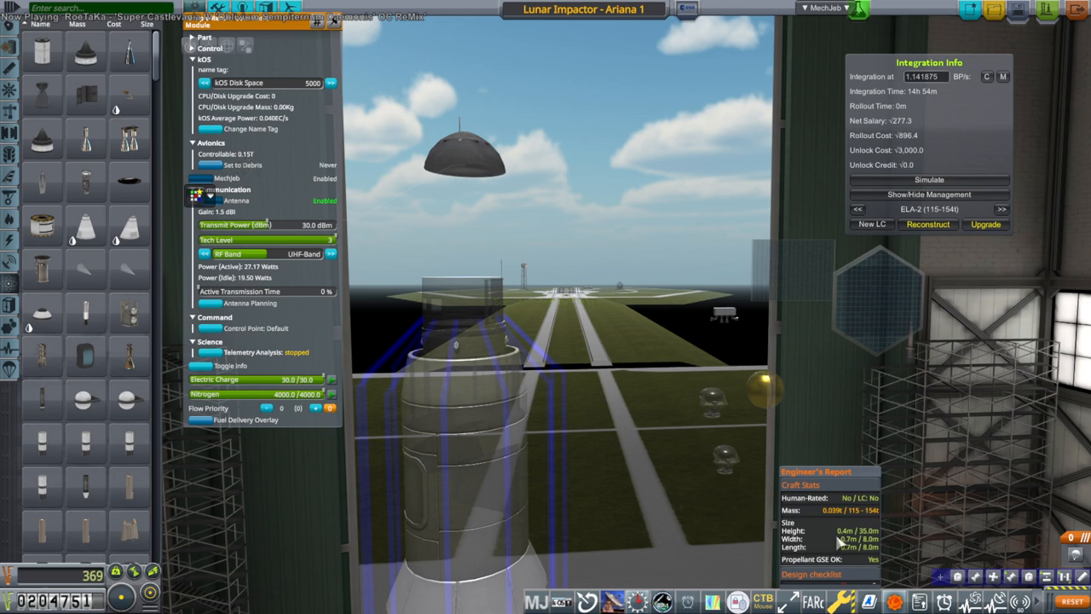
{"action": "mouse_move", "coordinate": [488, 158]}
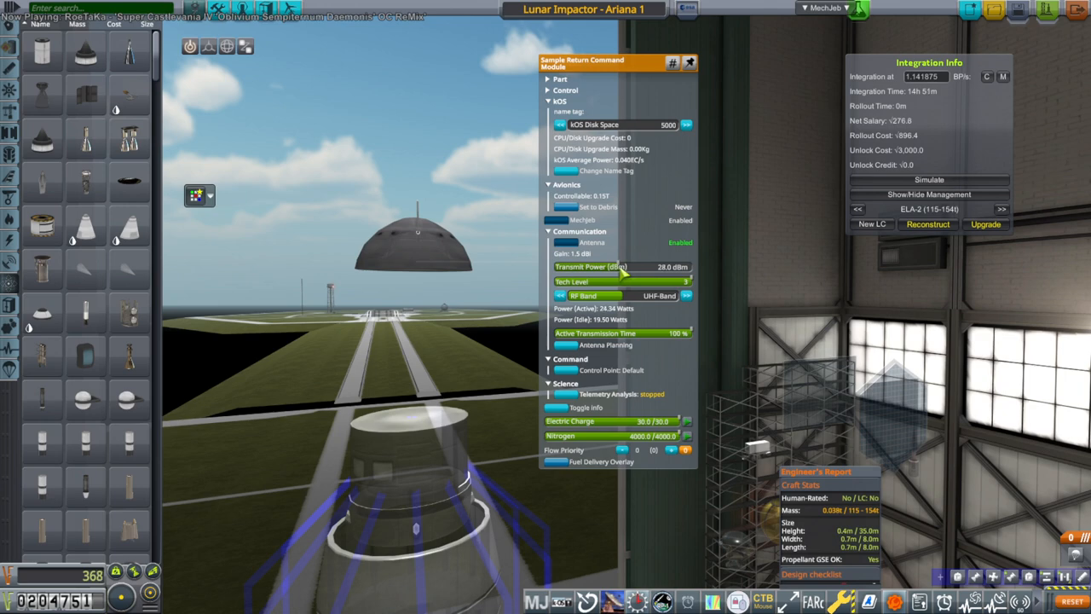
Step: Set the upper-stage procedural tanks to Cylinder shape and adjust diameter and length
{"action": "left_click_drag", "start_coordinate": [628, 266], "coordinate": [605, 266]}
{"action": "type", "text": "sample"}
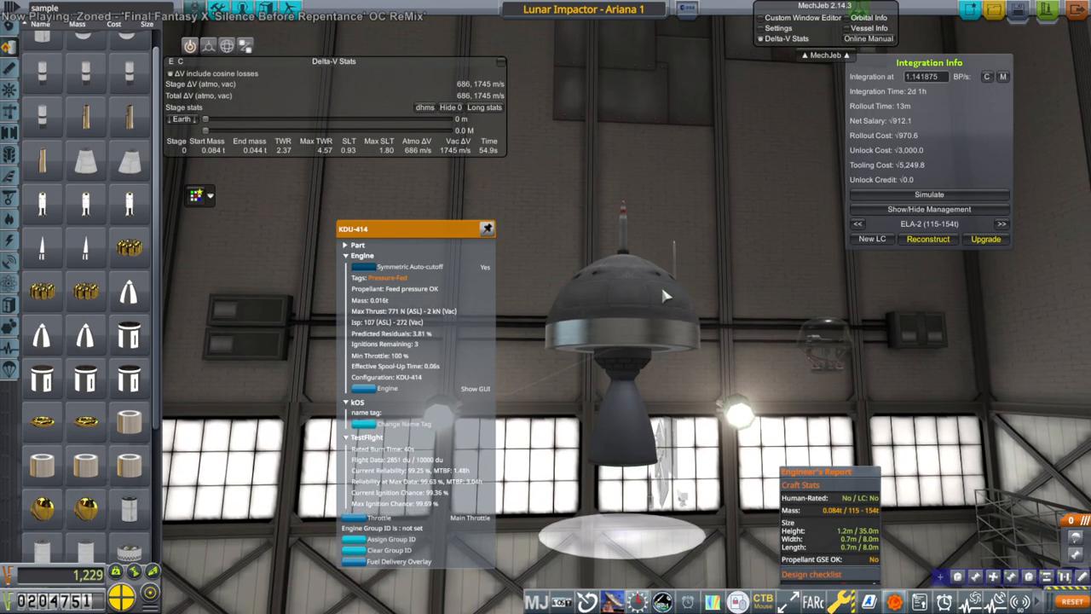
{"action": "mouse_move", "coordinate": [645, 356]}
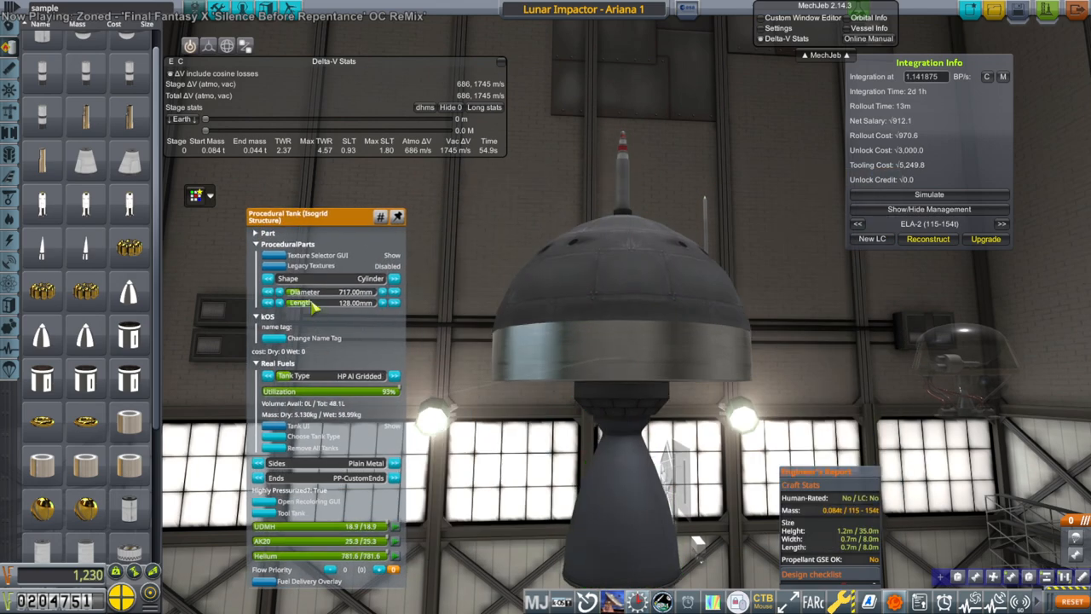
{"action": "left_click", "coordinate": [381, 303]}
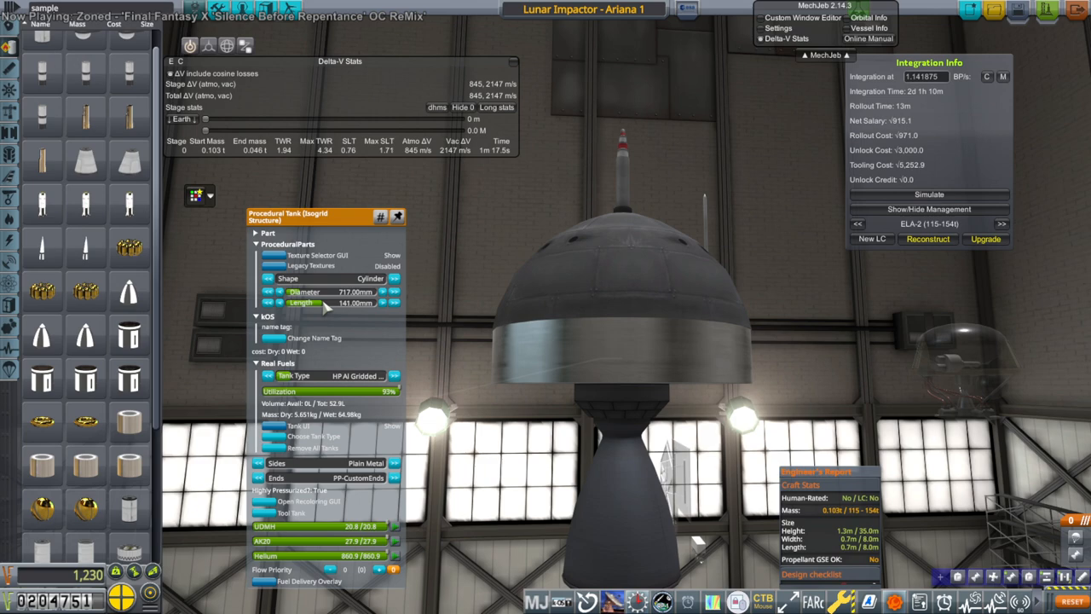
{"action": "left_click", "coordinate": [398, 215]}
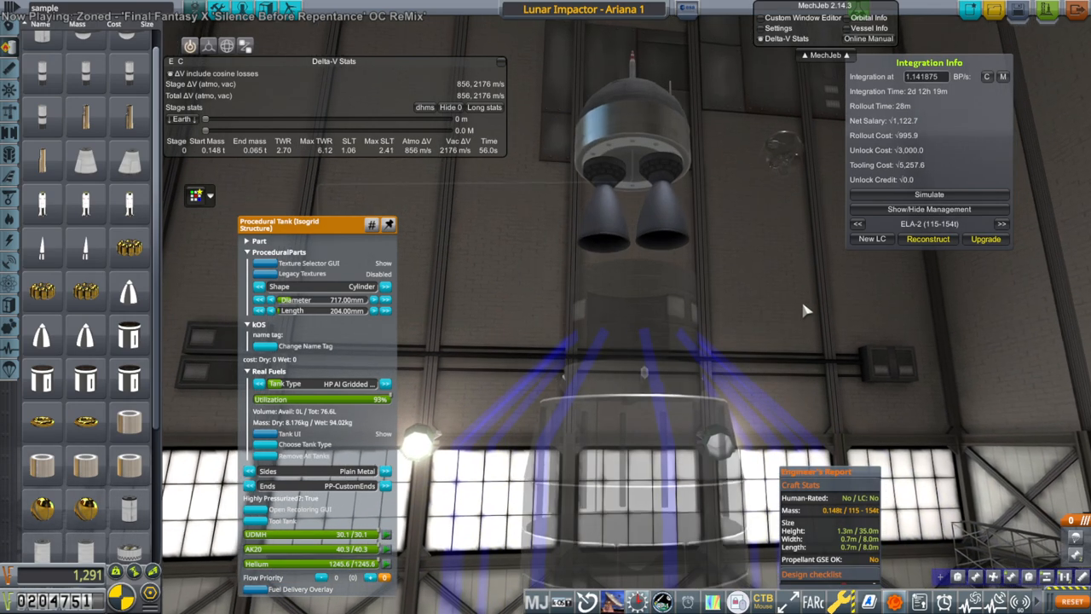
{"action": "left_click", "coordinate": [622, 366]}
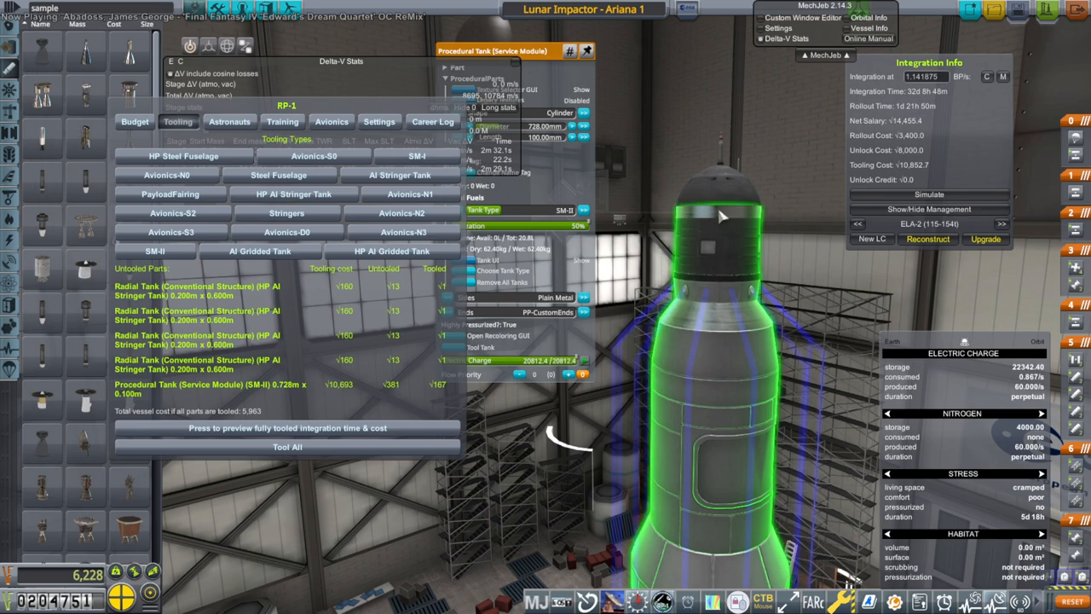
{"action": "mouse_move", "coordinate": [723, 220]}
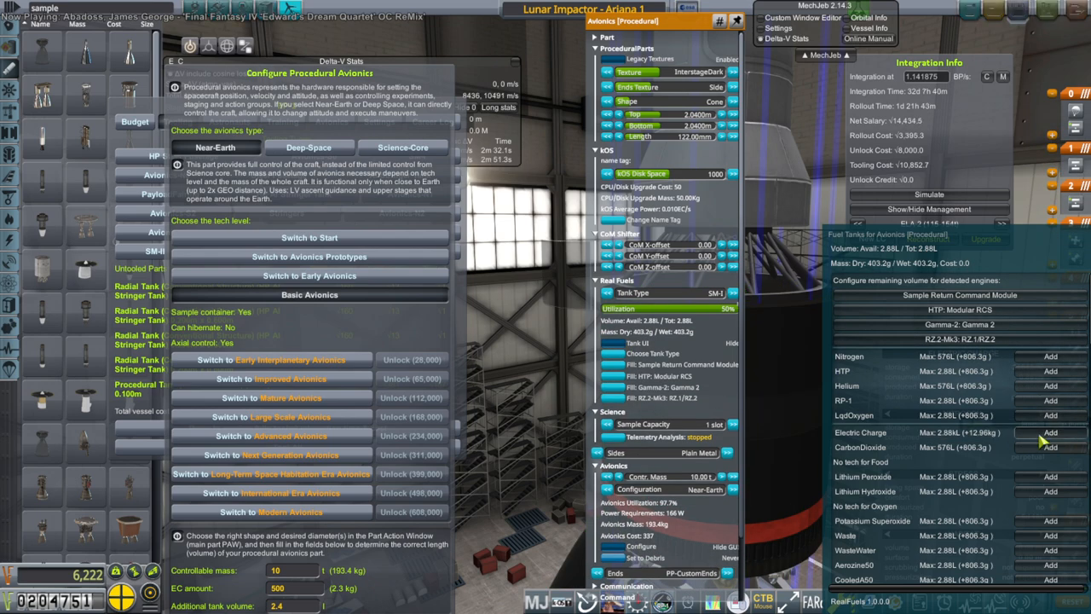
Step: Configure the probe's procedural avionics type and tech level in the RP-1 window
{"action": "left_click", "coordinate": [1049, 433]}
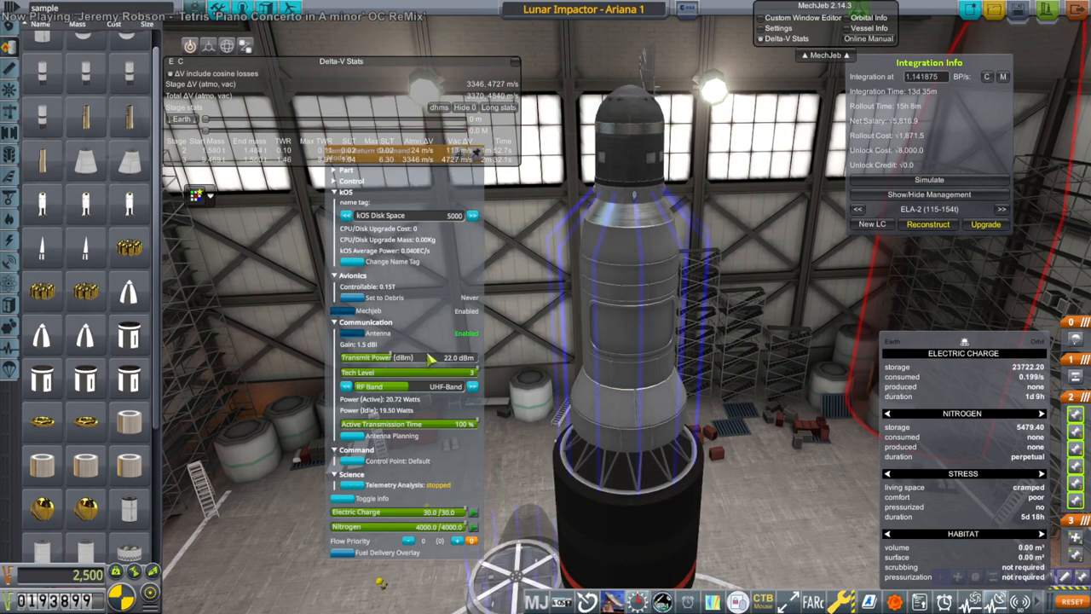
Step: Review the link rates between the vessel antennas and DSN ground stations in Antenna Planning
{"action": "left_click", "coordinate": [378, 437]}
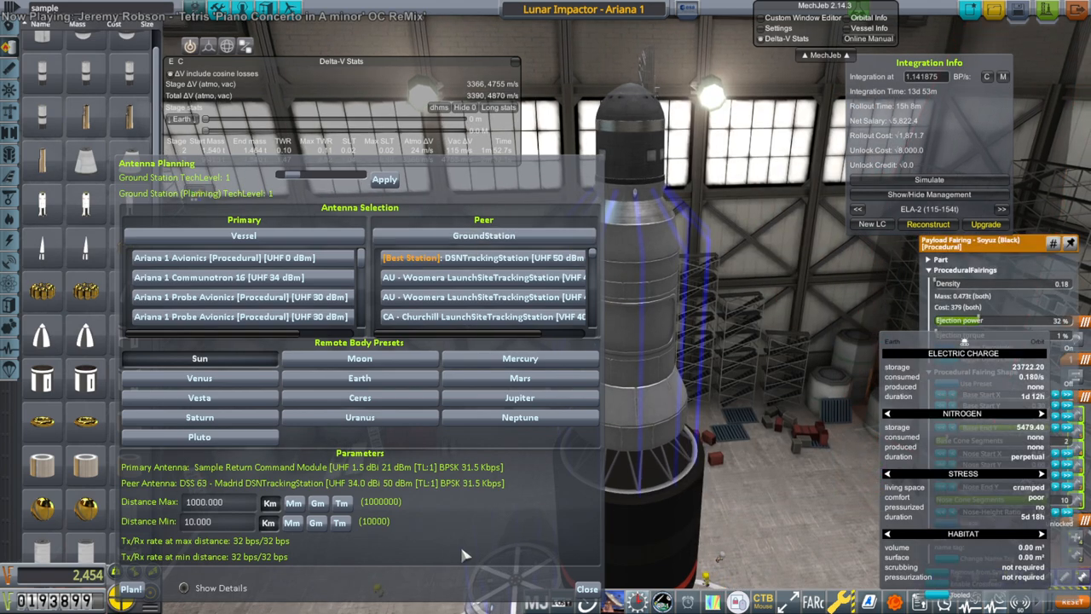
{"action": "left_click", "coordinate": [586, 588]}
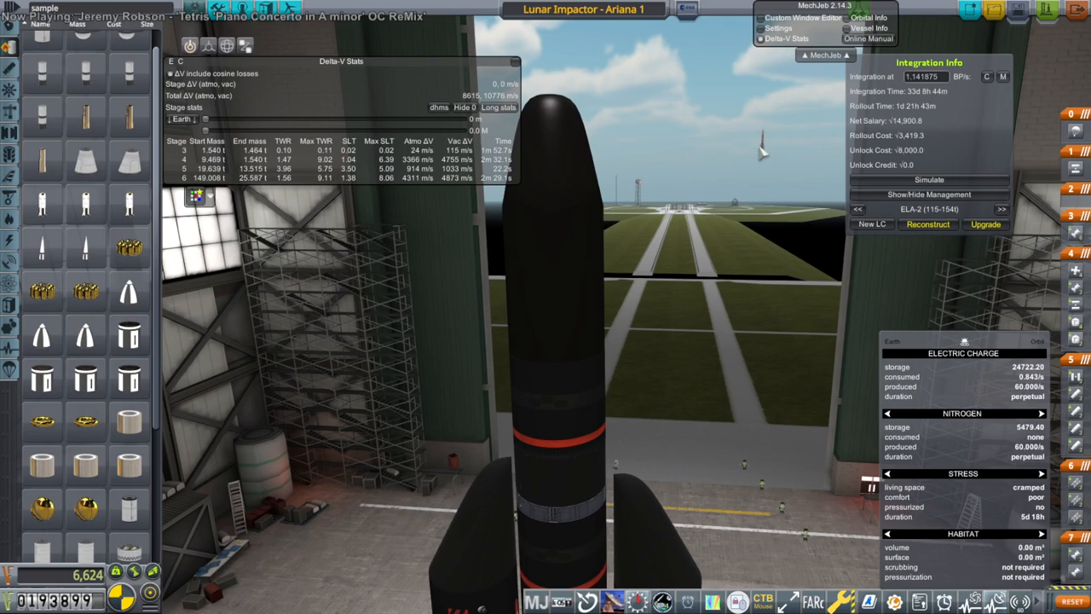
{"action": "mouse_move", "coordinate": [815, 68]}
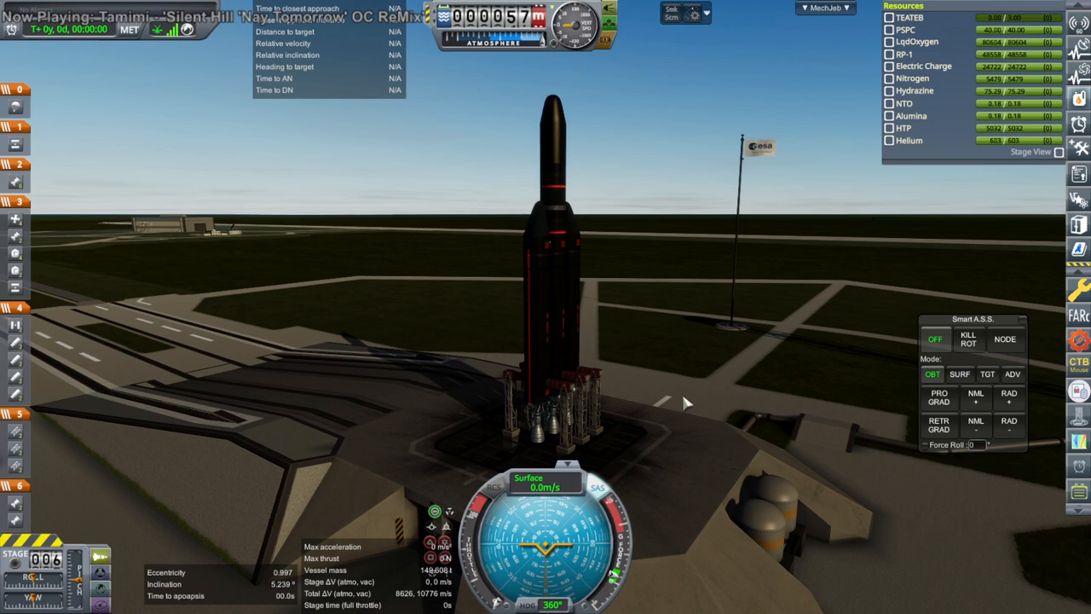
{"action": "mouse_move", "coordinate": [685, 399]}
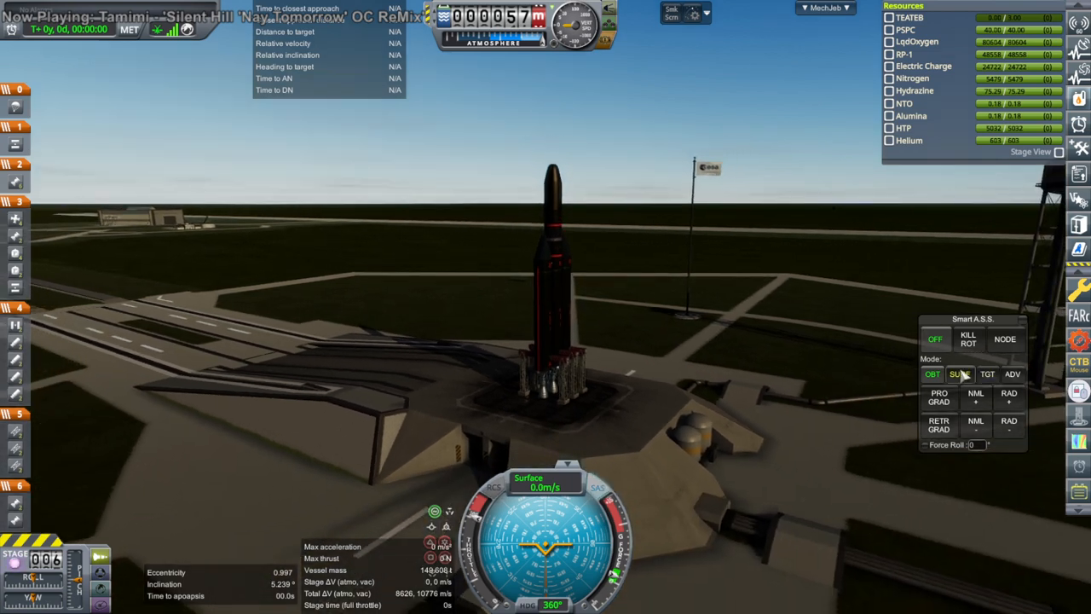
Step: Shed the booster and coast the upper stage into Earth's shadow under time warp
{"action": "left_click", "coordinate": [960, 373]}
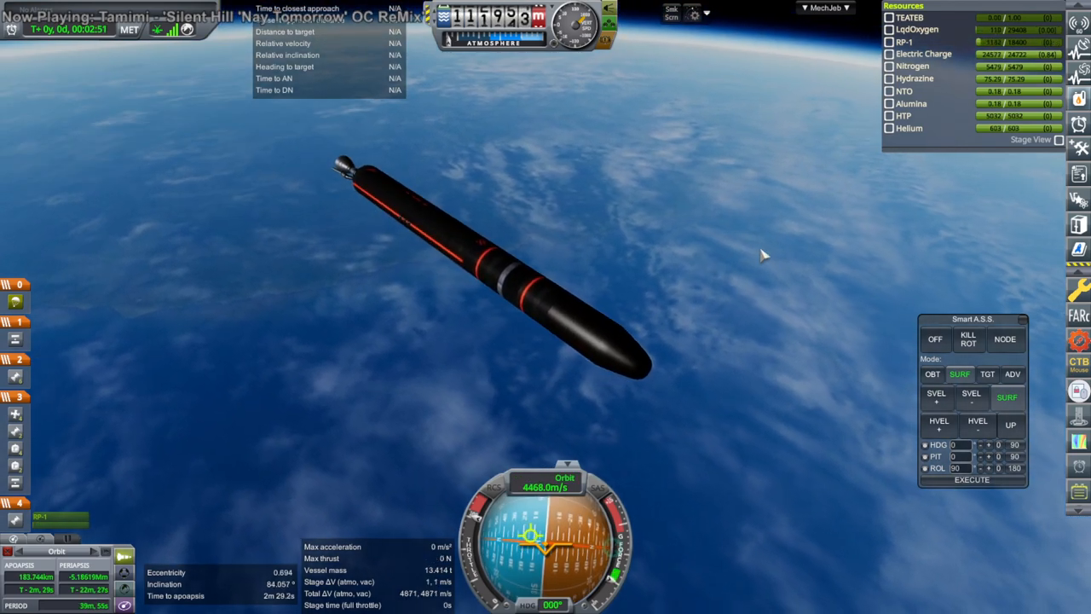
{"action": "key", "text": "space"}
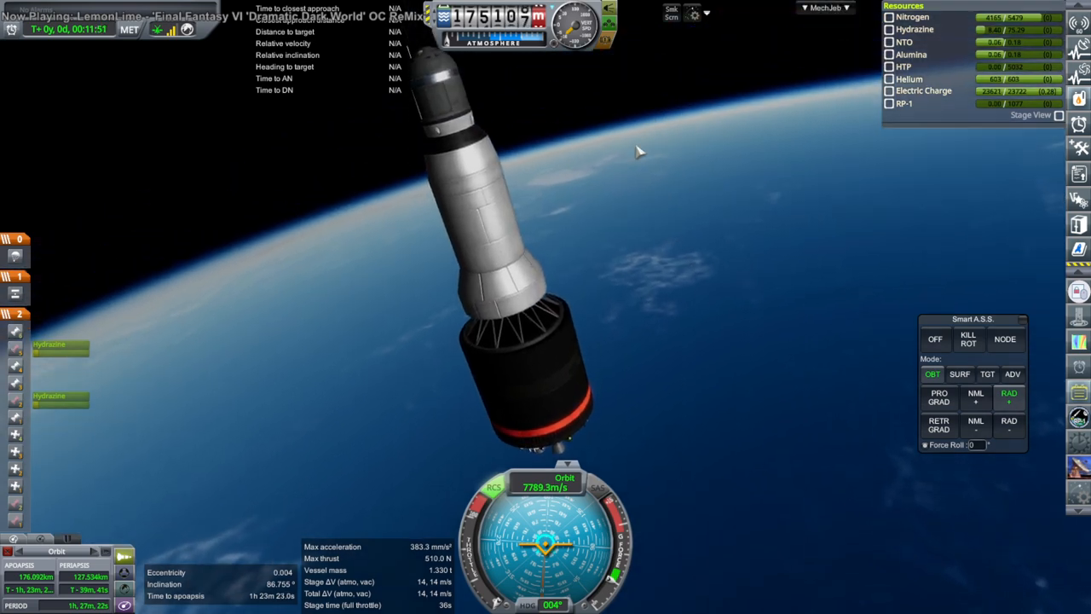
{"action": "left_click", "coordinate": [937, 424]}
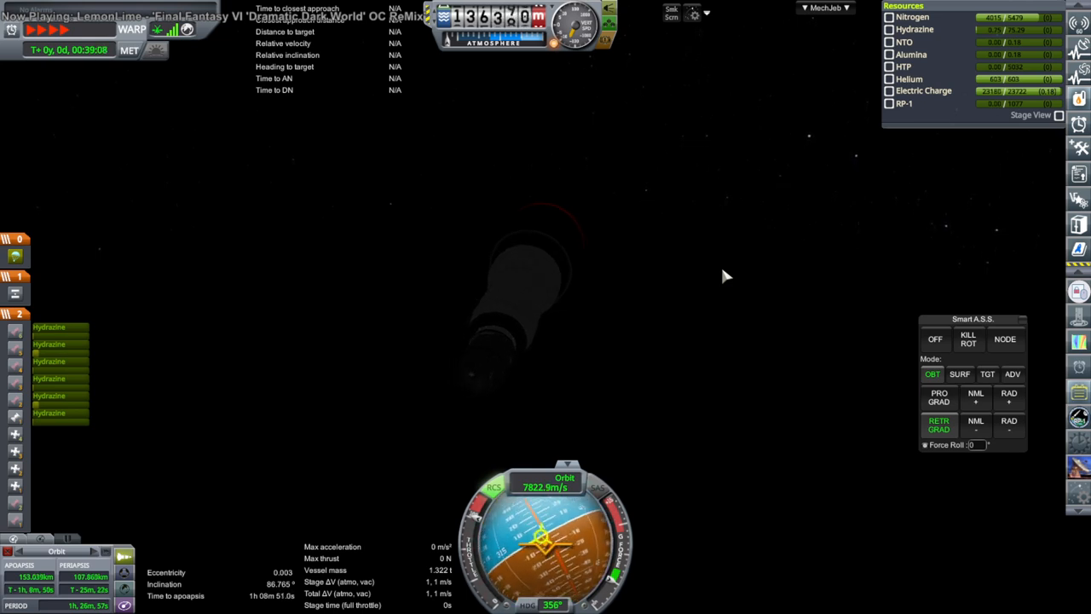
Step: Stage away the payload and follow the discarded section toward reentry
{"action": "left_click", "coordinate": [958, 373]}
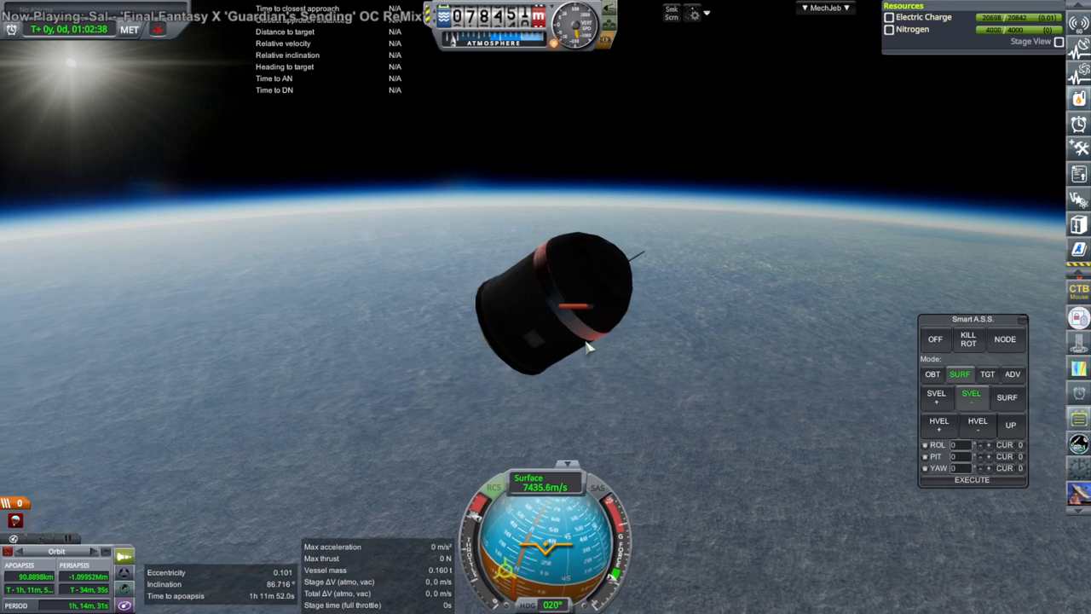
Step: Let the spent stage descend over the ocean until its catastrophic-failure results appear
{"action": "left_click", "coordinate": [554, 298]}
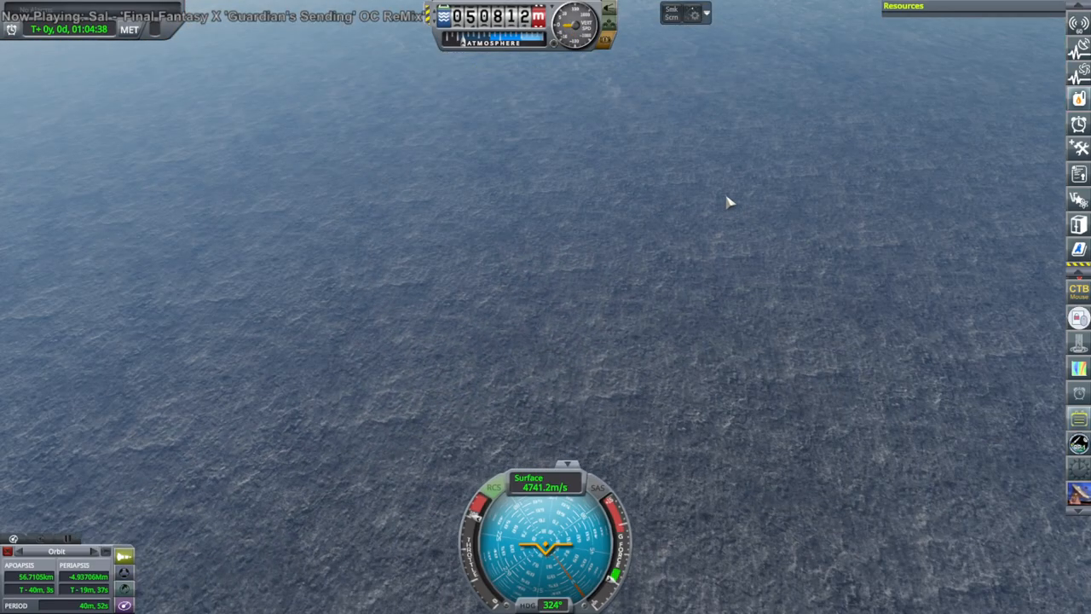
{"action": "mouse_move", "coordinate": [725, 190]}
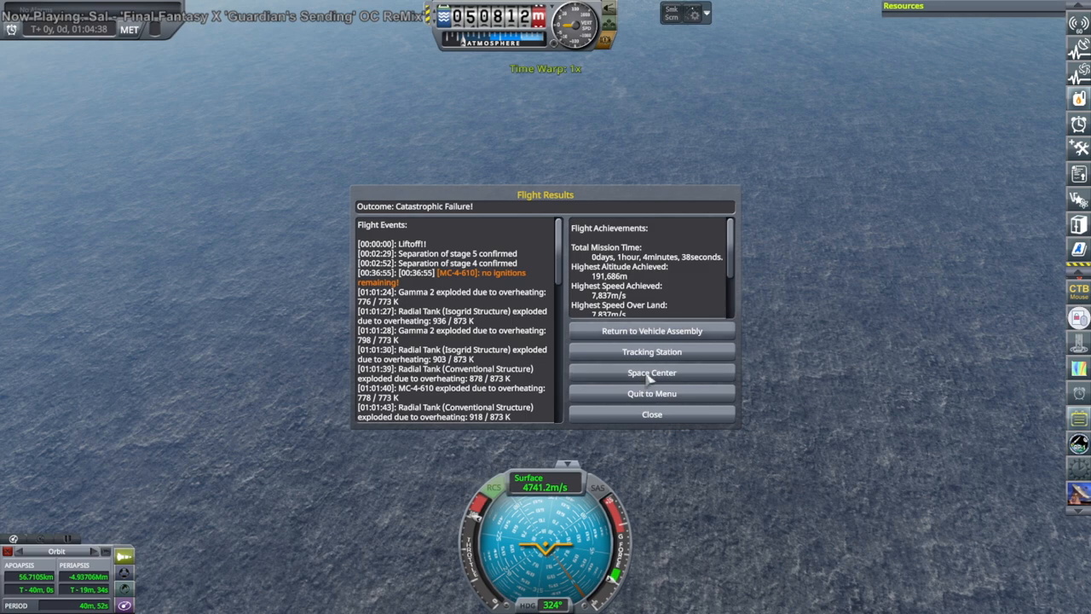
Step: Apply the RealChute parachute settings and heatshield type, then send Ariana 1 to integration
{"action": "left_click", "coordinate": [651, 330]}
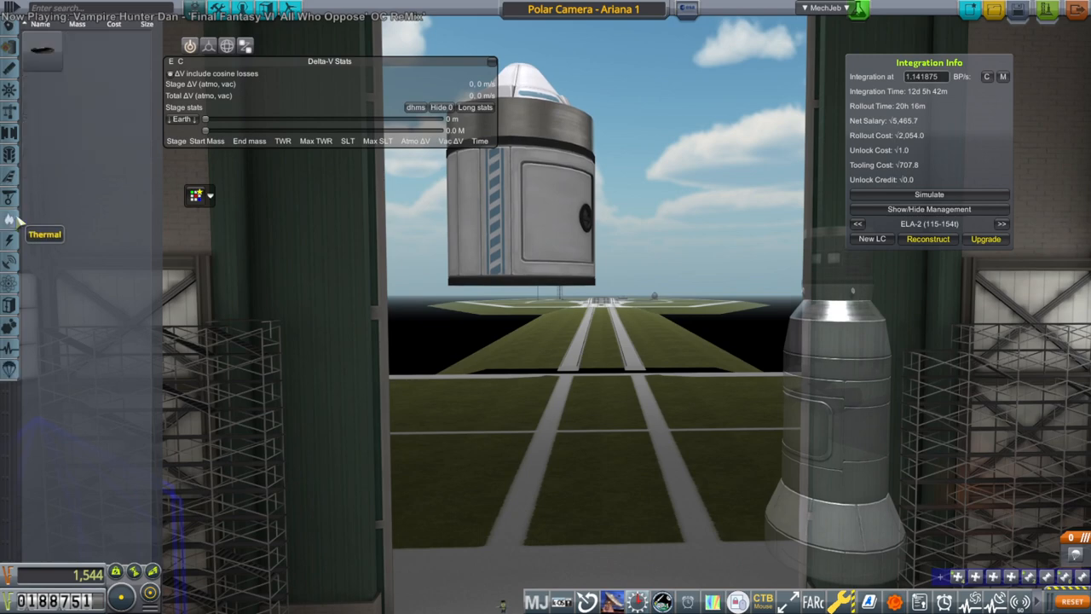
{"action": "mouse_move", "coordinate": [41, 48]}
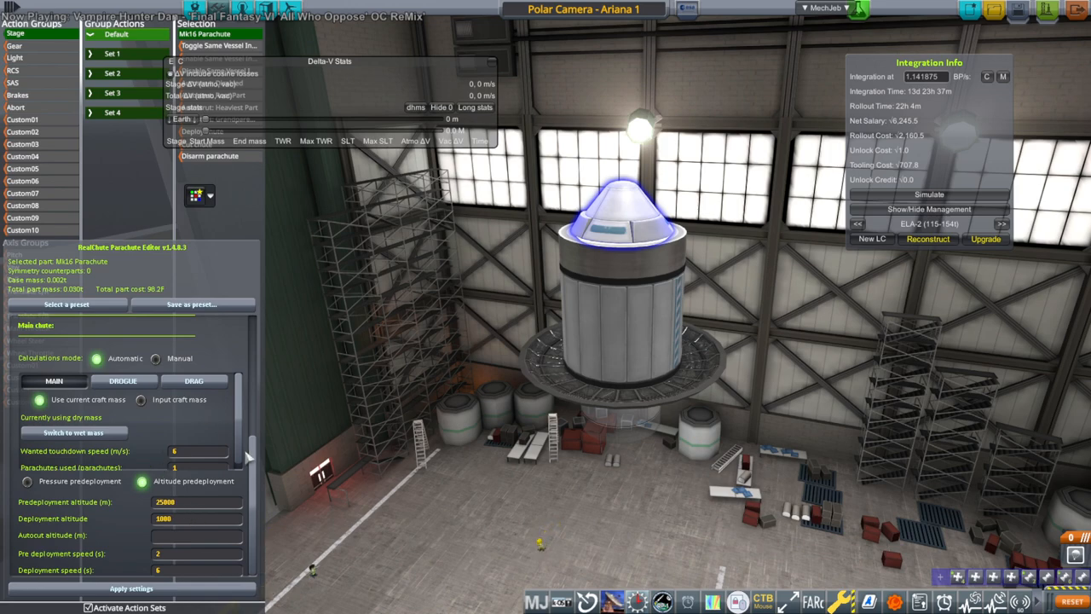
{"action": "mouse_move", "coordinate": [253, 457]}
{"action": "type", "text": "5"}
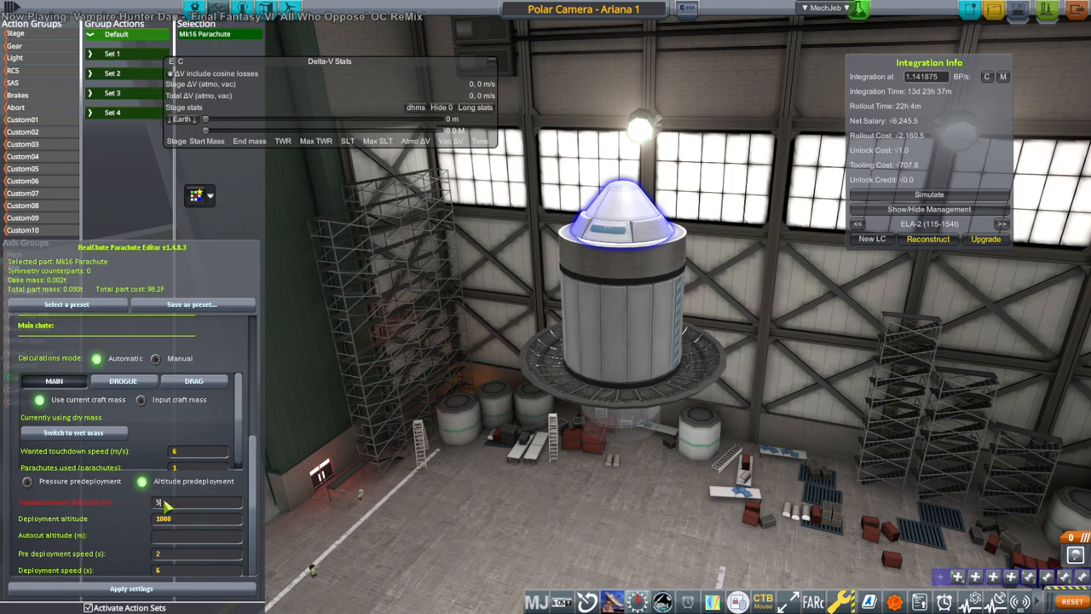
{"action": "left_click", "coordinate": [129, 588]}
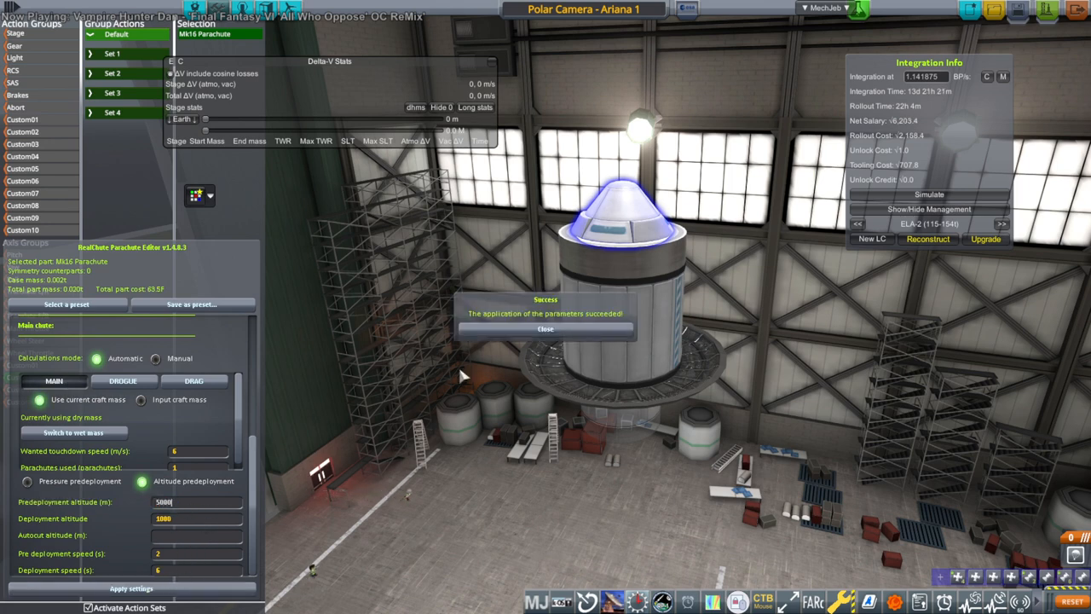
{"action": "left_click", "coordinate": [545, 329]}
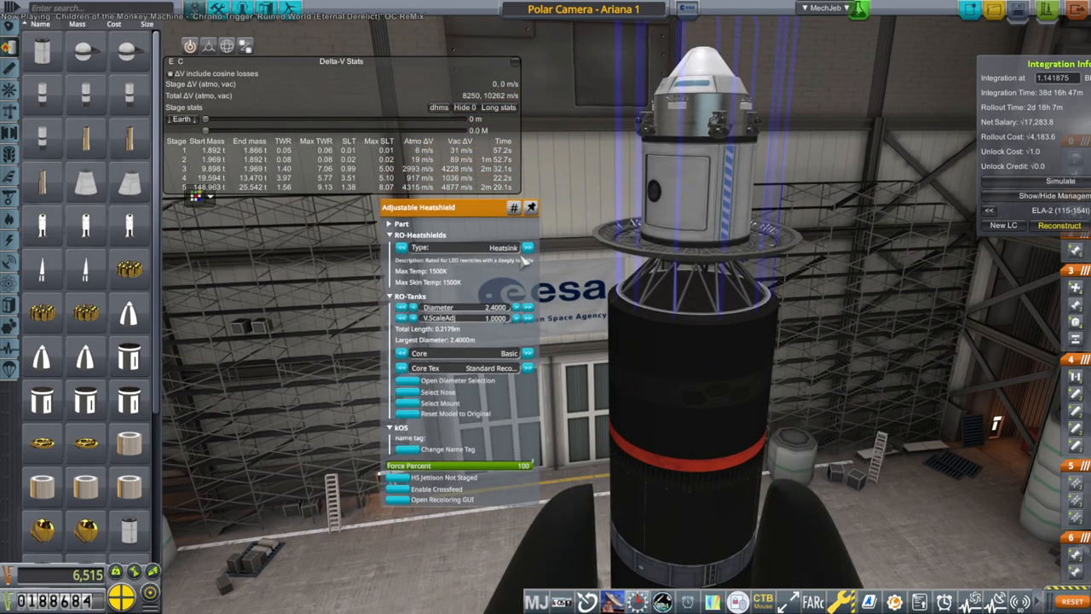
{"action": "left_click", "coordinate": [528, 247]}
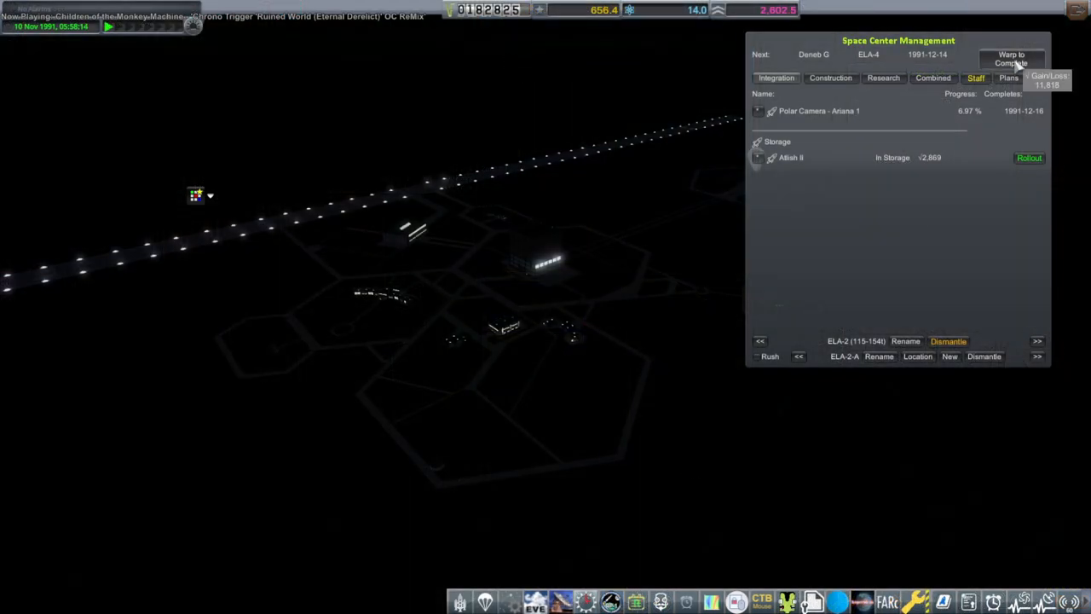
Step: Warp through integration, roll Ariana 1 to the pad and recover the old flight to proceed
{"action": "left_click", "coordinate": [1012, 58]}
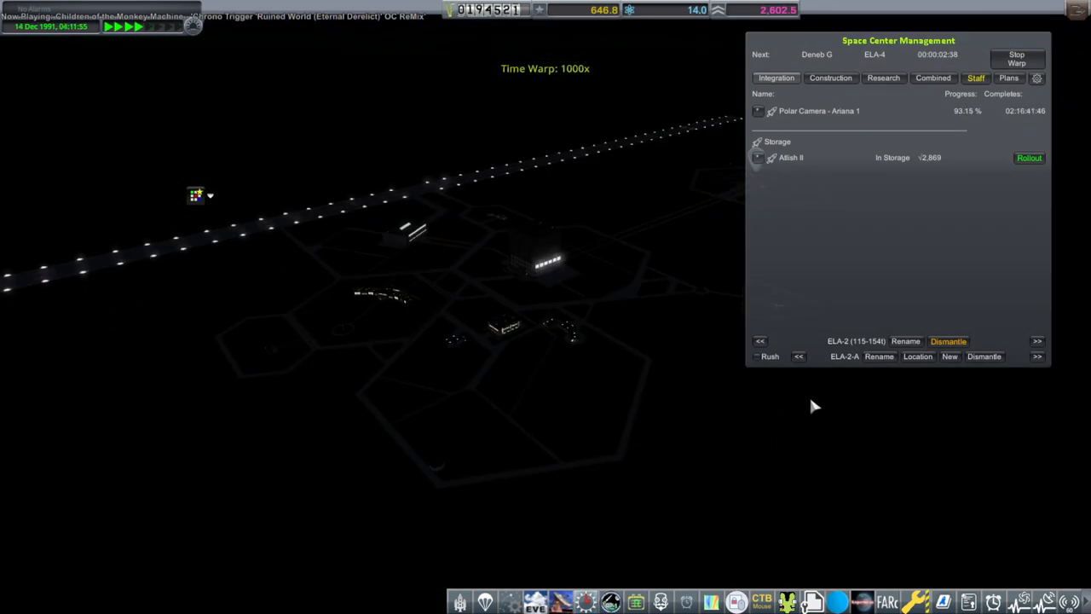
{"action": "left_click", "coordinate": [1015, 58]}
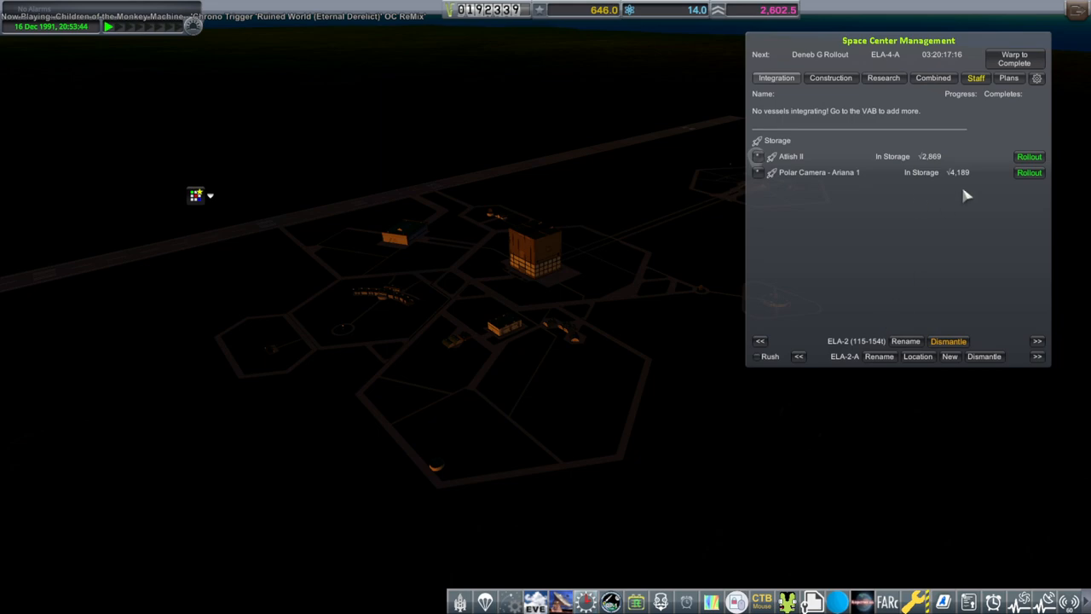
{"action": "left_click", "coordinate": [1030, 172]}
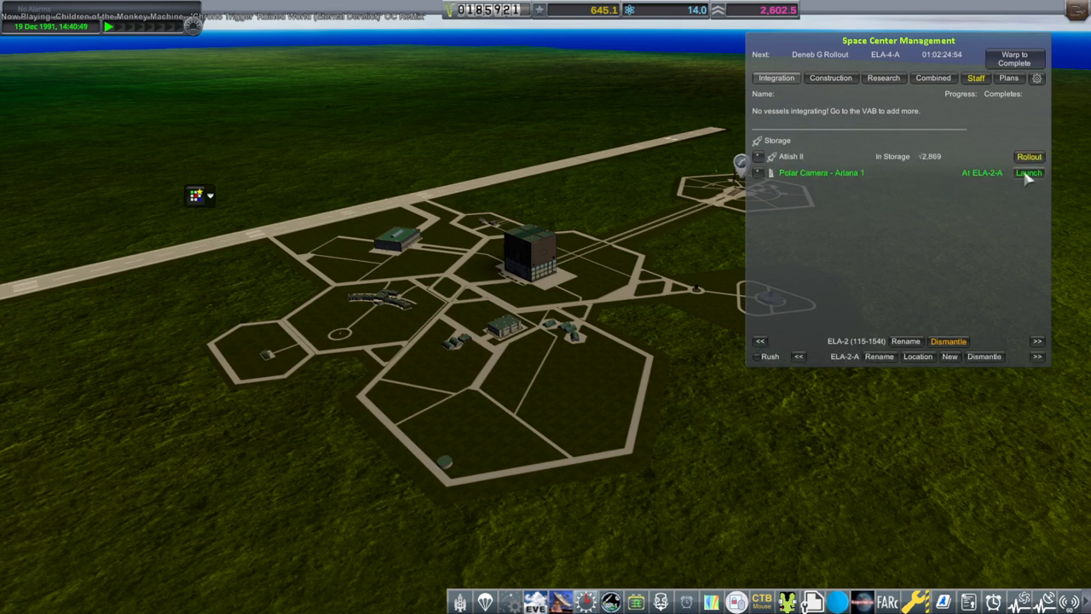
{"action": "left_click", "coordinate": [1028, 172]}
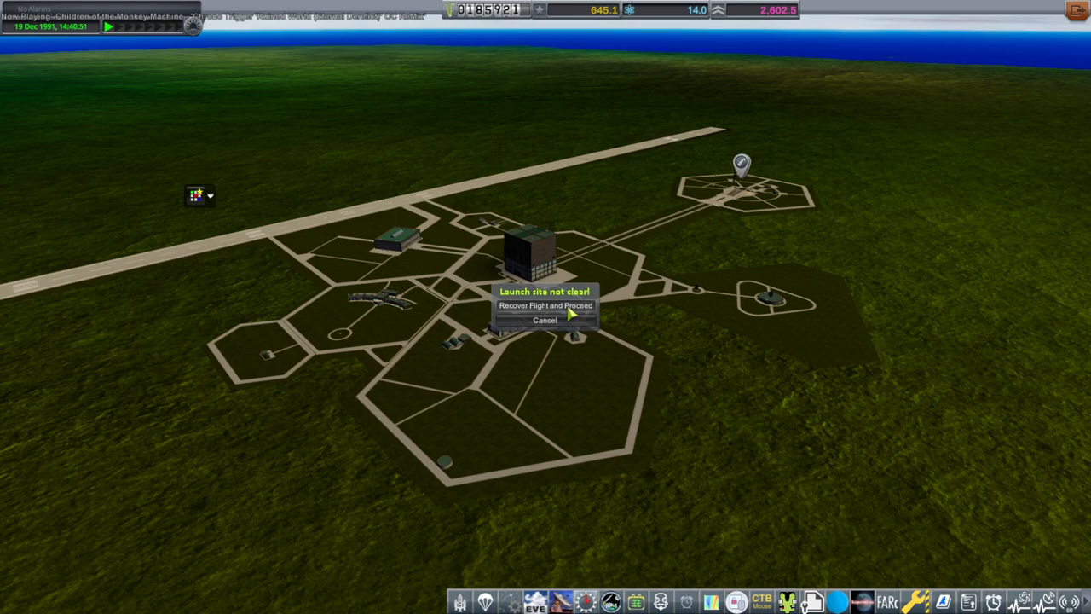
{"action": "left_click", "coordinate": [545, 306]}
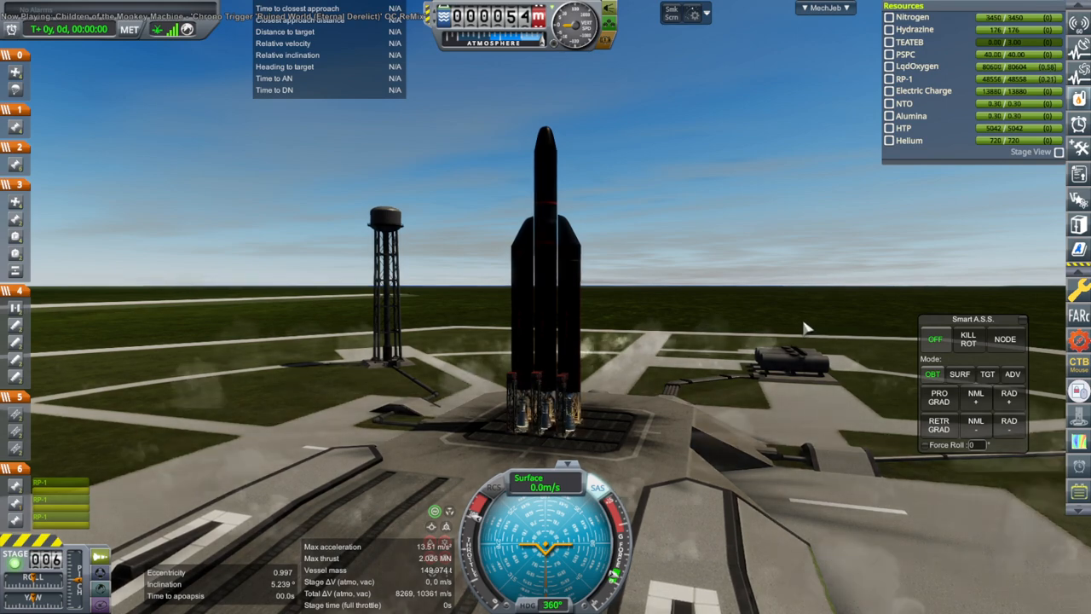
Step: Lift off and let Smart A.S.S. hold surface attitude through the first-stage burn
{"action": "key", "text": "space"}
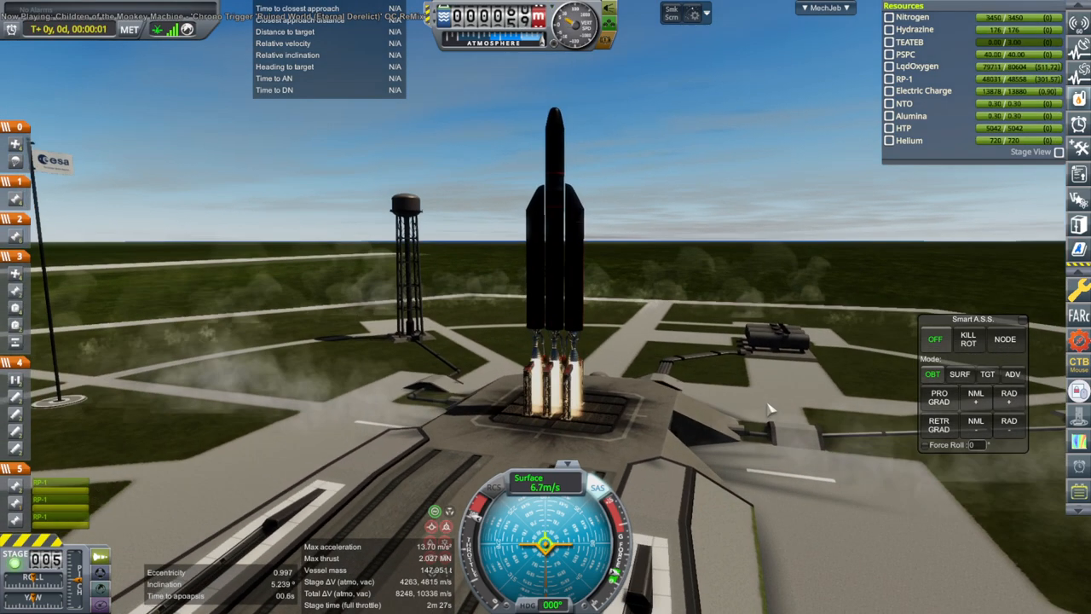
{"action": "left_click", "coordinate": [960, 374]}
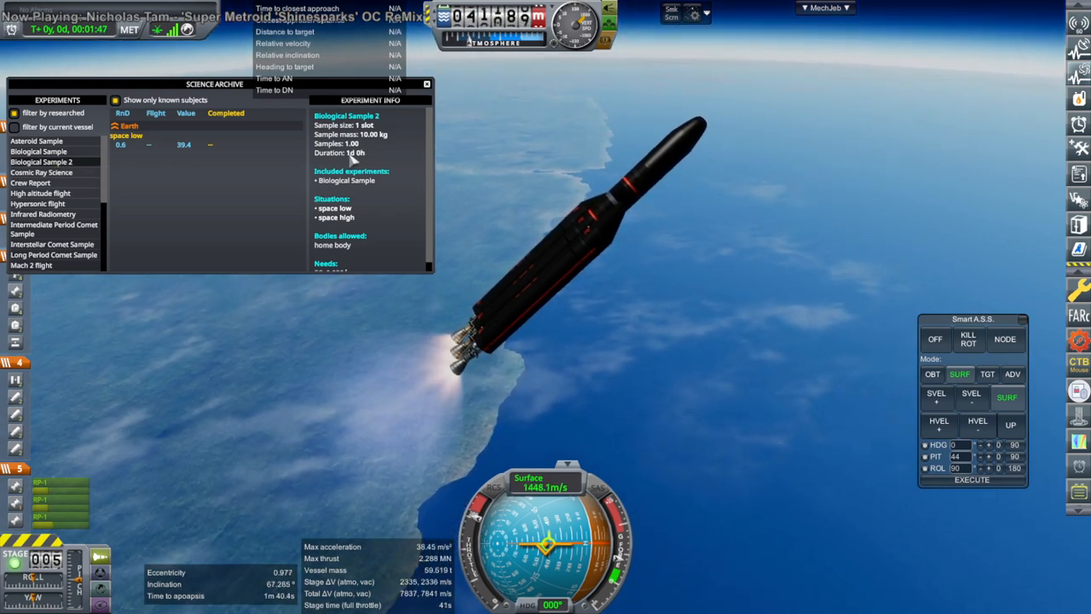
{"action": "left_click", "coordinate": [426, 84]}
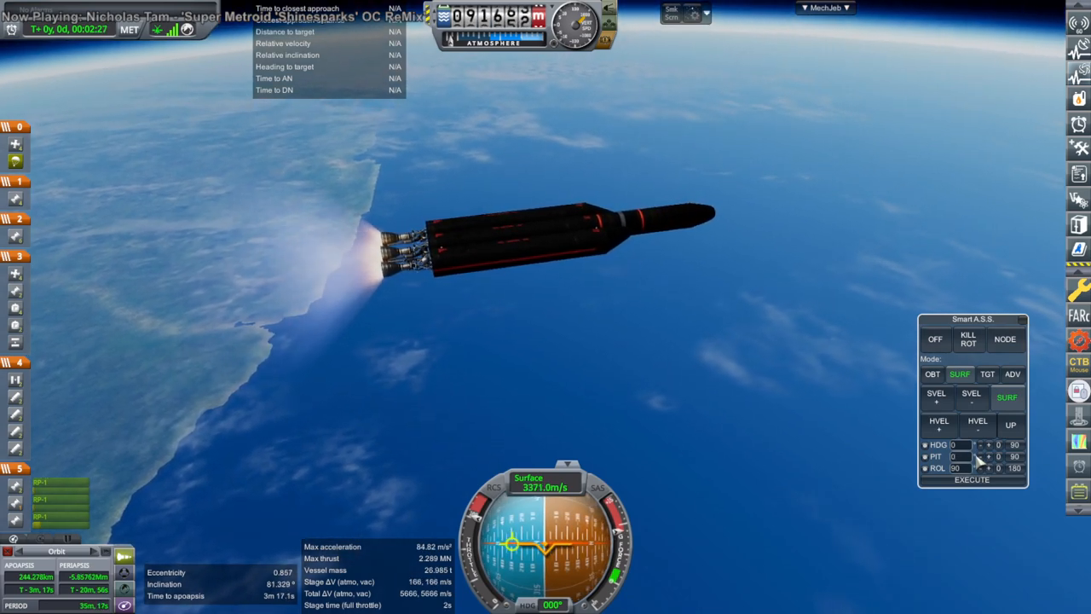
Step: Drop the booster, insert the capsule into orbit and start the film camera's planetary photography
{"action": "left_click", "coordinate": [985, 459]}
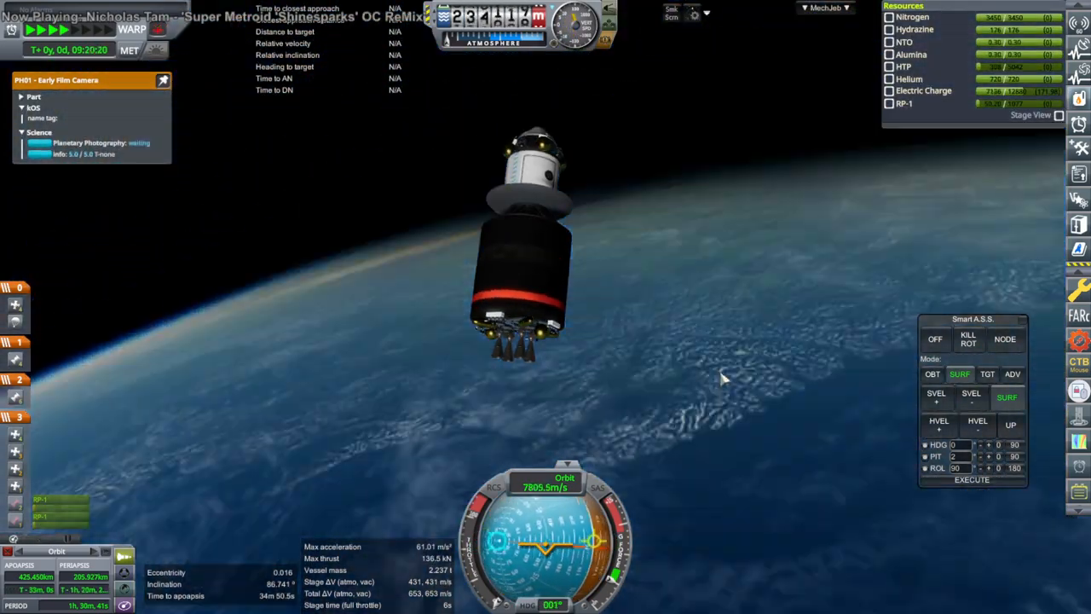
{"action": "left_click", "coordinate": [933, 373]}
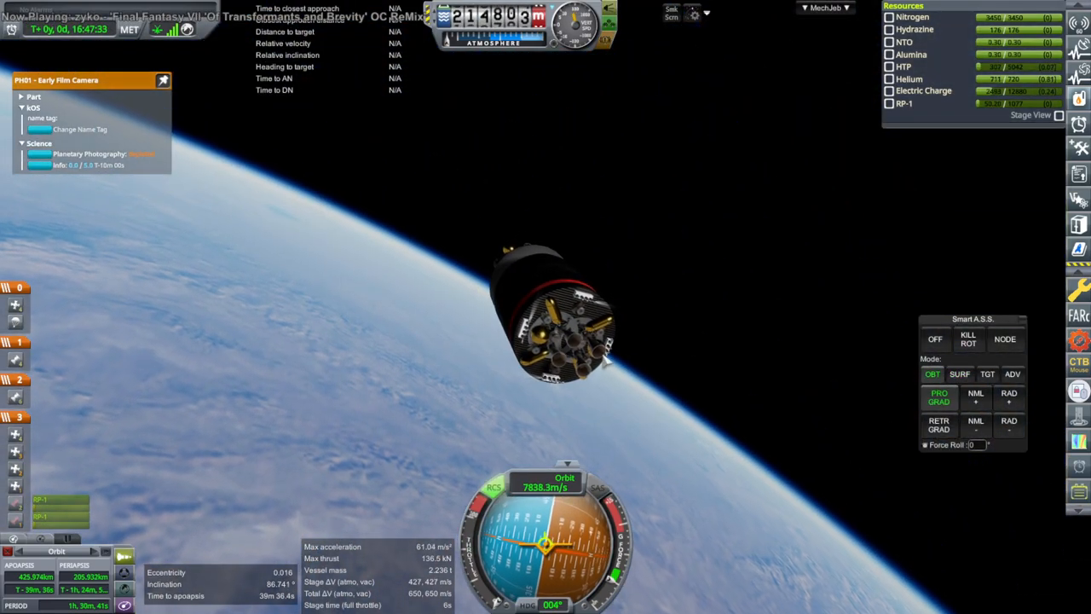
{"action": "left_click", "coordinate": [938, 424]}
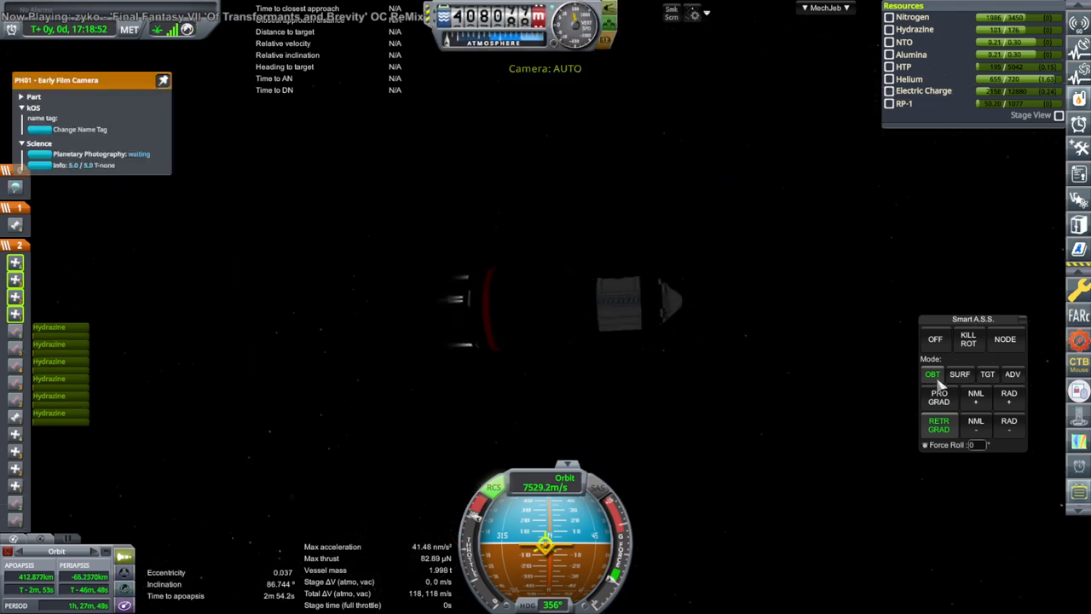
Step: Switch to the spent stage and watch it reenter toward its catastrophic-failure summary
{"action": "left_click", "coordinate": [937, 397]}
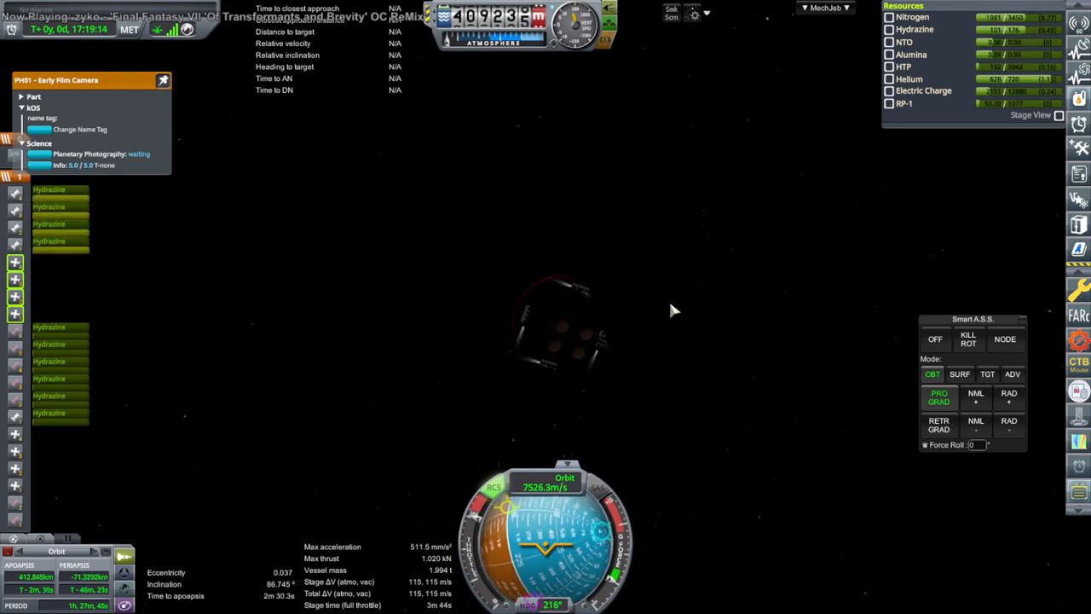
{"action": "mouse_move", "coordinate": [781, 333]}
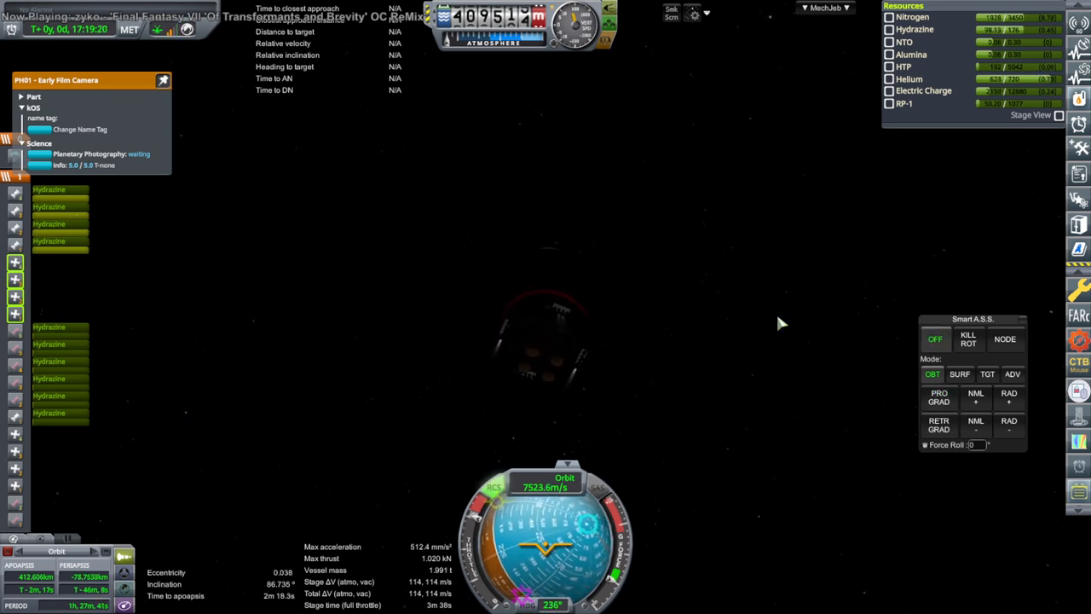
{"action": "left_click", "coordinate": [937, 397]}
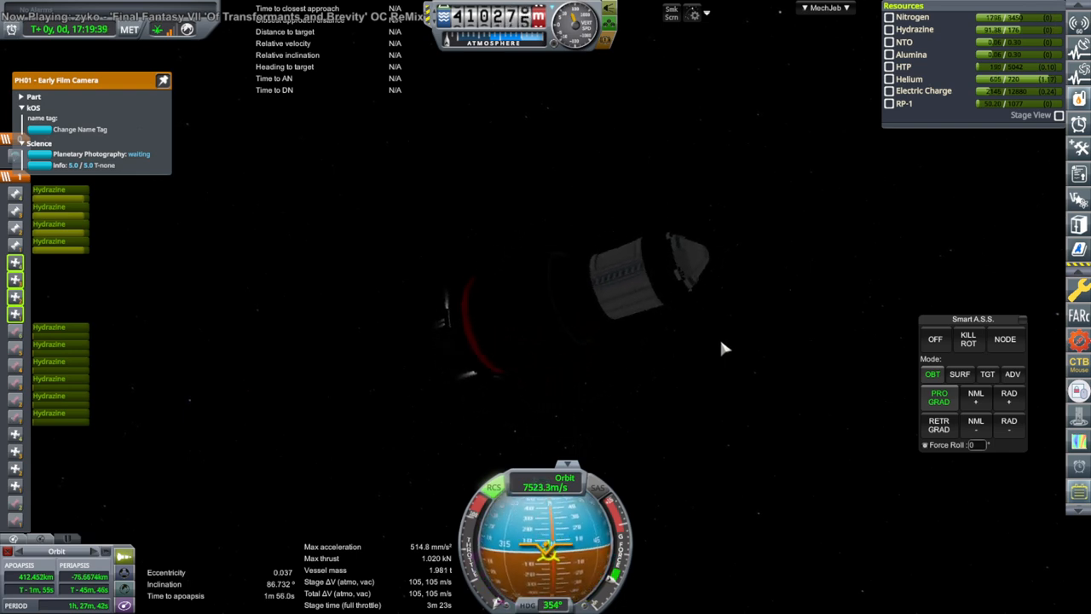
{"action": "left_click", "coordinate": [937, 425]}
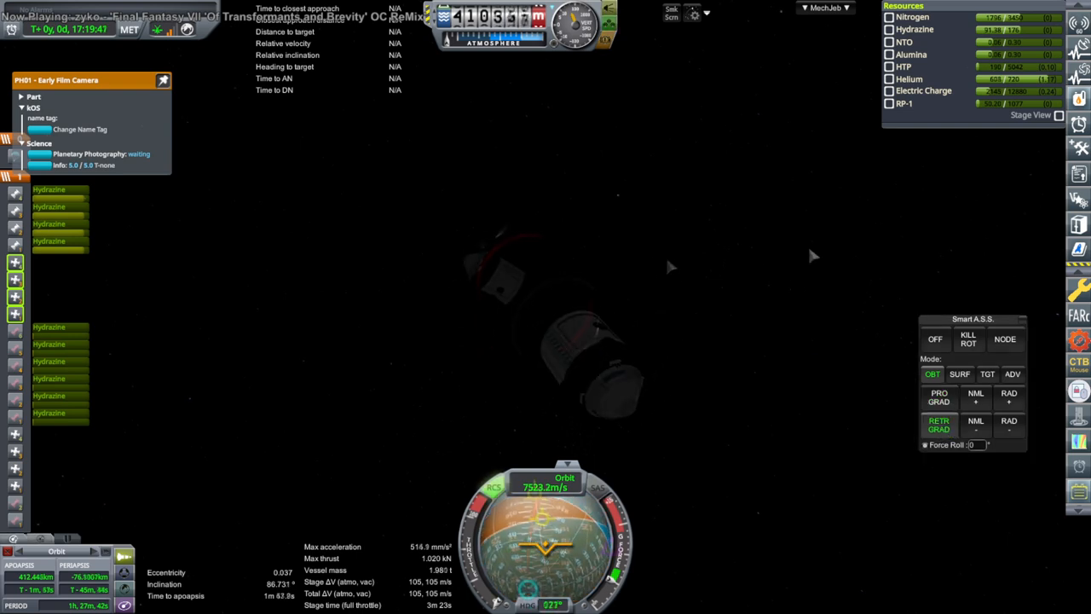
{"action": "left_click", "coordinate": [960, 373]}
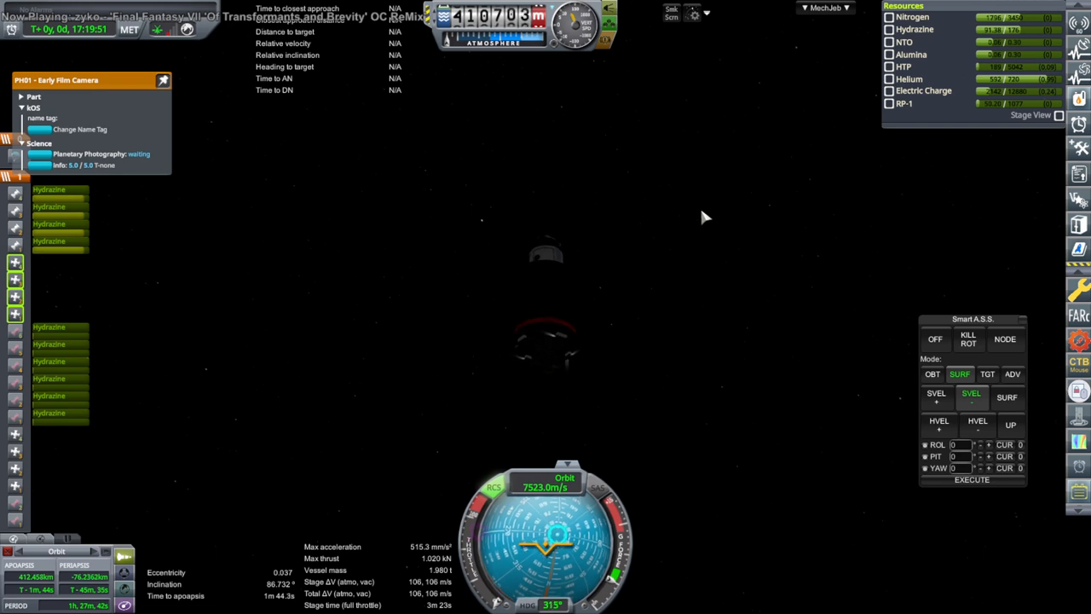
{"action": "mouse_move", "coordinate": [576, 138]}
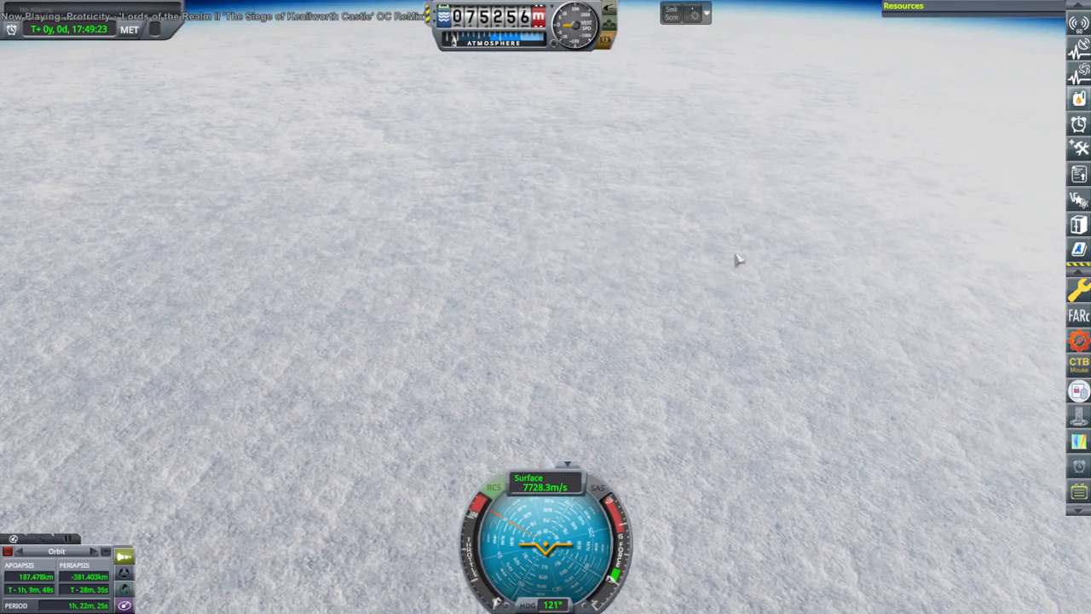
{"action": "mouse_move", "coordinate": [663, 146]}
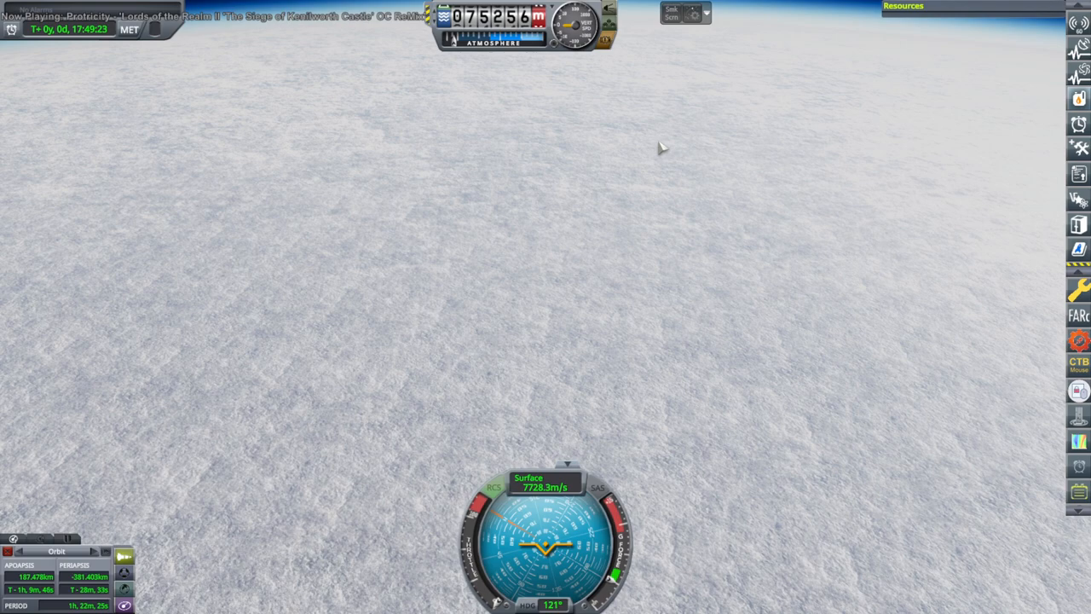
{"action": "mouse_move", "coordinate": [664, 136]}
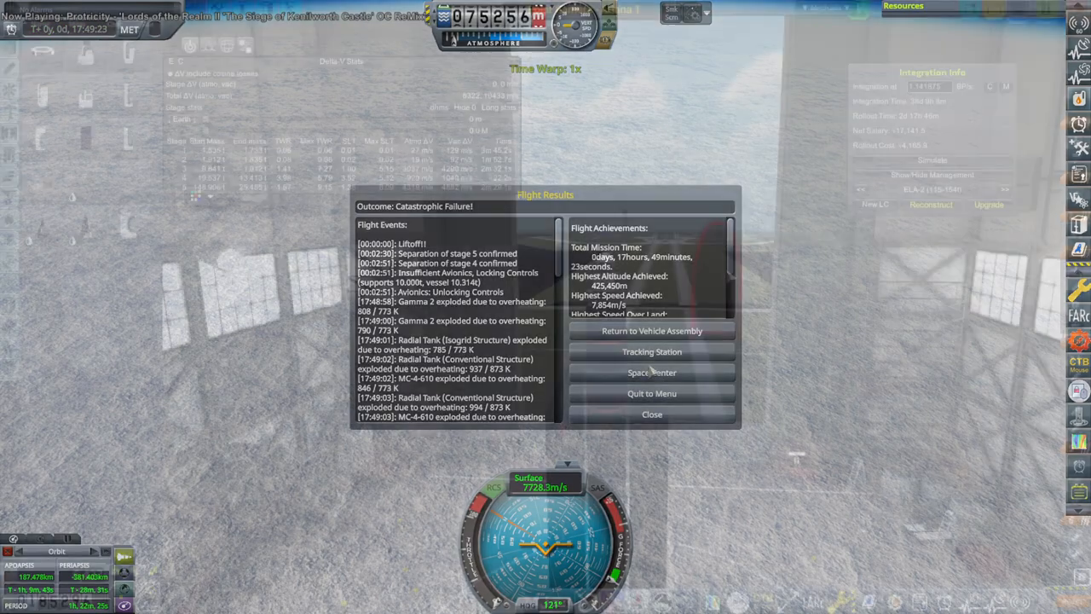
Step: Leave the catastrophic-failure flight summary and return toward the space center
{"action": "left_click", "coordinate": [651, 331]}
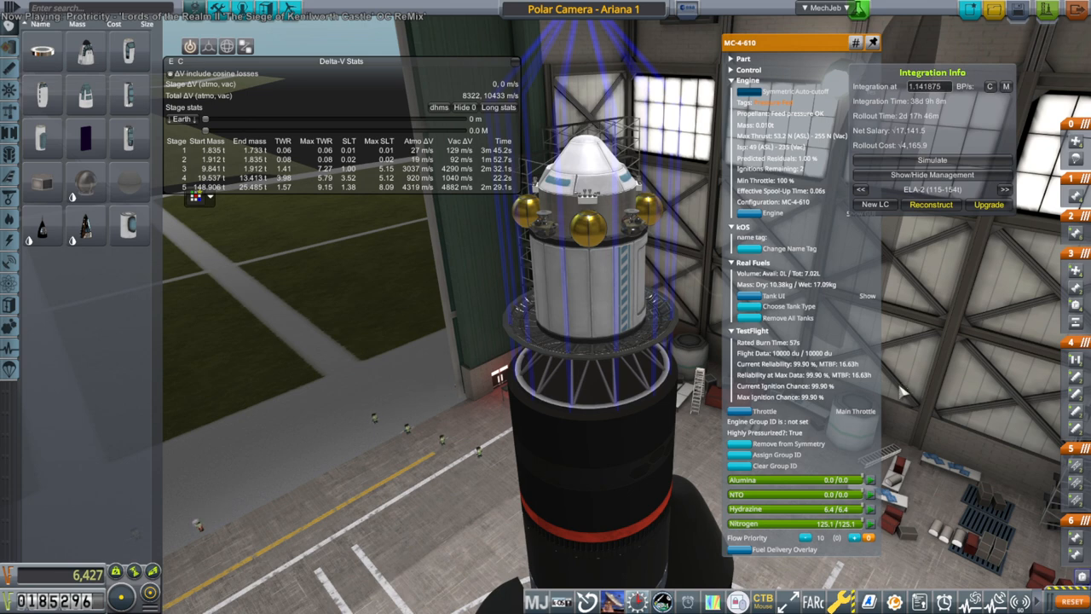
{"action": "mouse_move", "coordinate": [634, 225]}
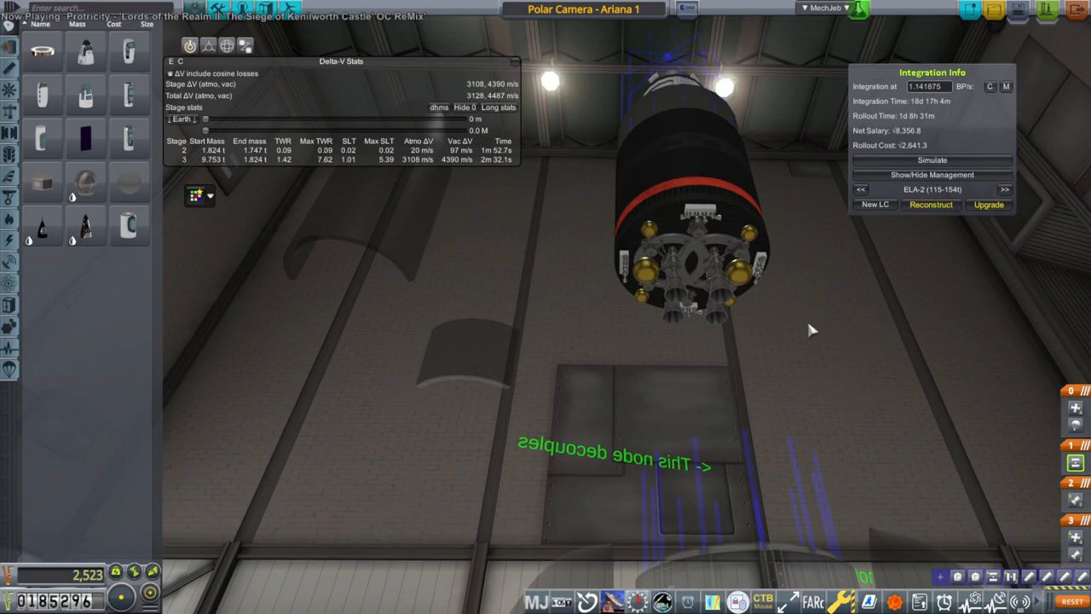
{"action": "mouse_move", "coordinate": [804, 279]}
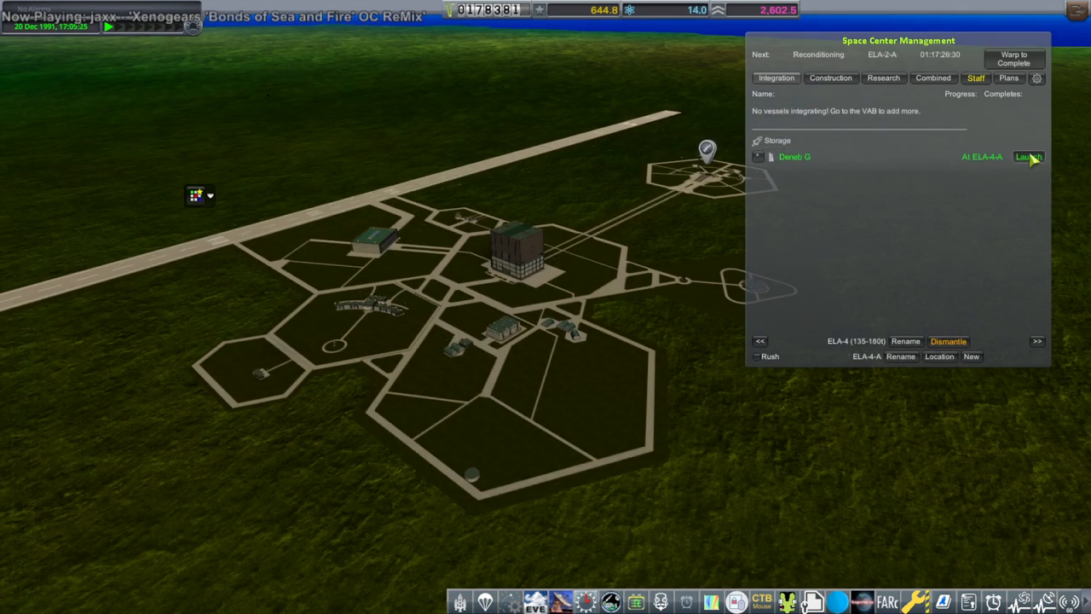
Step: Launch the stored rocket, recovering the old flight to clear the occupied pad
{"action": "left_click", "coordinate": [1027, 156]}
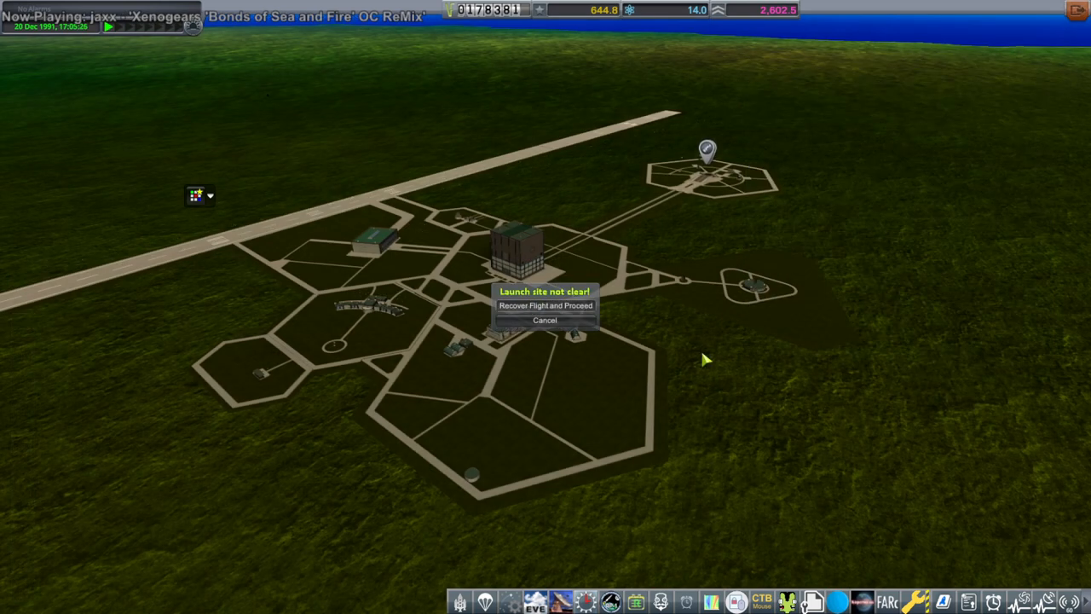
{"action": "left_click", "coordinate": [545, 305]}
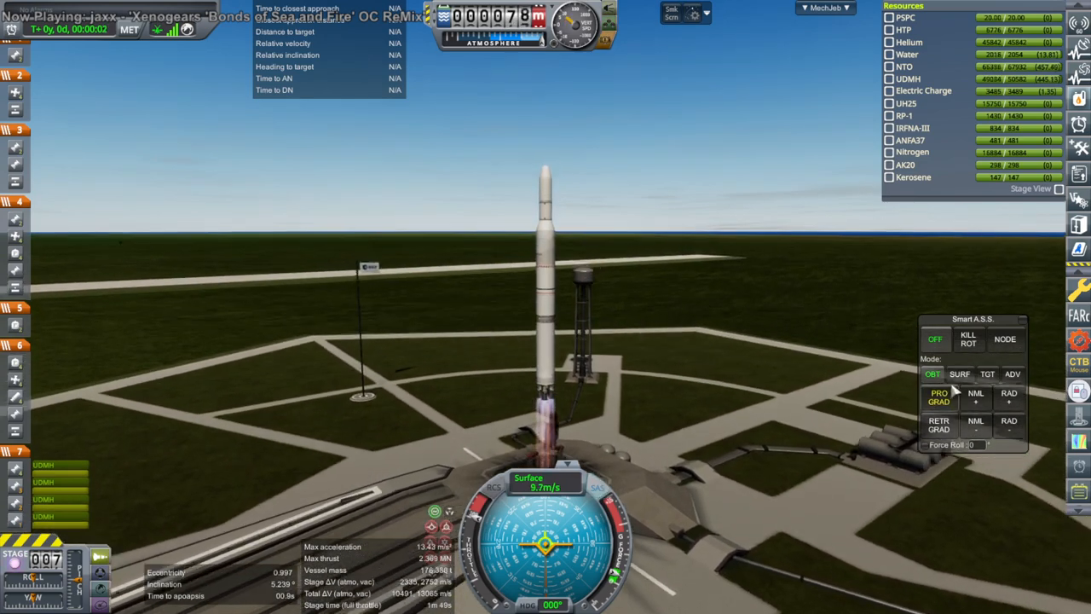
Step: Fly the ascent on the upper stage and bring up the engine's TestFlight details
{"action": "left_click", "coordinate": [958, 373]}
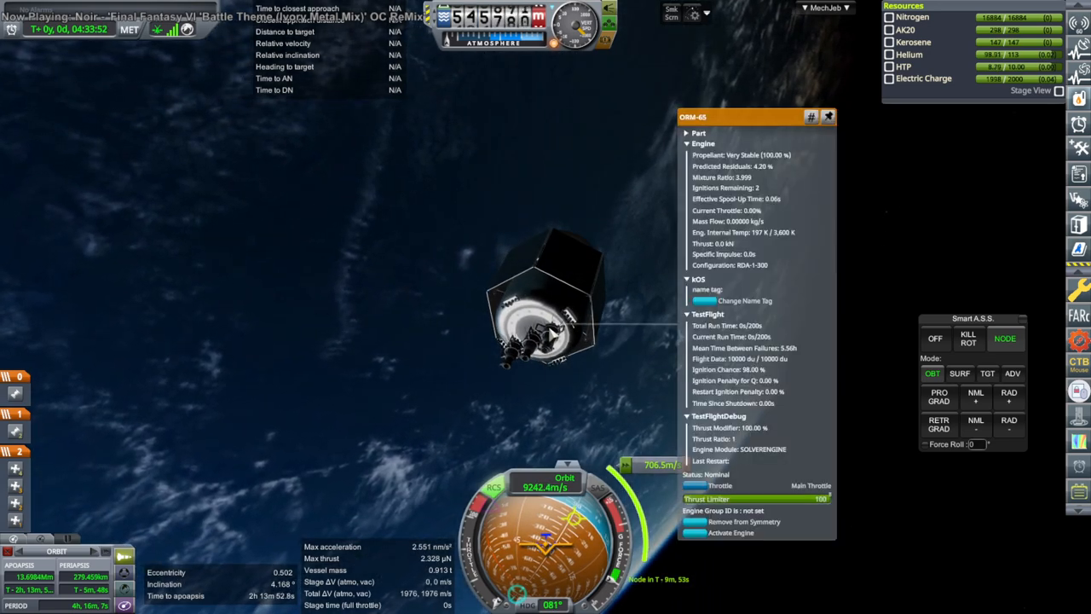
Step: Run the kick-stage insertion burn to depletion and turn off the attitude autopilot
{"action": "left_click", "coordinate": [828, 116]}
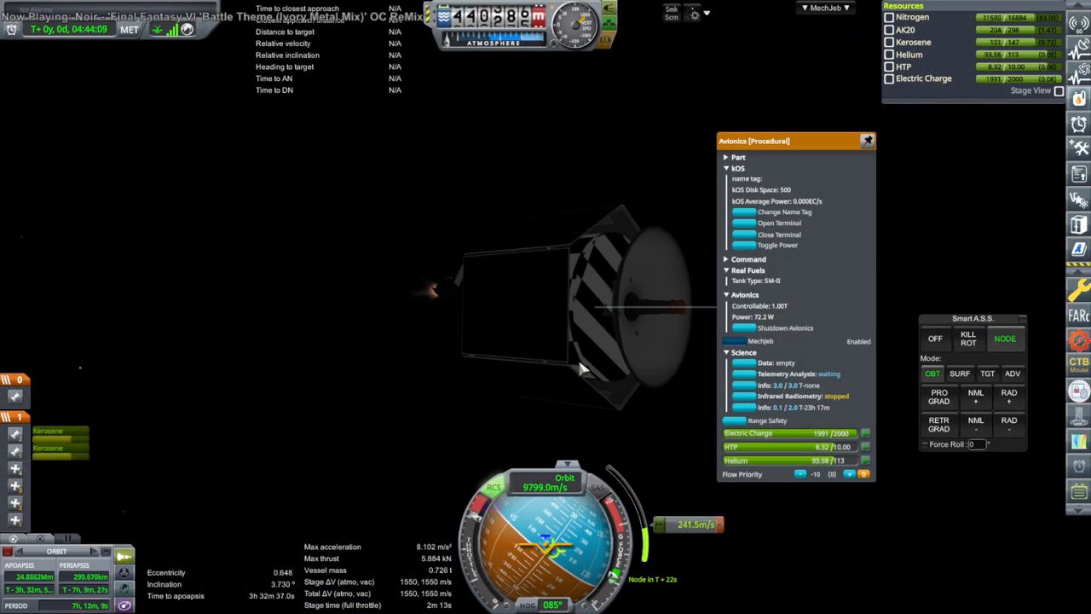
{"action": "mouse_move", "coordinate": [1026, 246]}
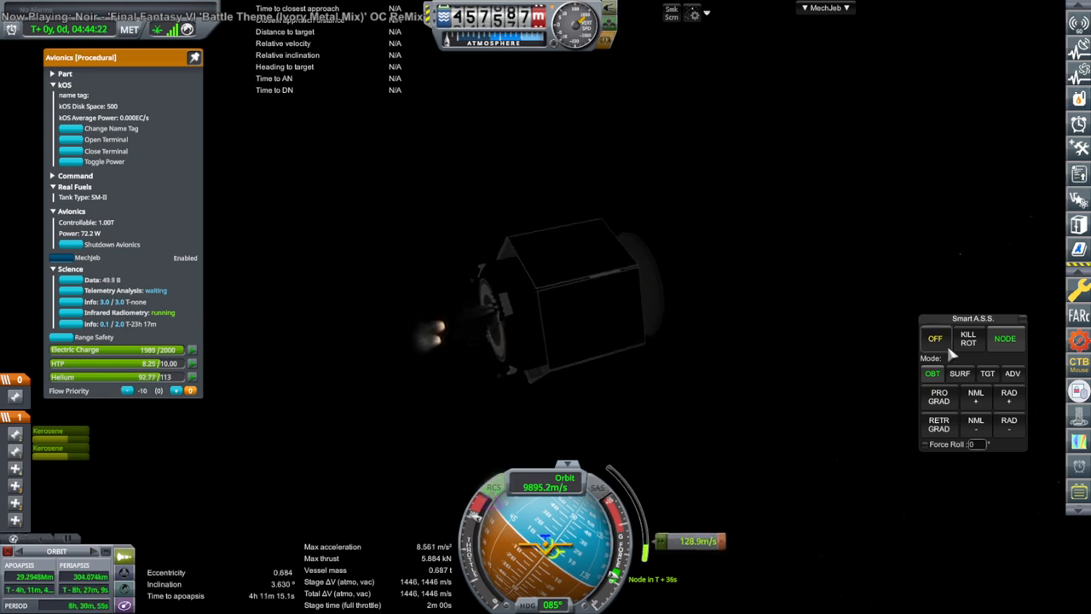
{"action": "left_click", "coordinate": [968, 337]}
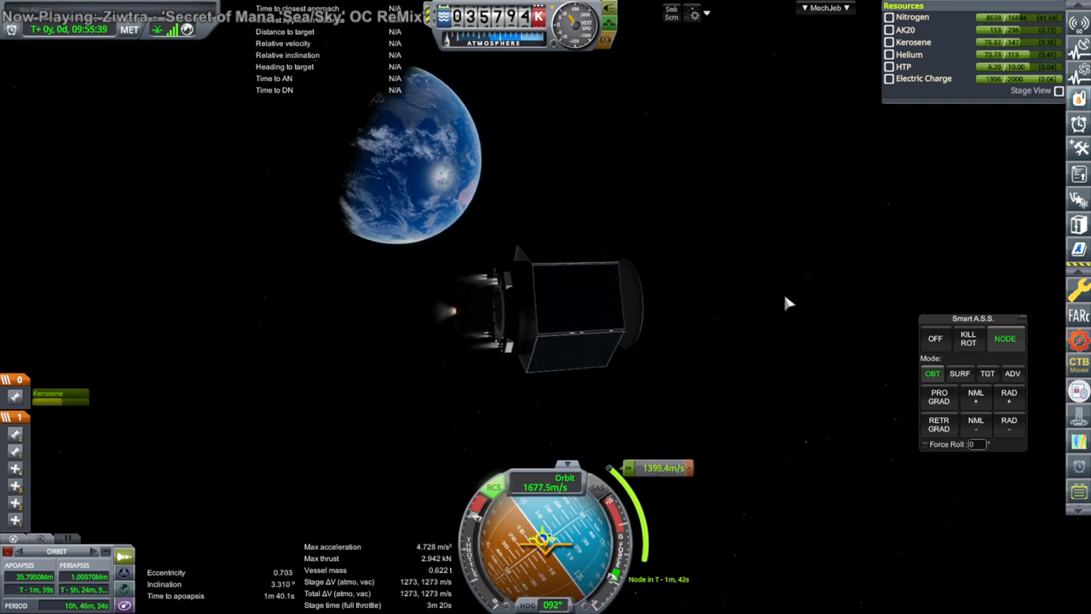
{"action": "mouse_move", "coordinate": [784, 307]}
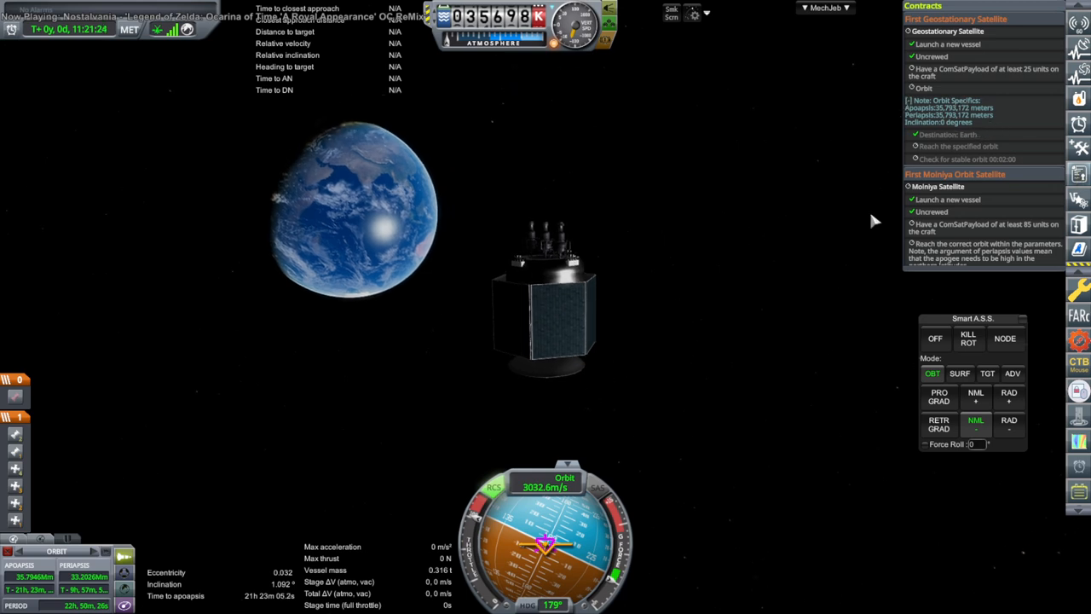
{"action": "mouse_move", "coordinate": [630, 290]}
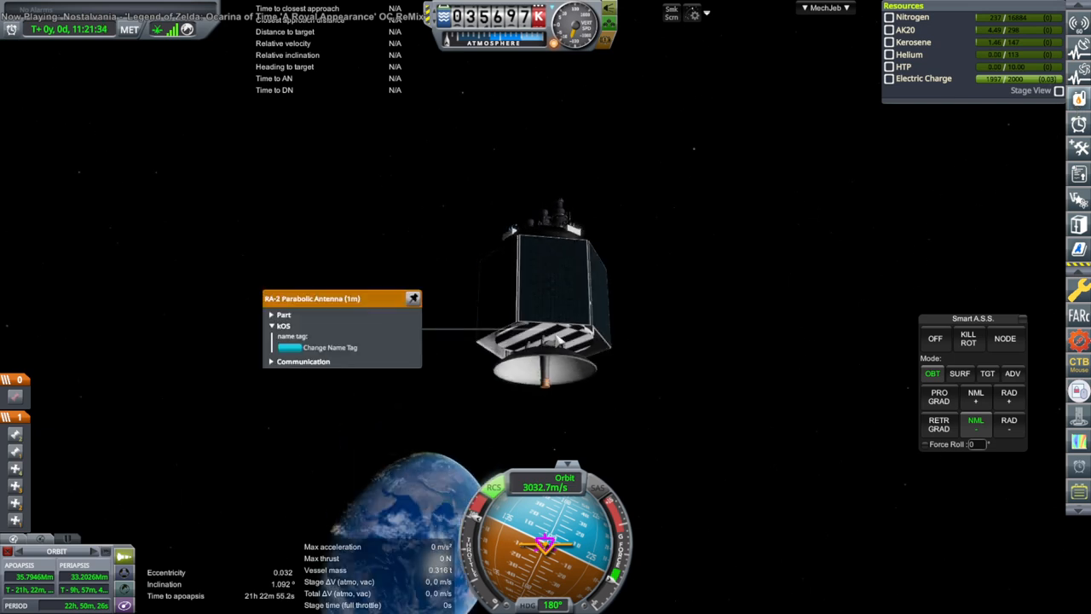
Step: Shut down the probe core's avionics to leave the satellite parked in orbit
{"action": "left_click", "coordinate": [303, 361]}
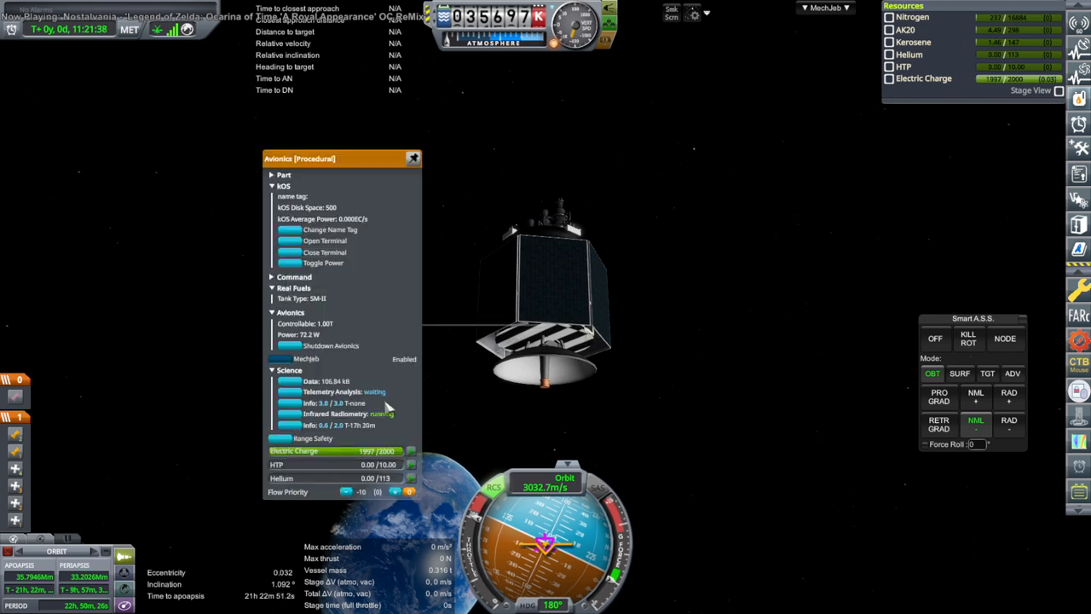
{"action": "left_click", "coordinate": [413, 158]}
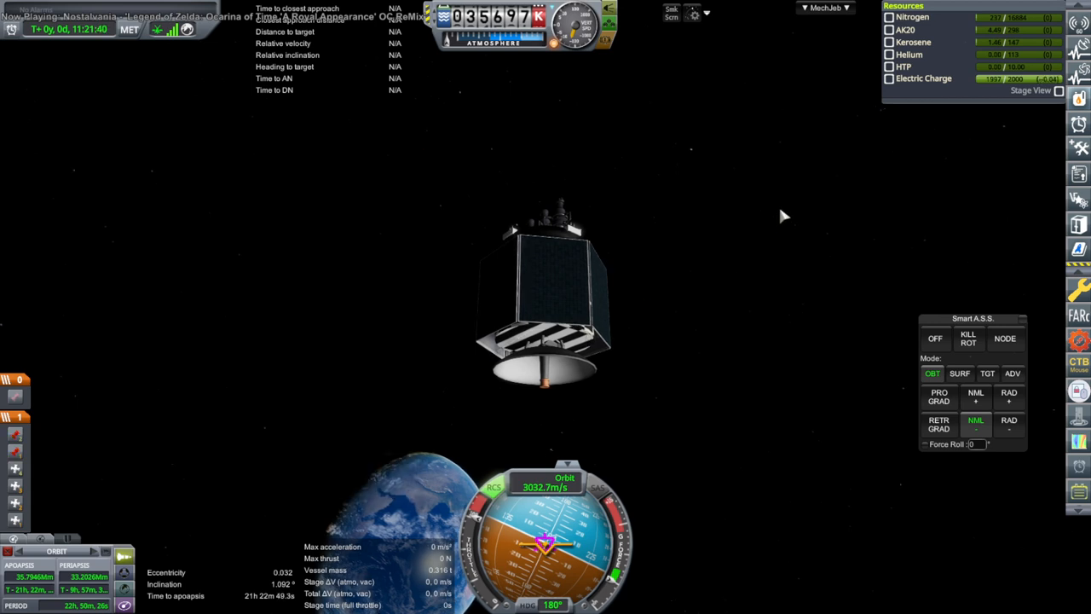